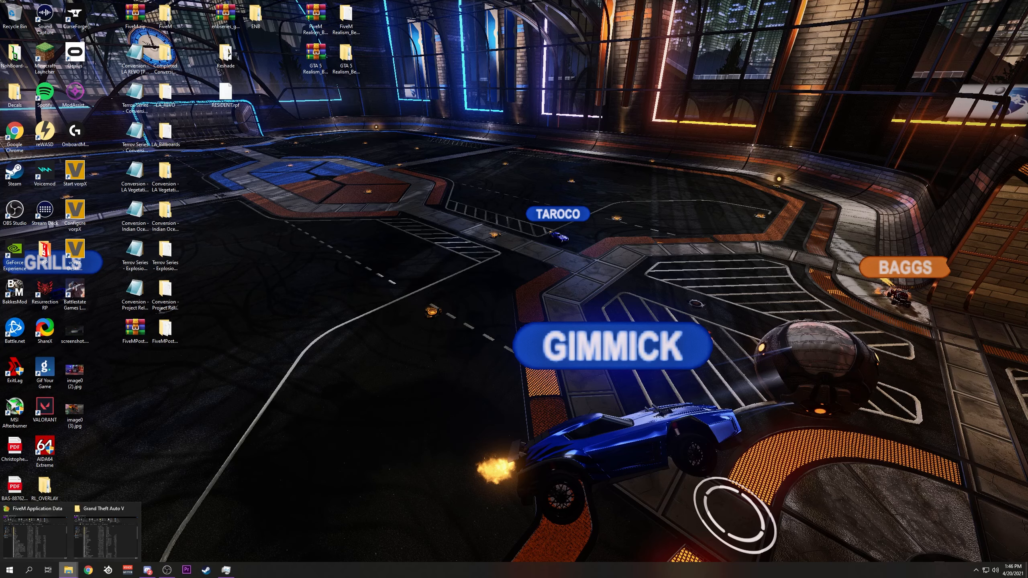
Step: Bring up the FiveM Application Data folder and check the Grand Theft Auto V game folder
left_click(33, 508)
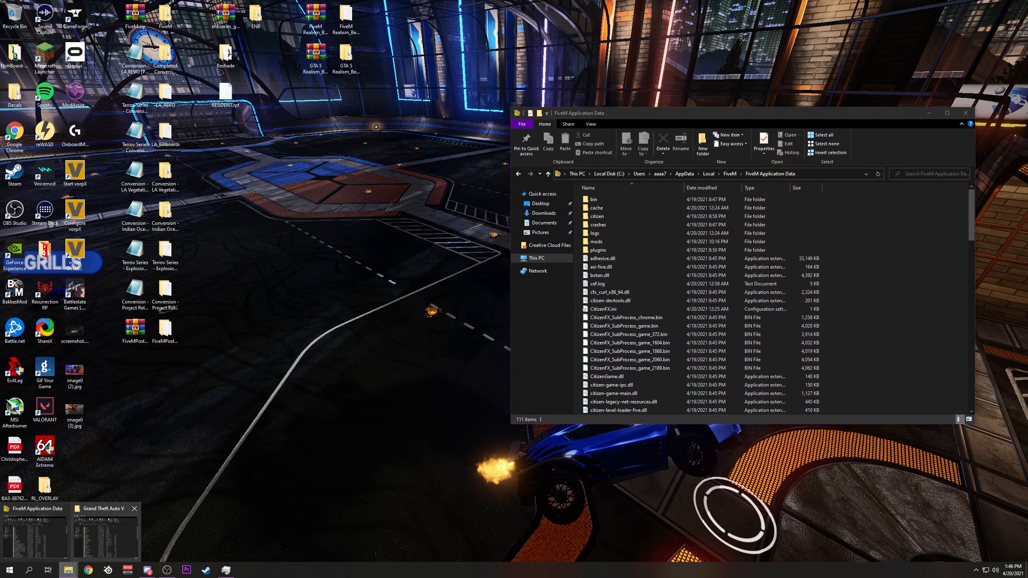
left_click(102, 508)
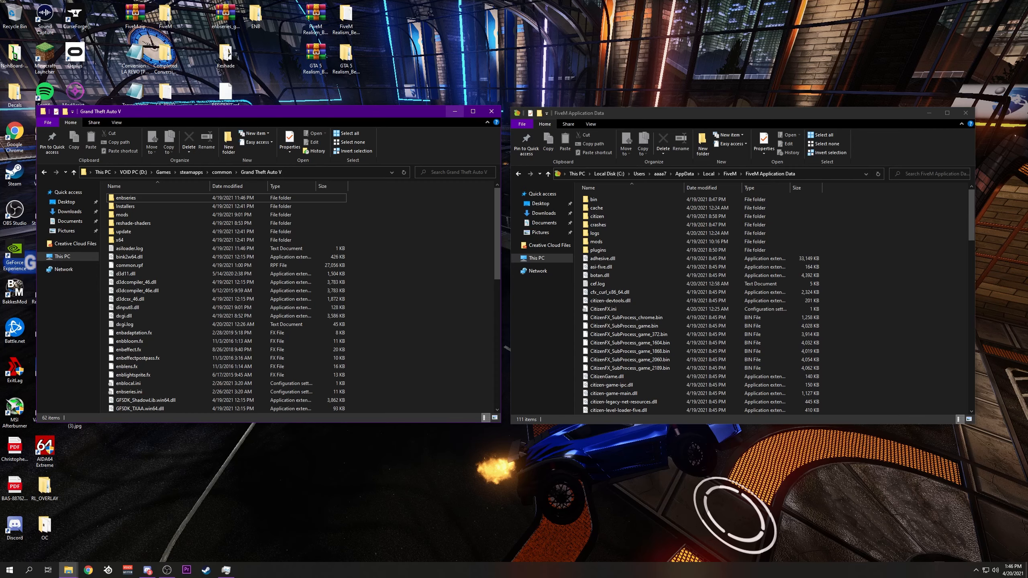
left_click(490, 111)
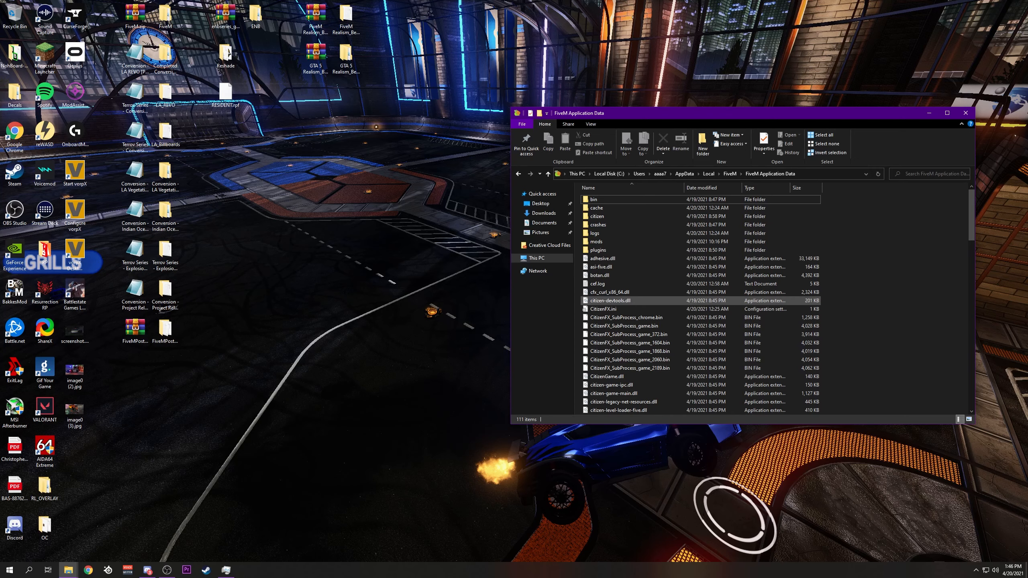
mouse_move(609, 300)
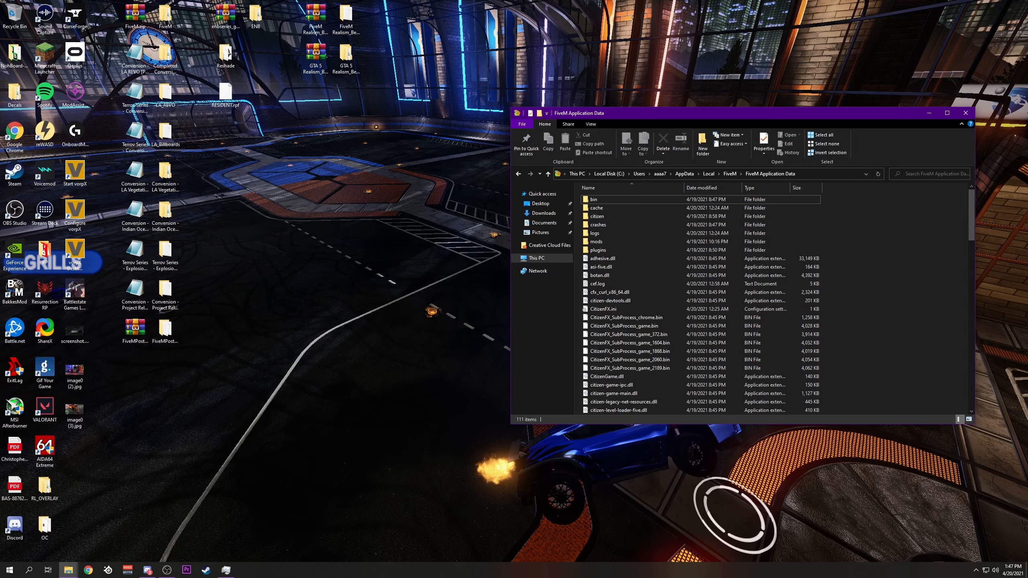
mouse_move(929, 112)
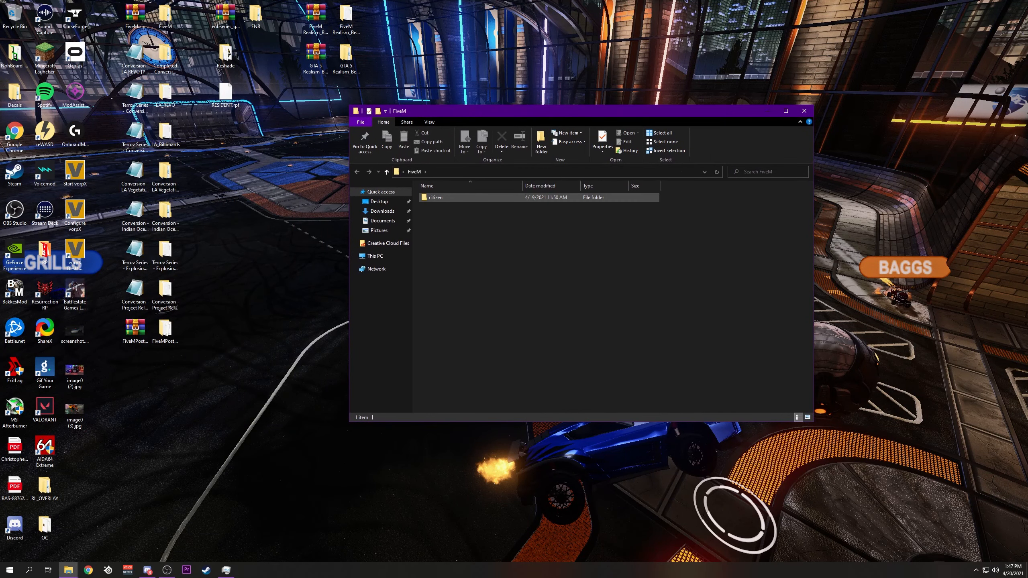
mouse_move(435, 197)
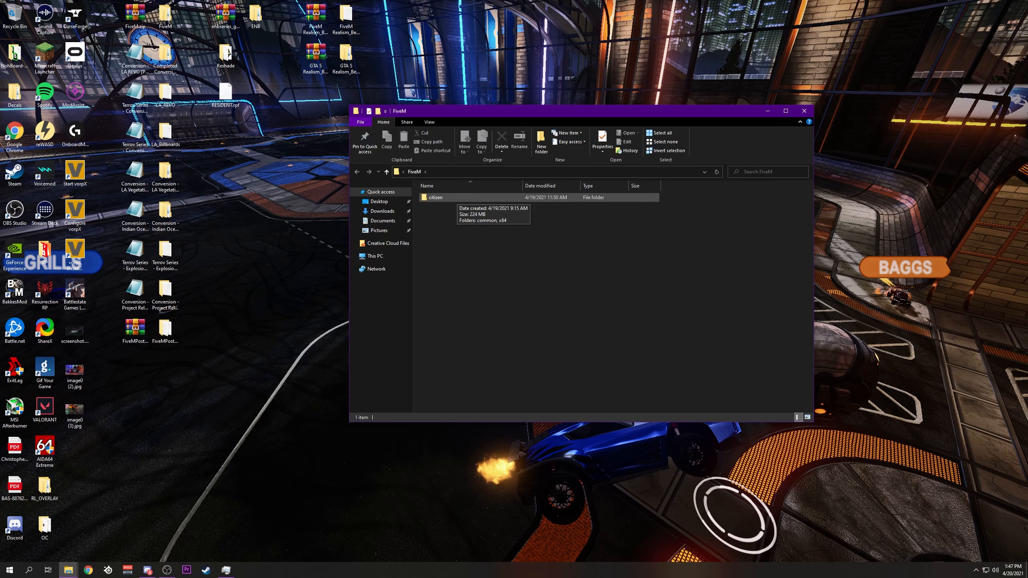
Step: Open the citizen folder in FiveM Application Data and in the mod's FiveM folder
double_click(435, 197)
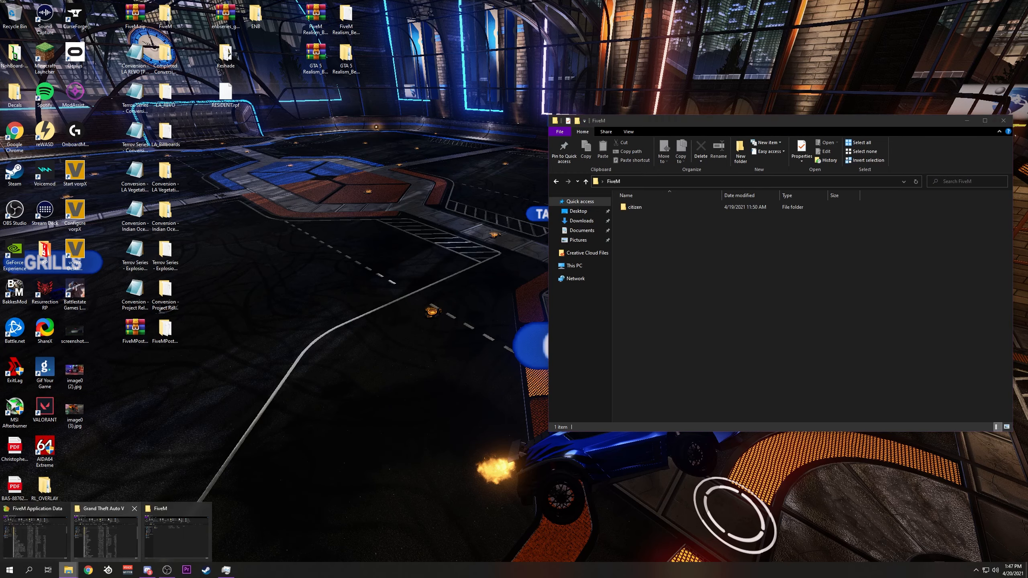
left_click(35, 508)
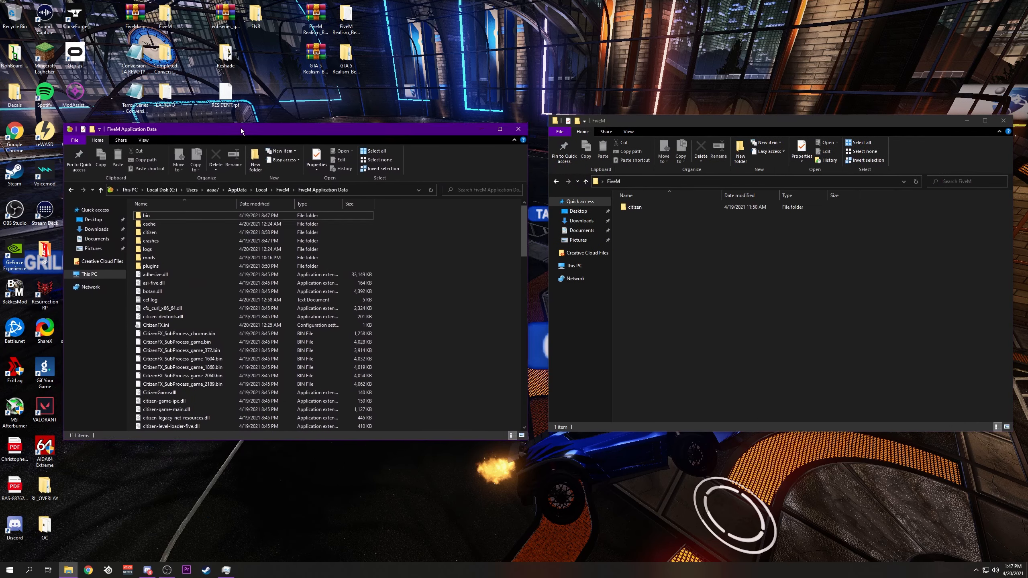
double_click(150, 233)
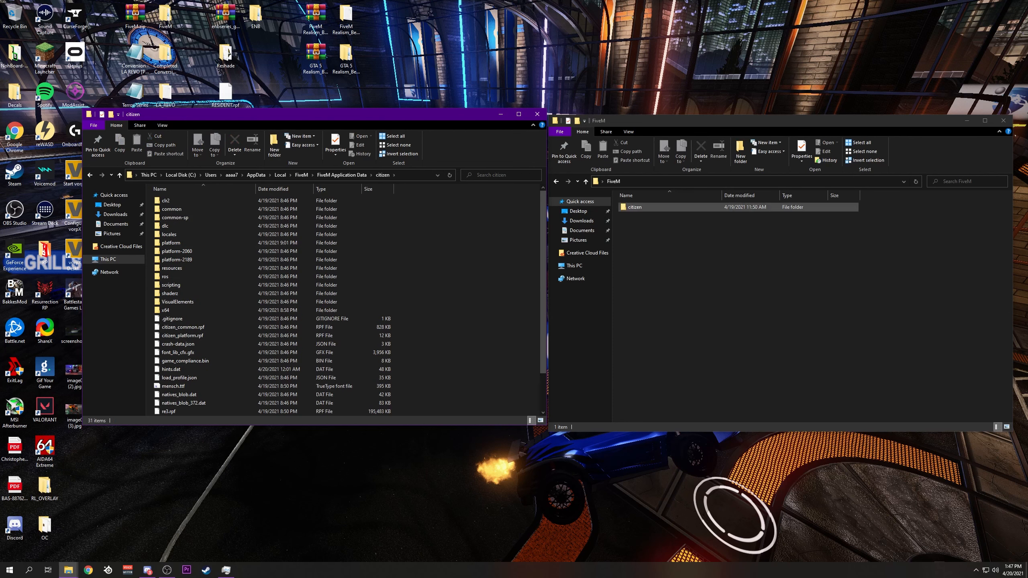
double_click(634, 207)
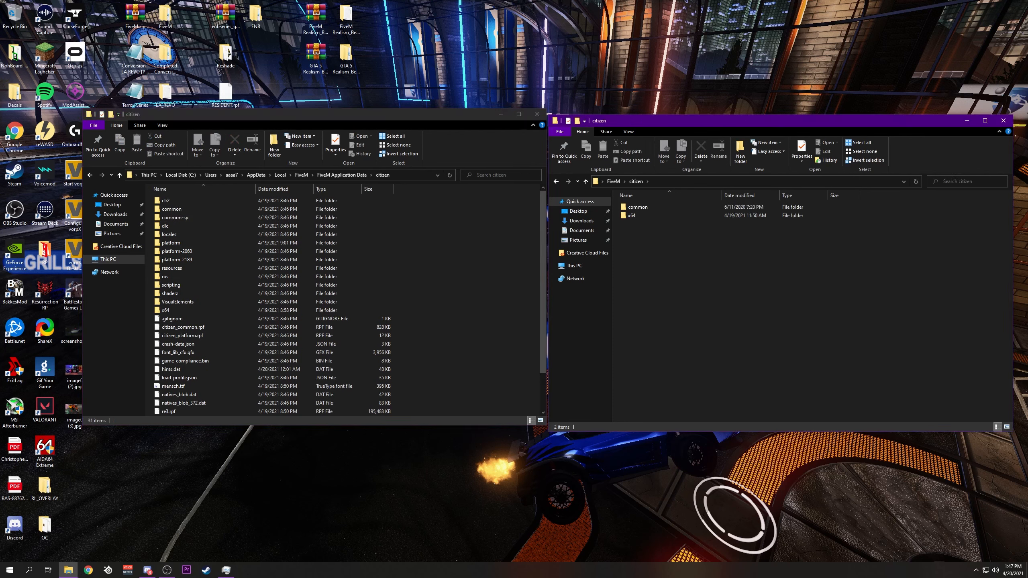
left_click(367, 189)
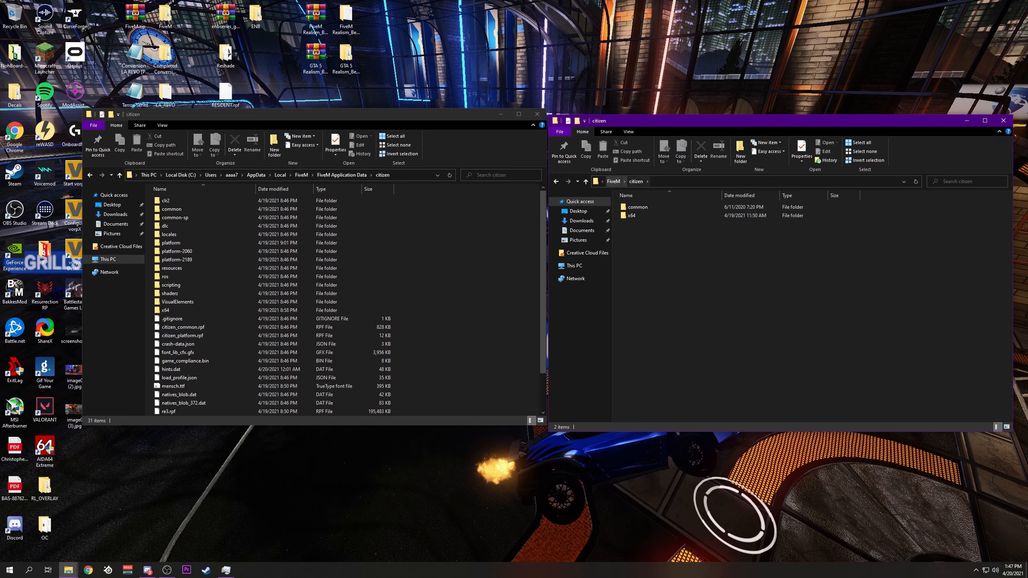
mouse_move(630, 216)
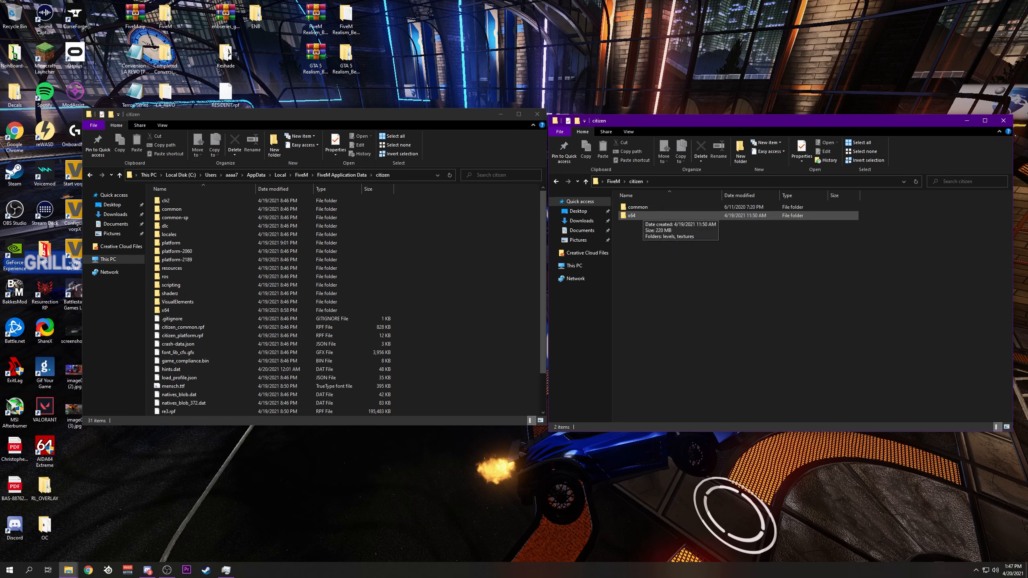
Step: Look through the mod's citizen contents, common and x64, against FiveM's citizen folder
left_click(177, 302)
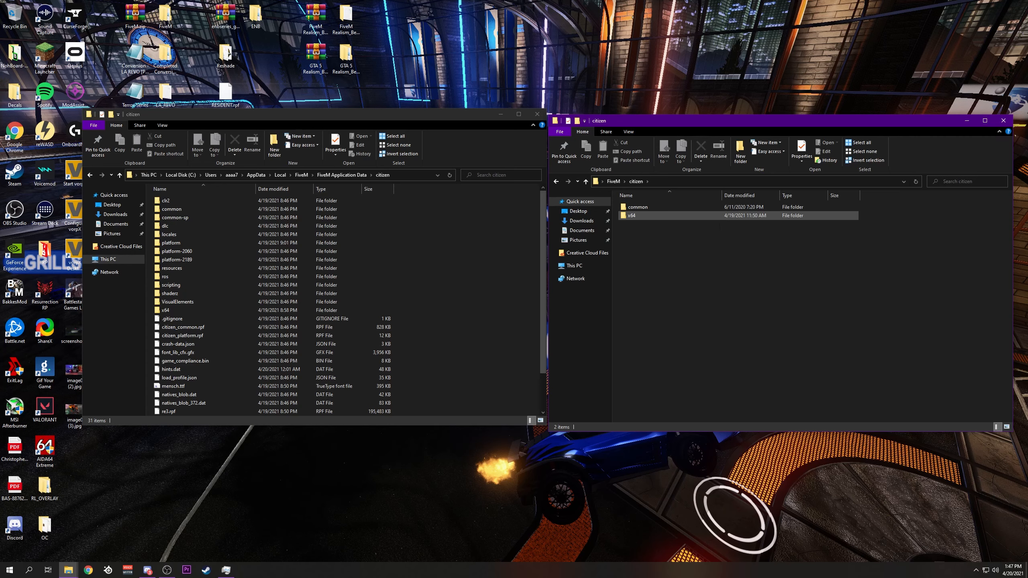
left_click(630, 215)
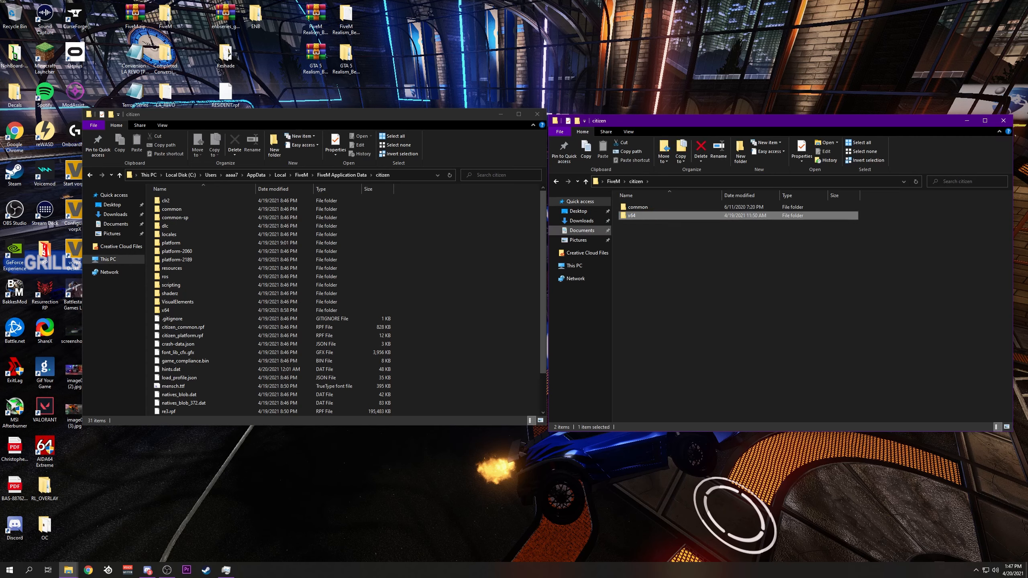
double_click(166, 310)
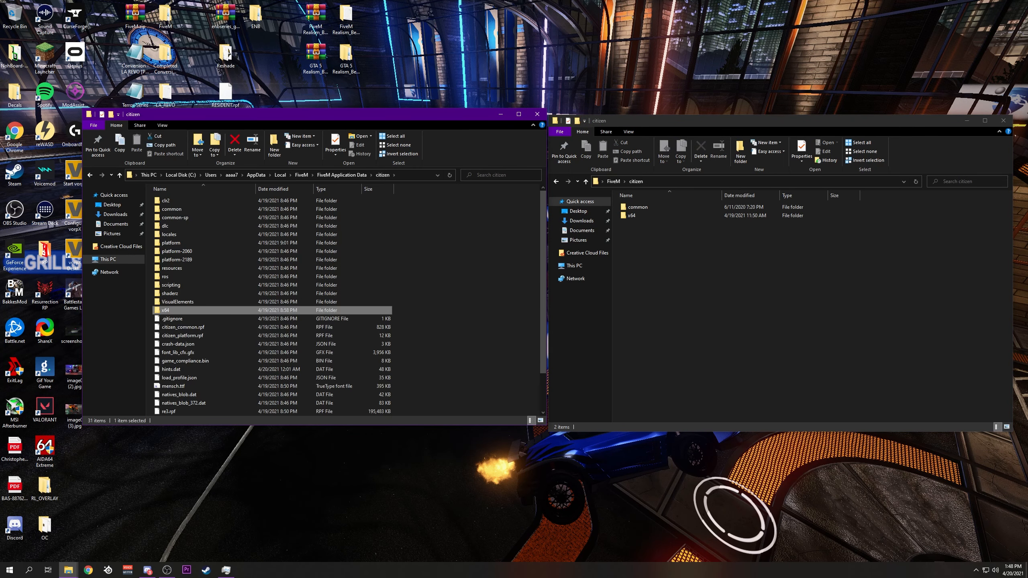
left_click(171, 209)
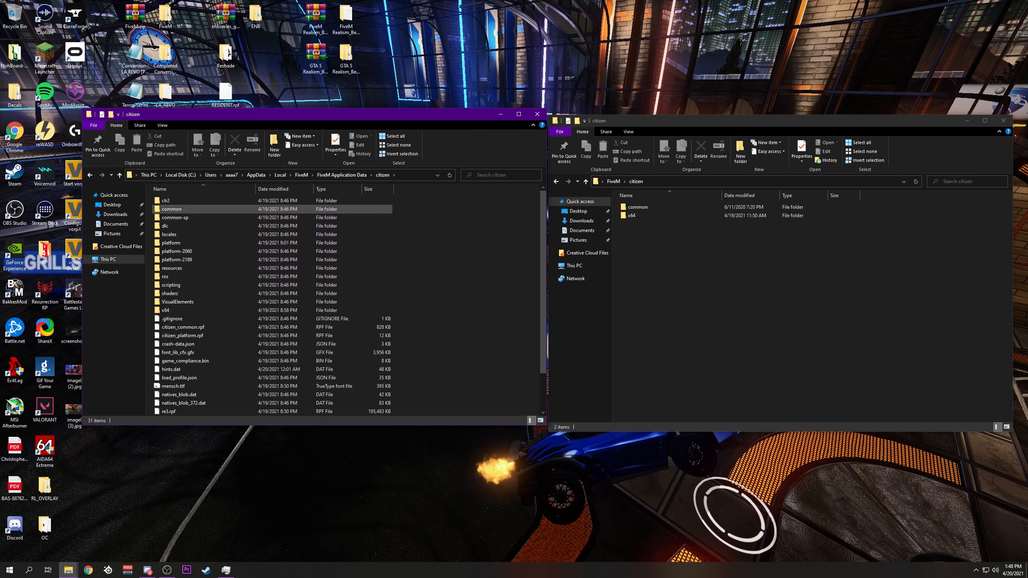
Step: Open common\data in the FiveM Application Data window
double_click(171, 209)
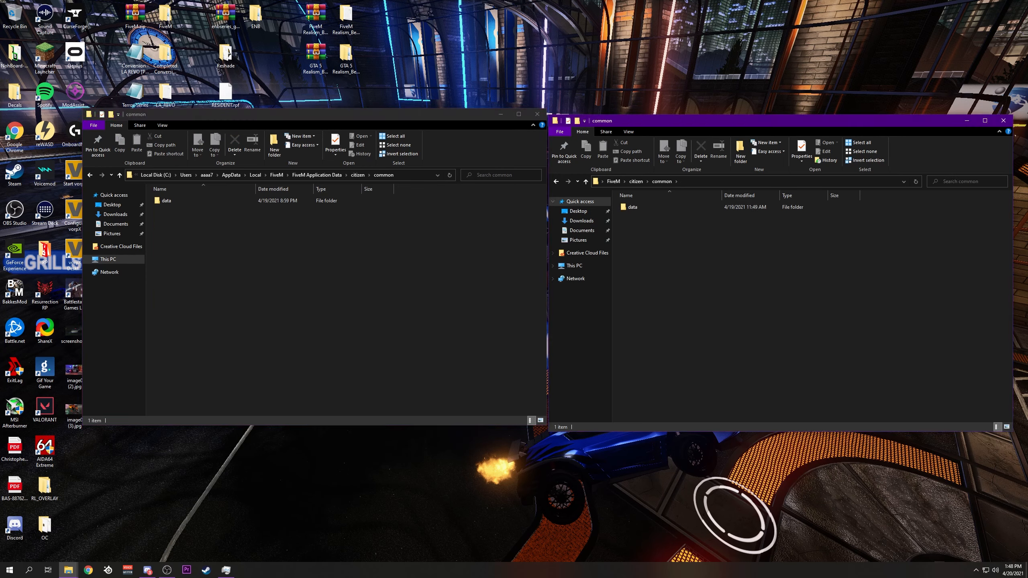
double_click(166, 201)
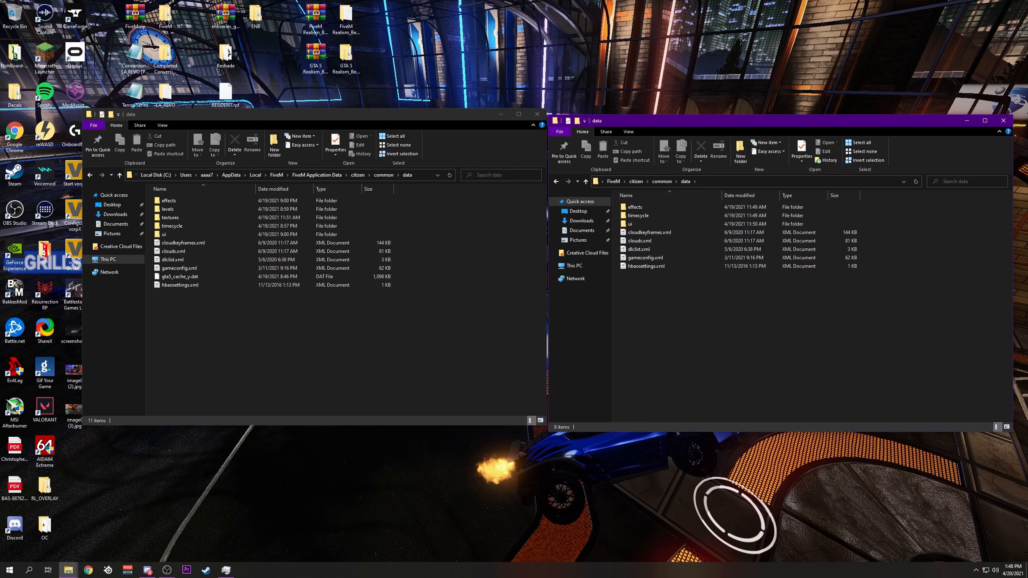
left_click(163, 234)
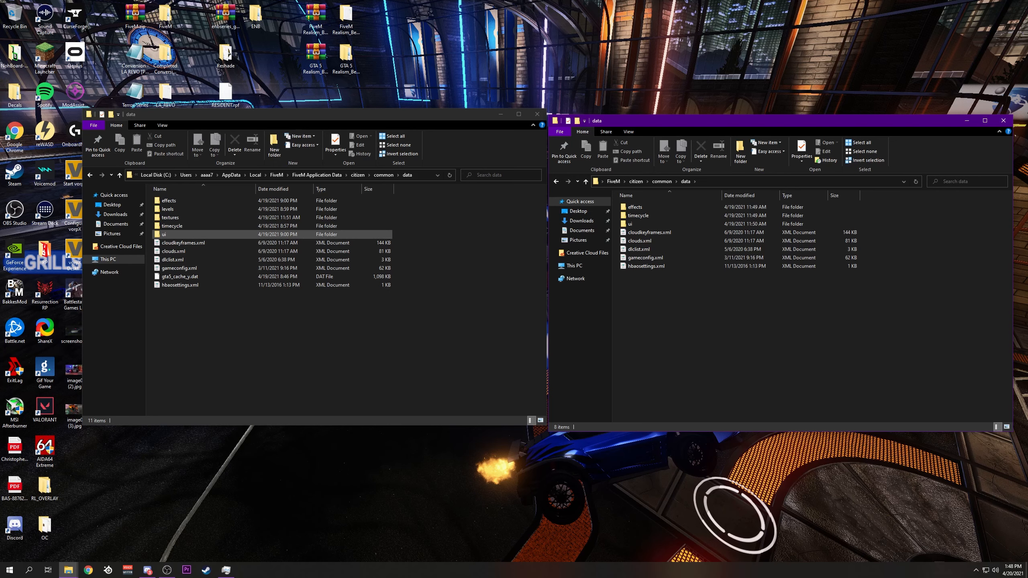
left_click(170, 217)
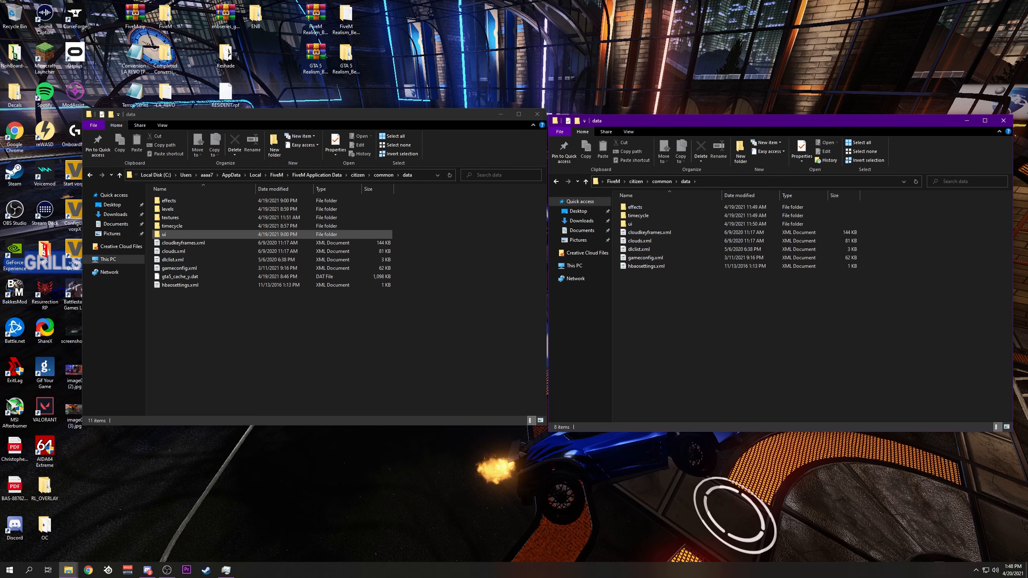
Step: Open the matching common\data in the mod window and compare the file lists
double_click(165, 234)
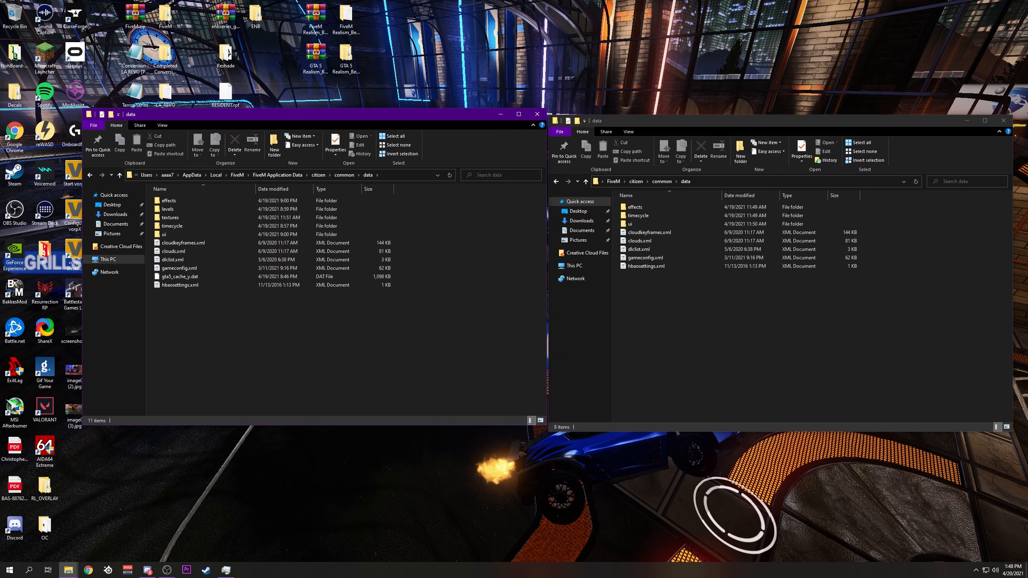
left_click(655, 266)
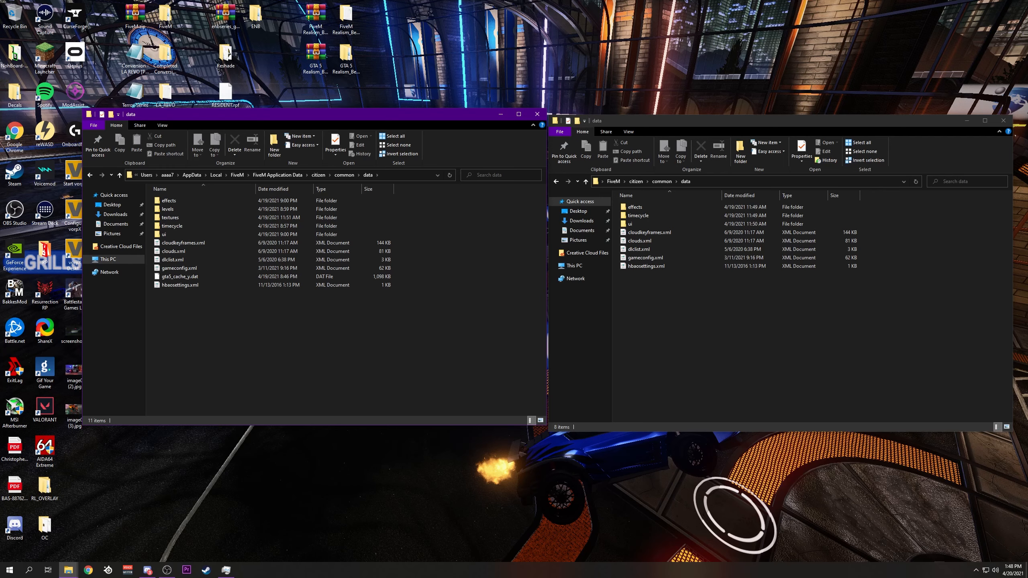
left_click(635, 207)
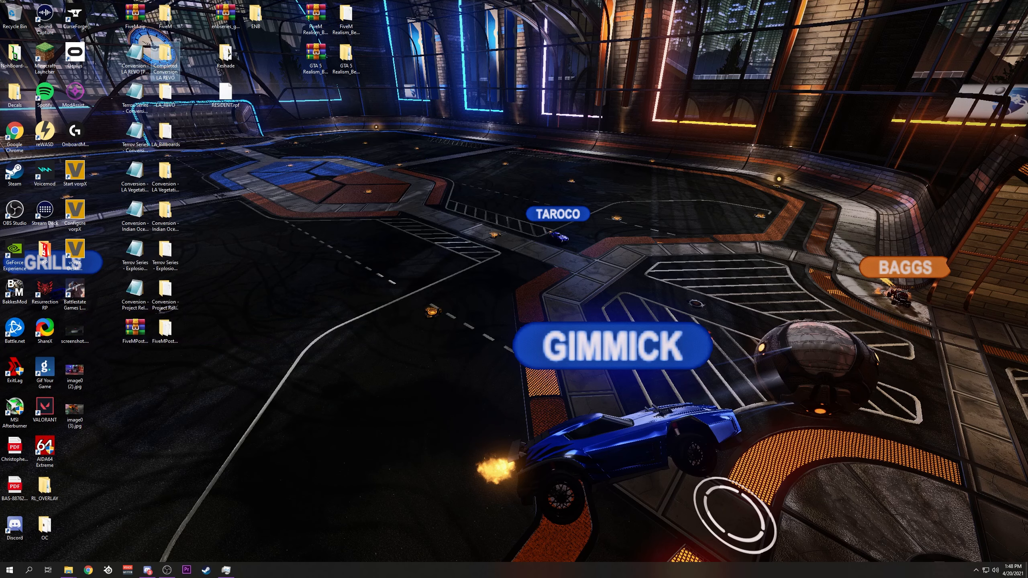
Step: Open the Completed Conversion LA REVO citizen folder beside the FiveM data window
double_click(165, 53)
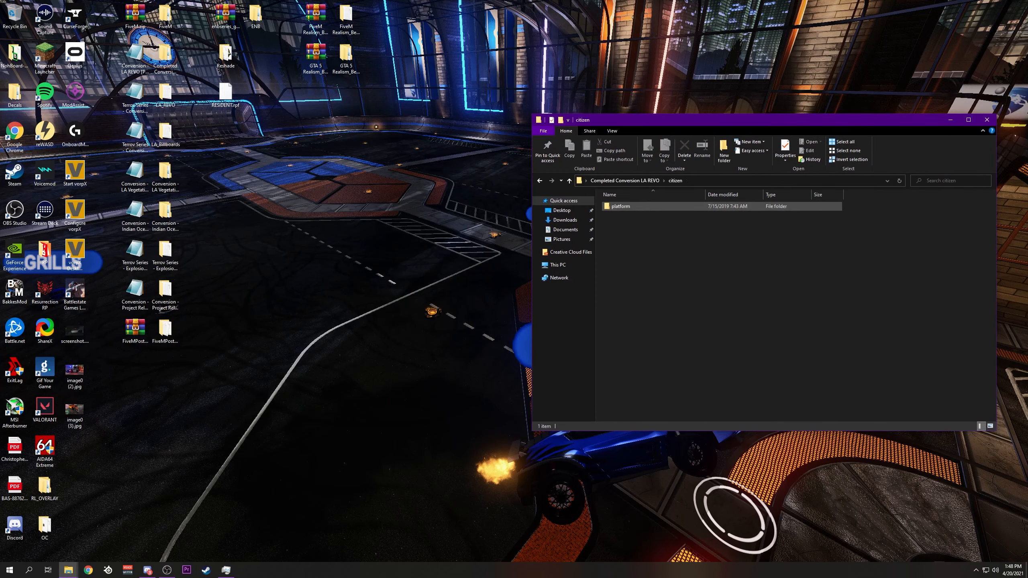
mouse_move(67, 570)
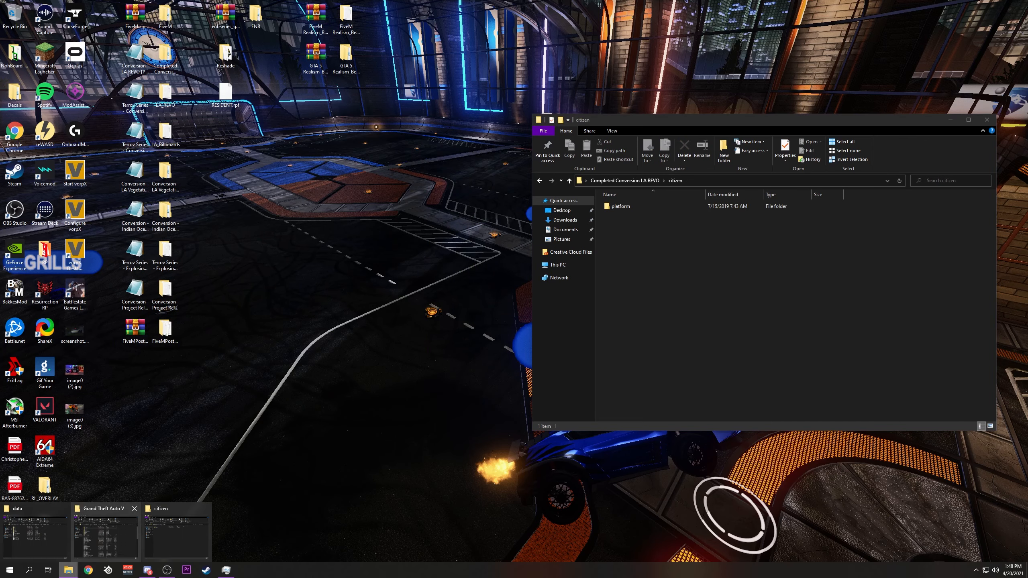
left_click(17, 524)
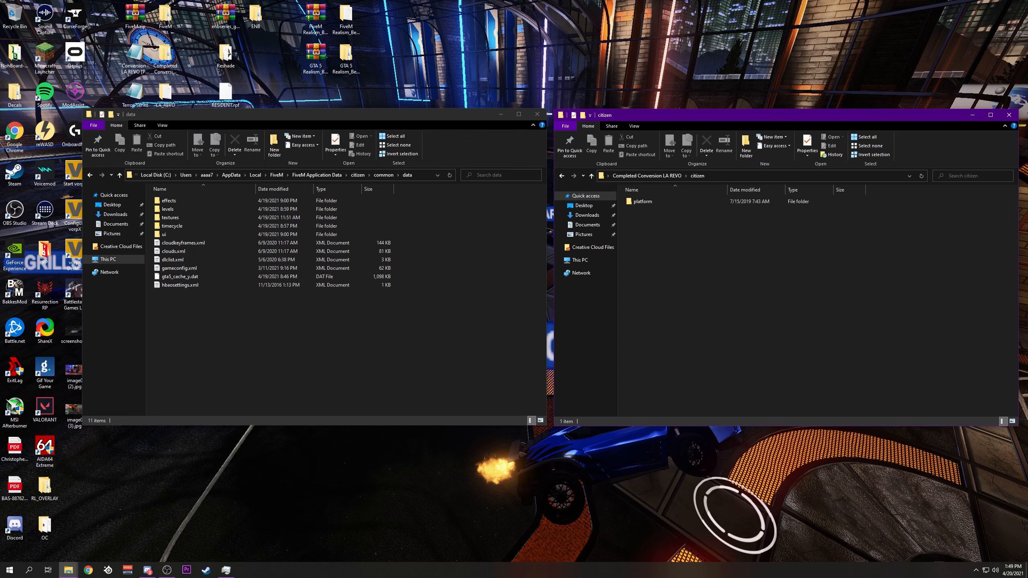
left_click(184, 242)
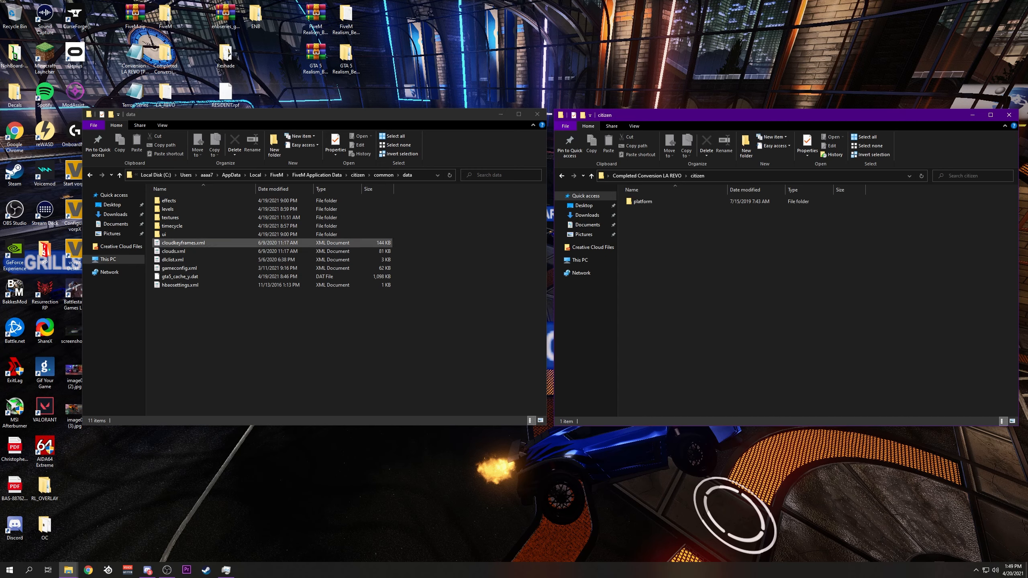
Step: Navigate FiveM's citizen data to platform\levels\gta5
left_click(119, 175)
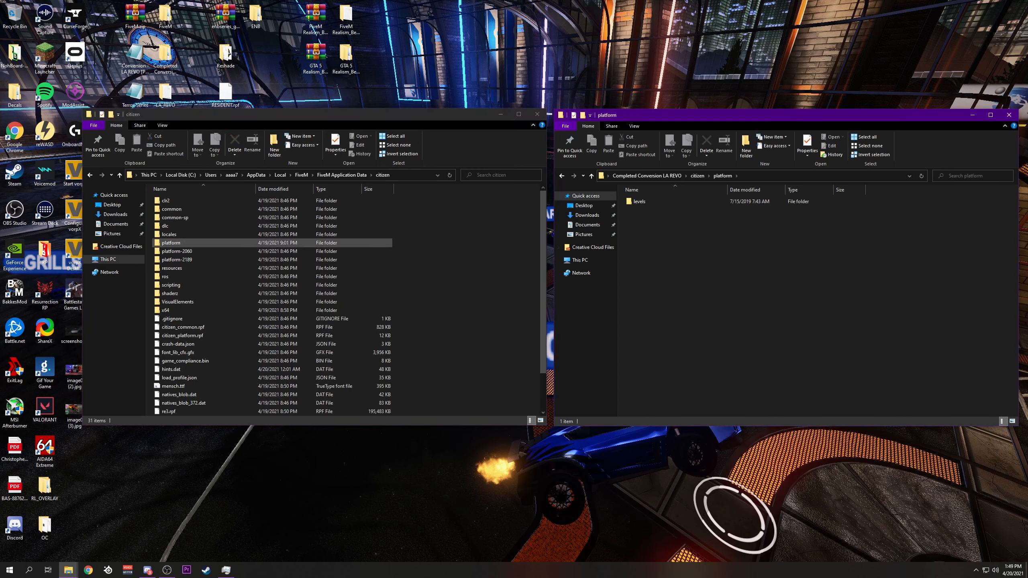
double_click(171, 242)
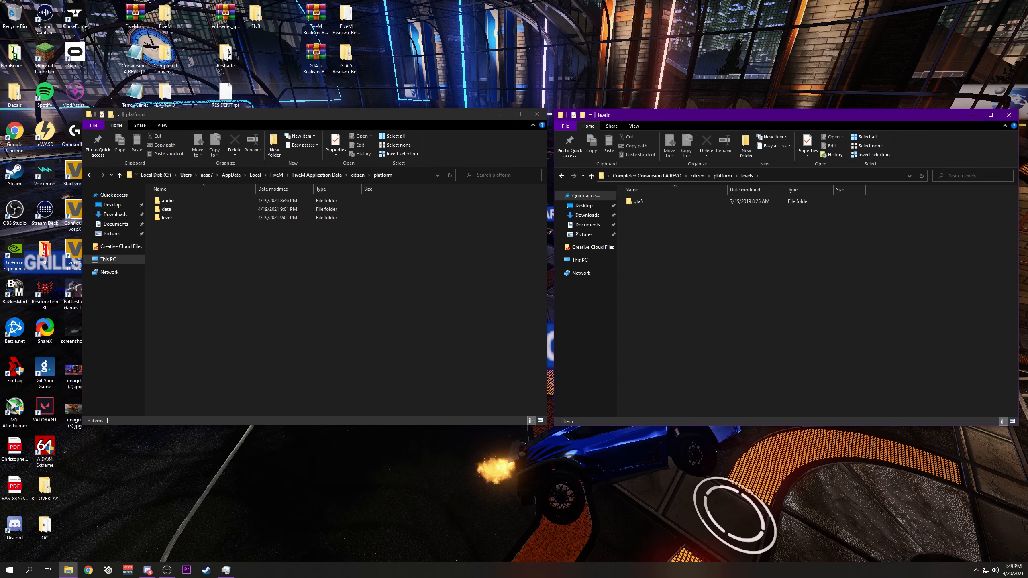
double_click(168, 217)
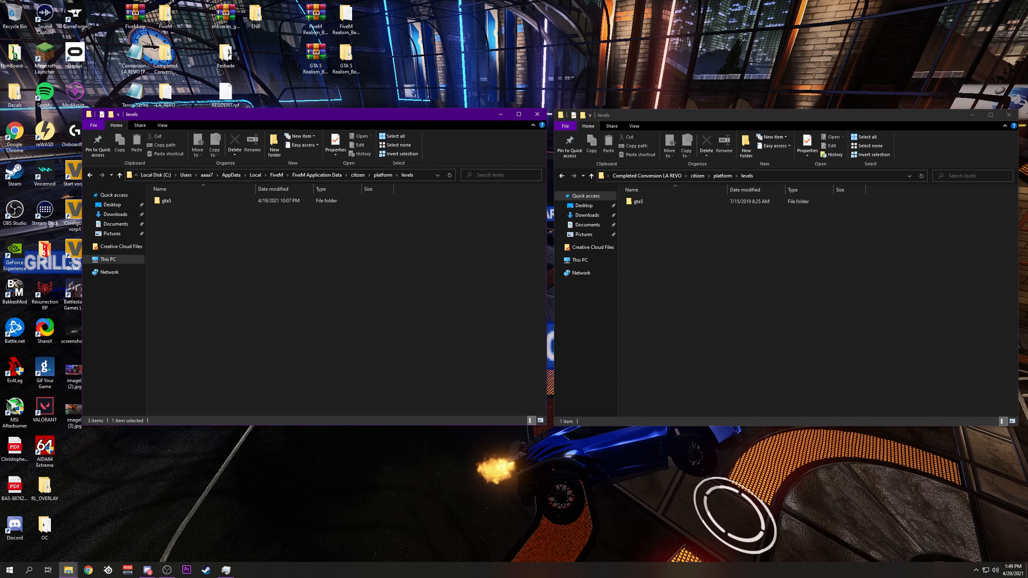
double_click(164, 200)
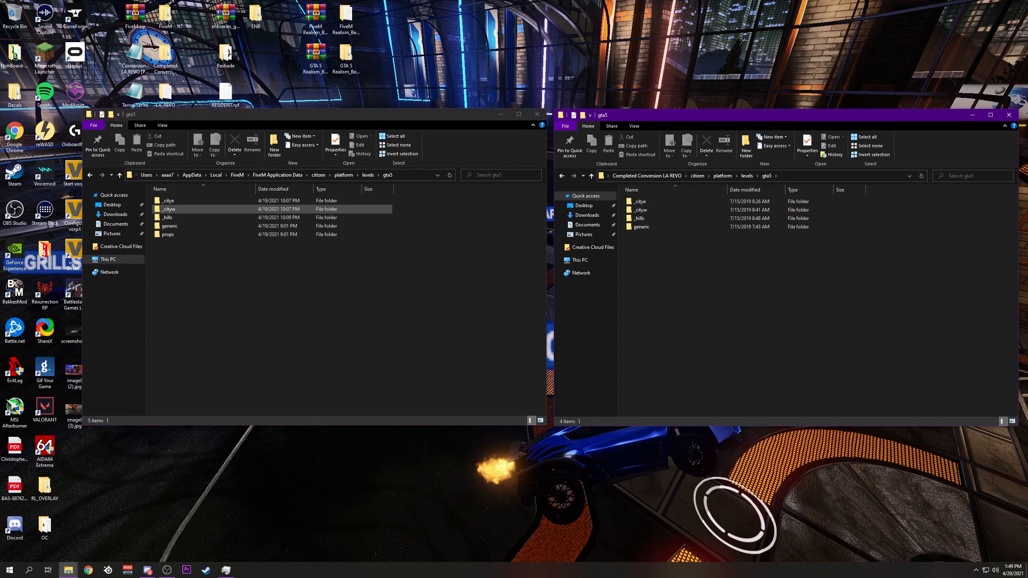
Step: Browse the LA REVO _citye subfolders such as hollywood_01 and indust_02
double_click(639, 202)
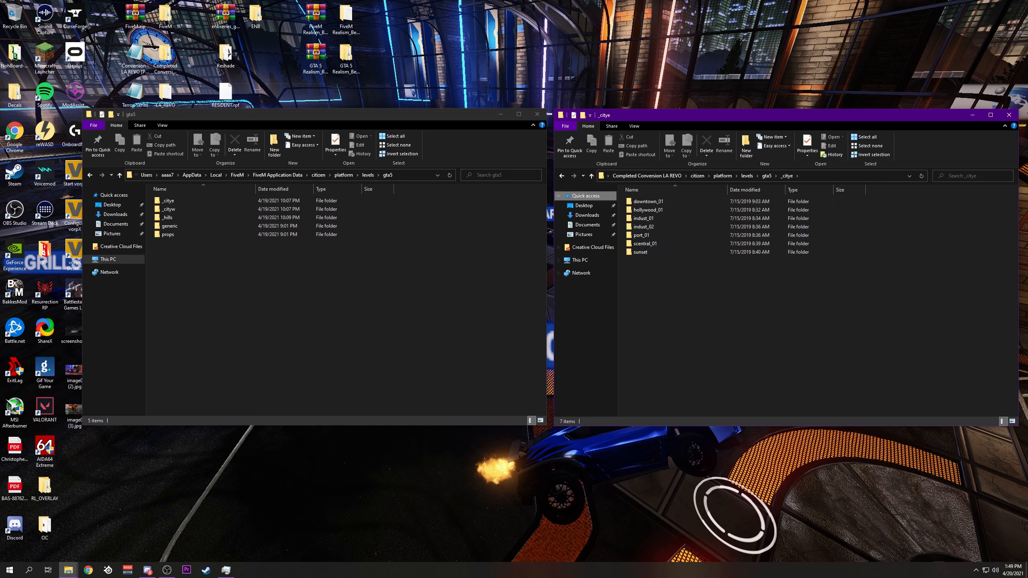
left_click(648, 210)
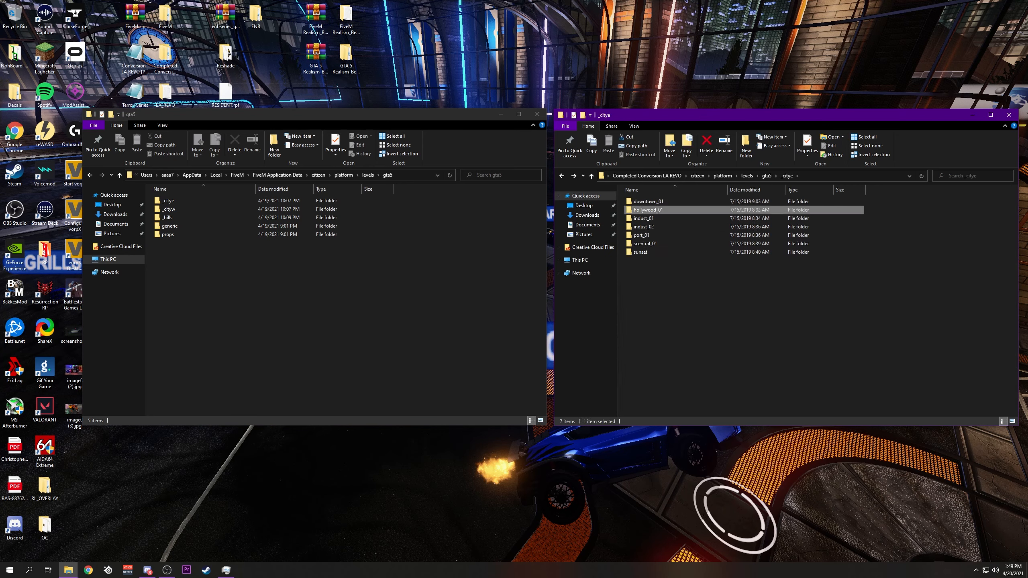
left_click(655, 218)
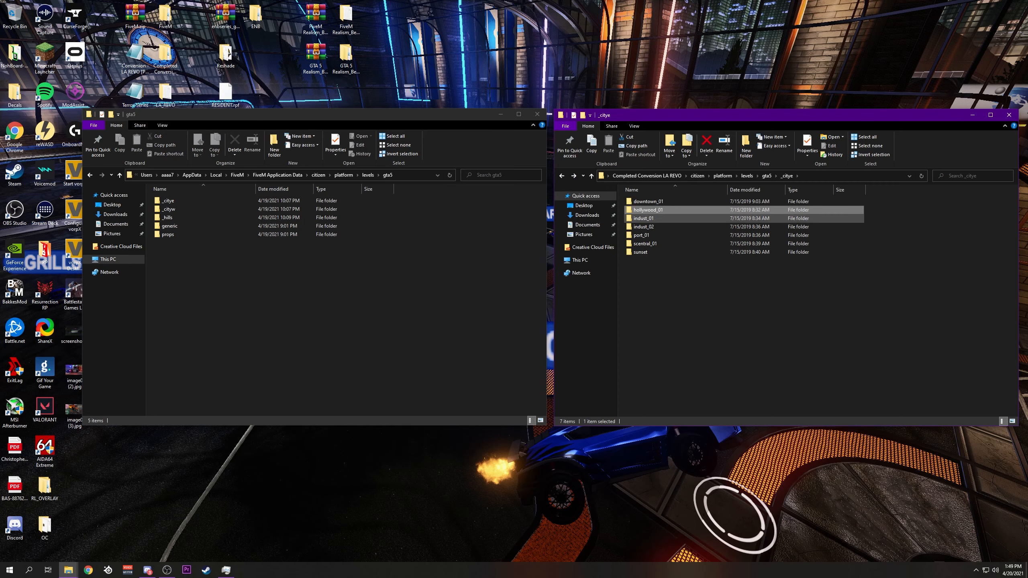
double_click(644, 217)
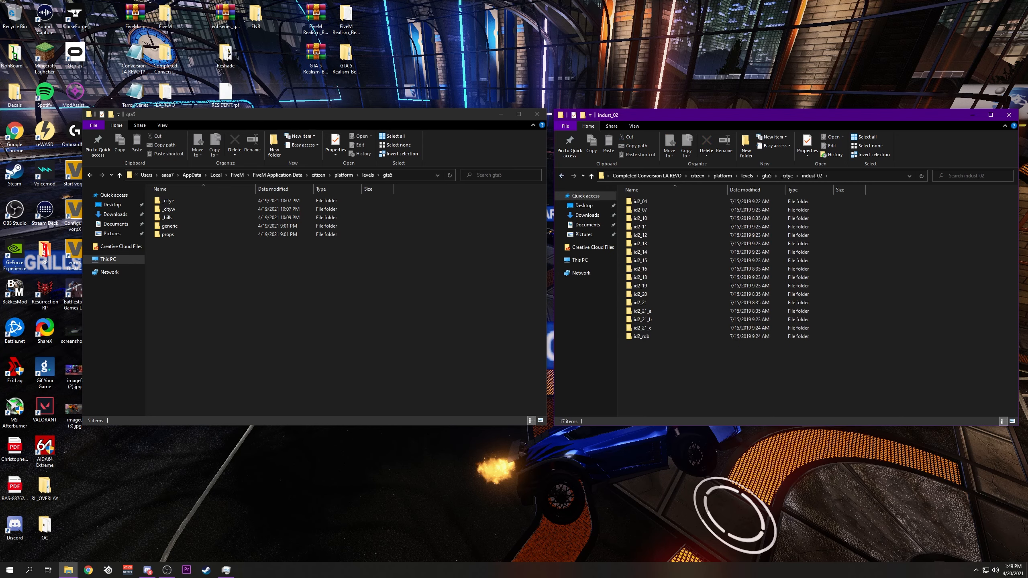
left_click(586, 176)
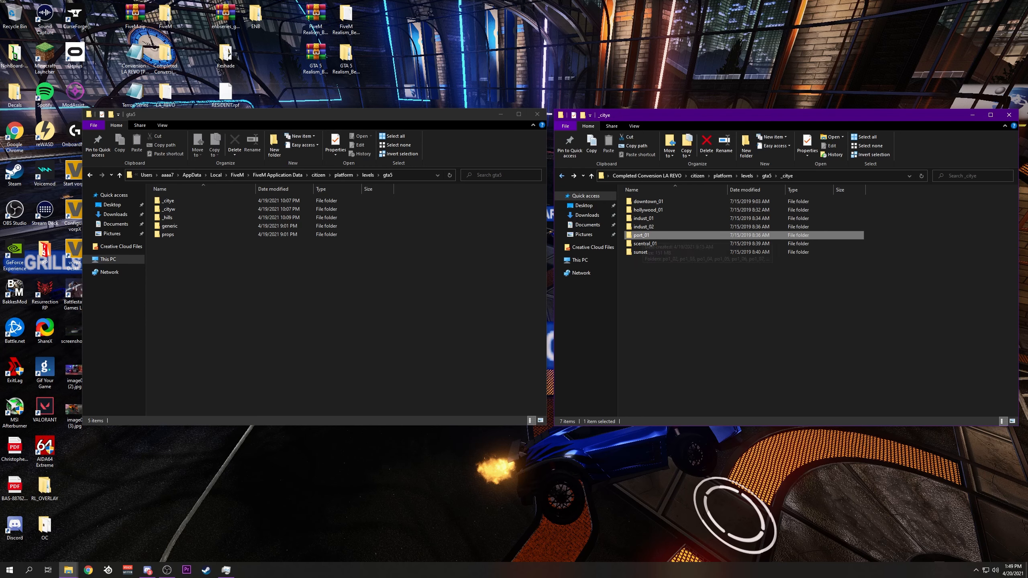
double_click(639, 252)
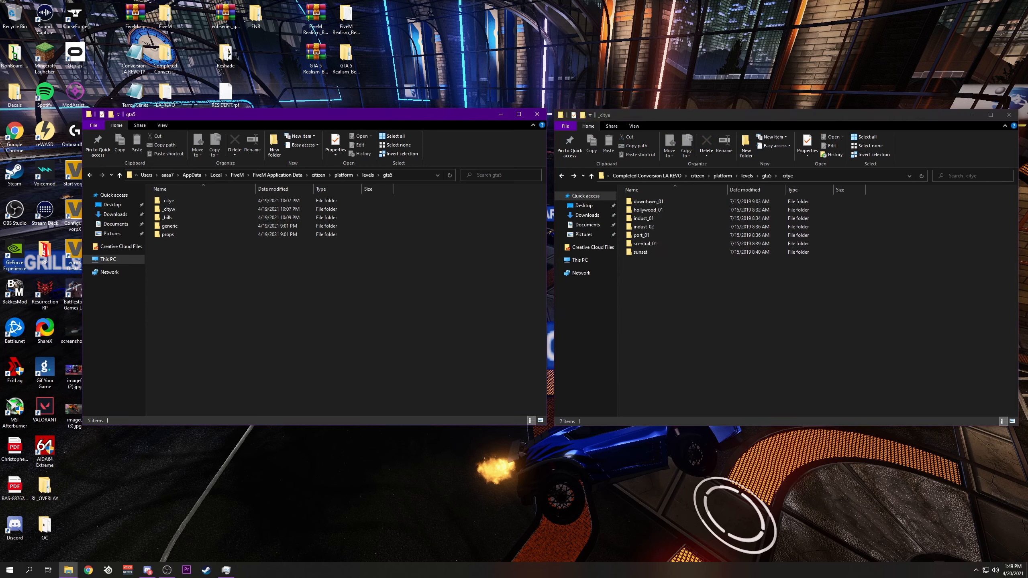
Step: Close the LA REVO and FiveM gta5 comparison windows
left_click(641, 251)
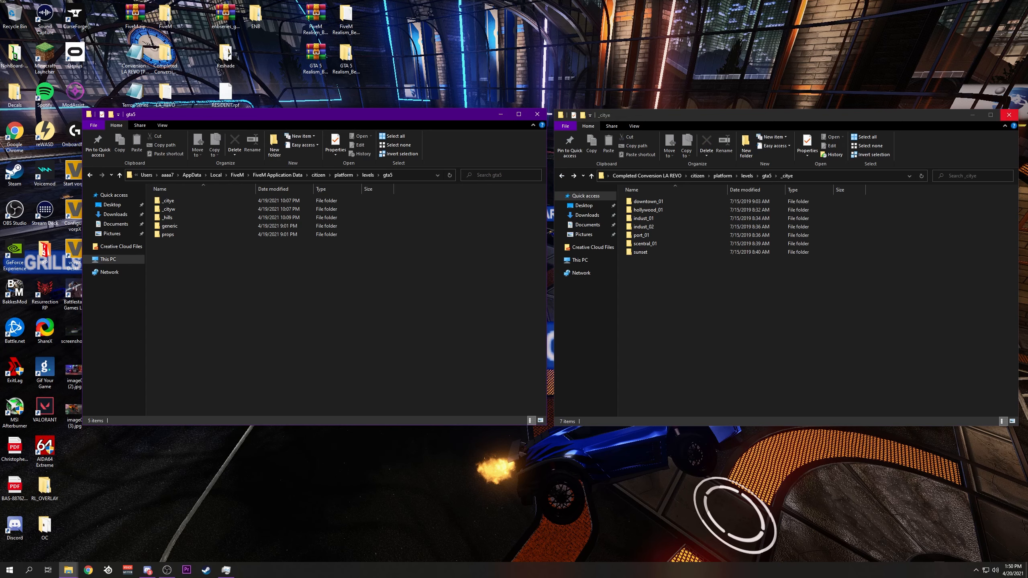
left_click(1008, 113)
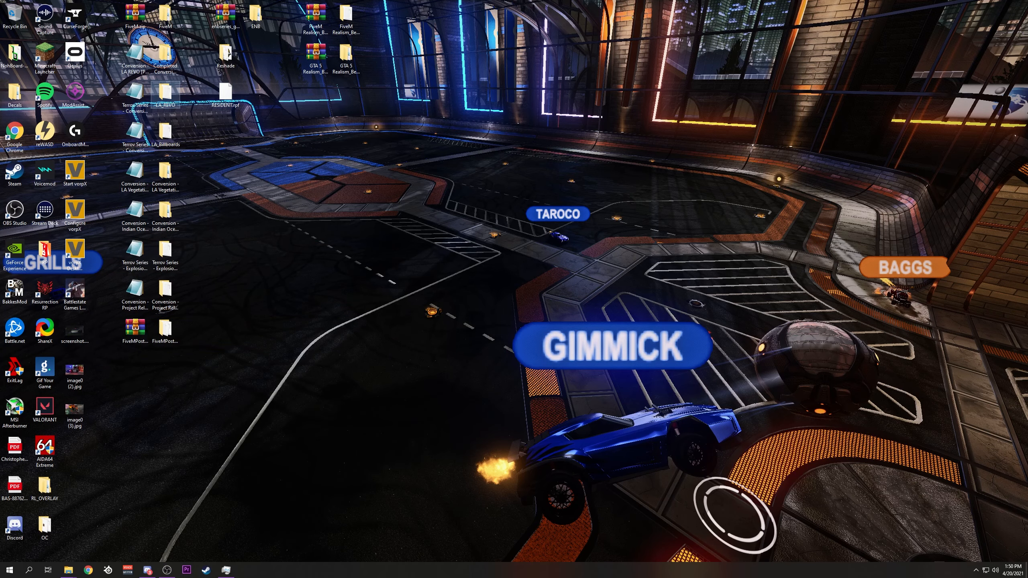
Step: Show FiveM's mods folder beside LA REVO's Mandetory Install\Mod Install with the road texture rpf
double_click(164, 105)
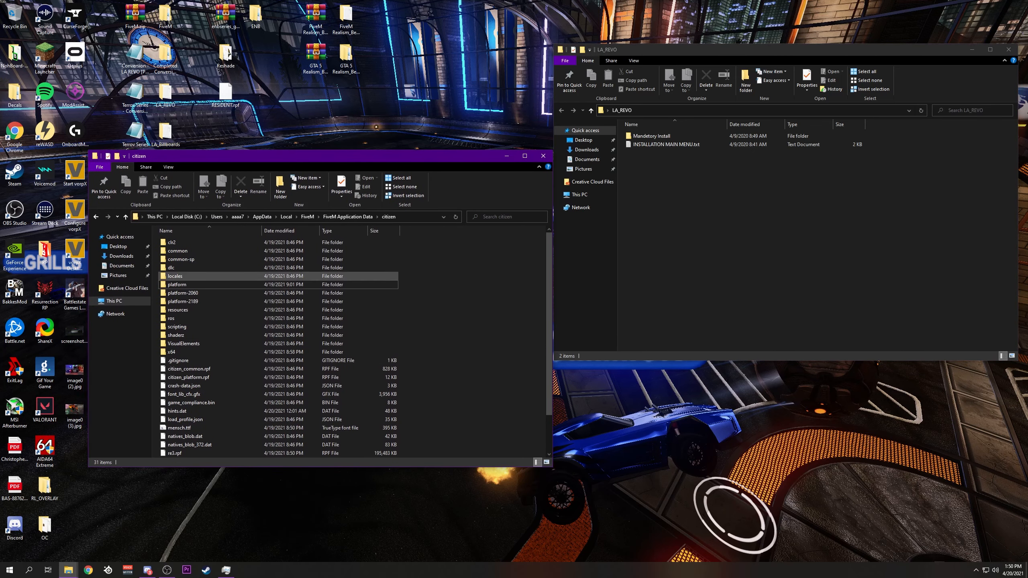
left_click(177, 250)
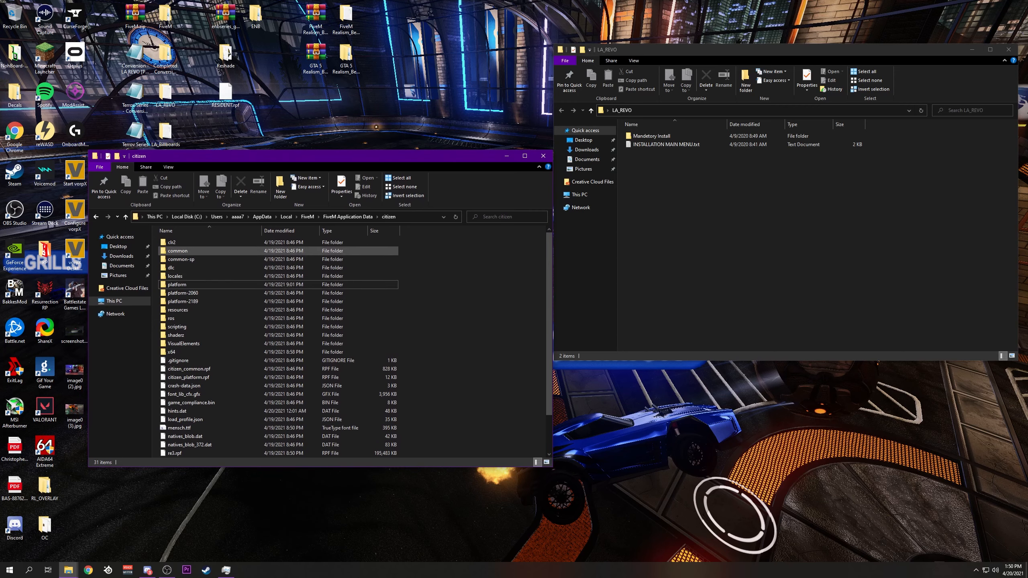
left_click(126, 216)
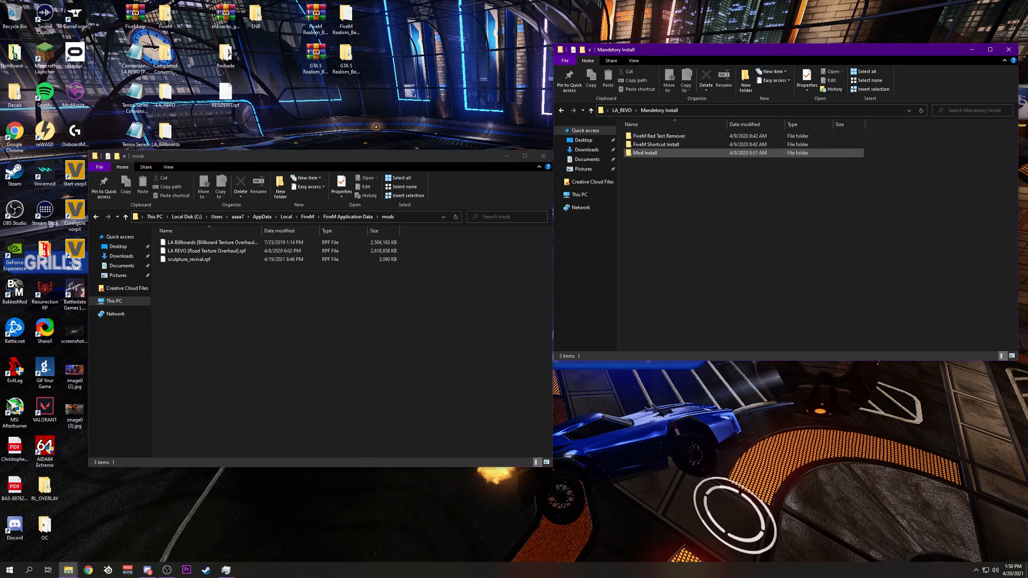
double_click(646, 152)
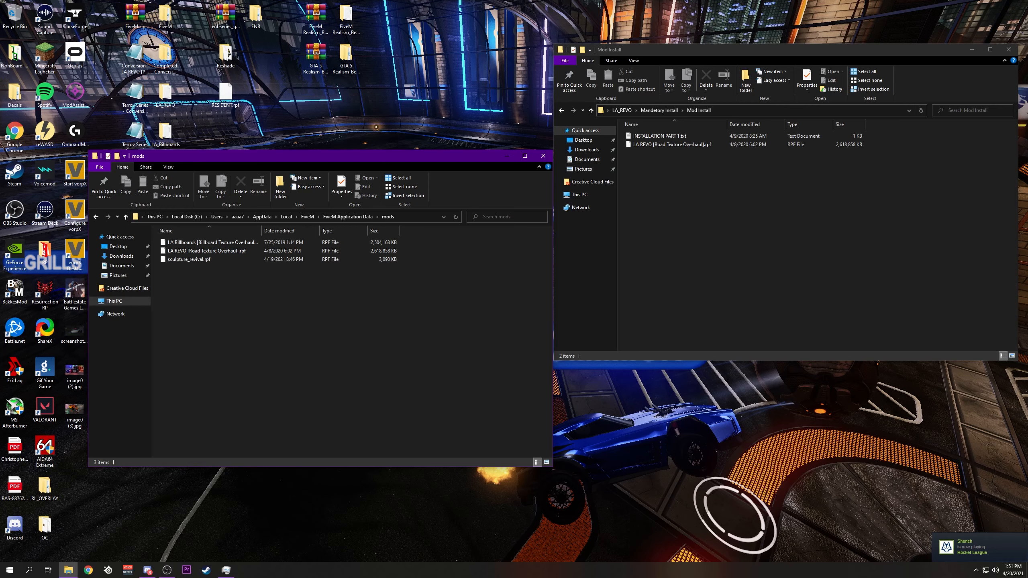
Step: Close the FiveM mods and LA REVO Mod Install windows, leaving the desktop
left_click(211, 242)
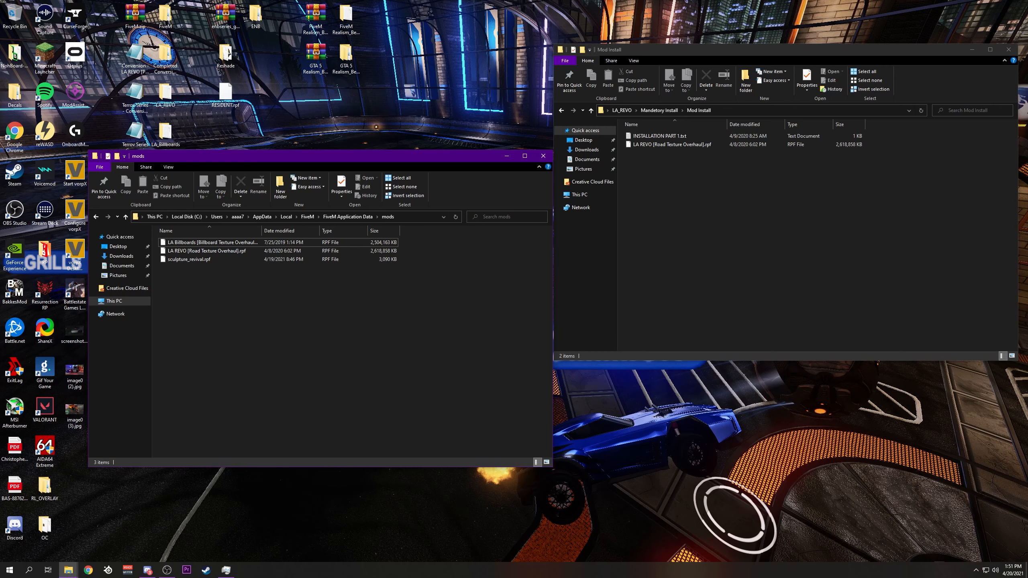
left_click(669, 144)
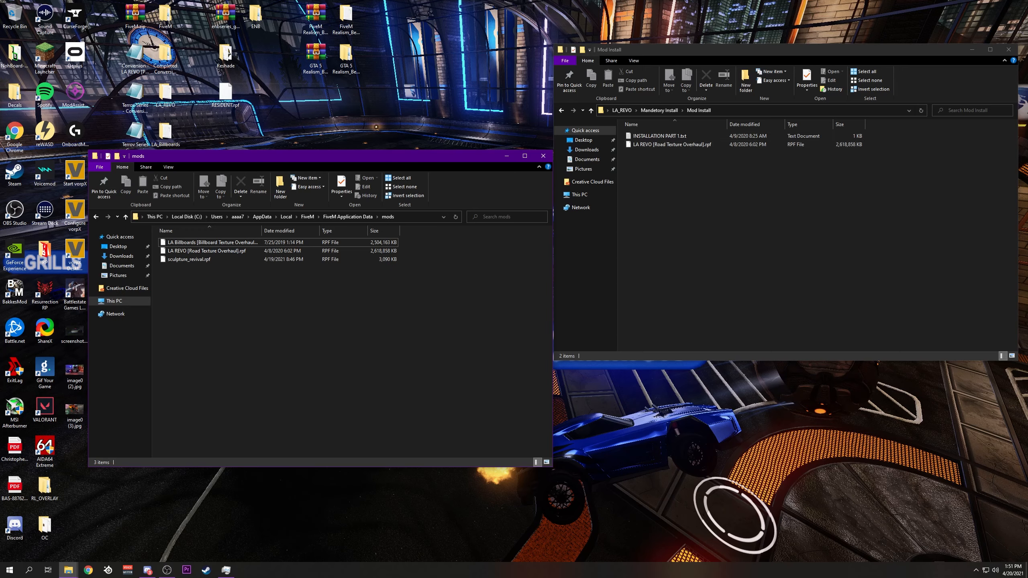
left_click(1009, 49)
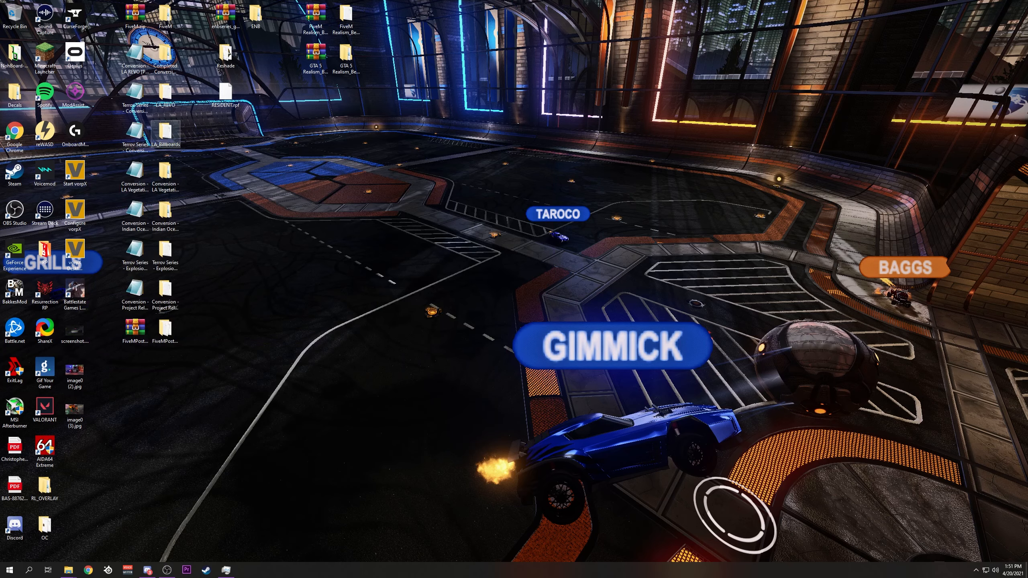
Step: Open the LA_Billboards folder and the AppData\Local\FiveM folder holding FiveM.exe
double_click(167, 130)
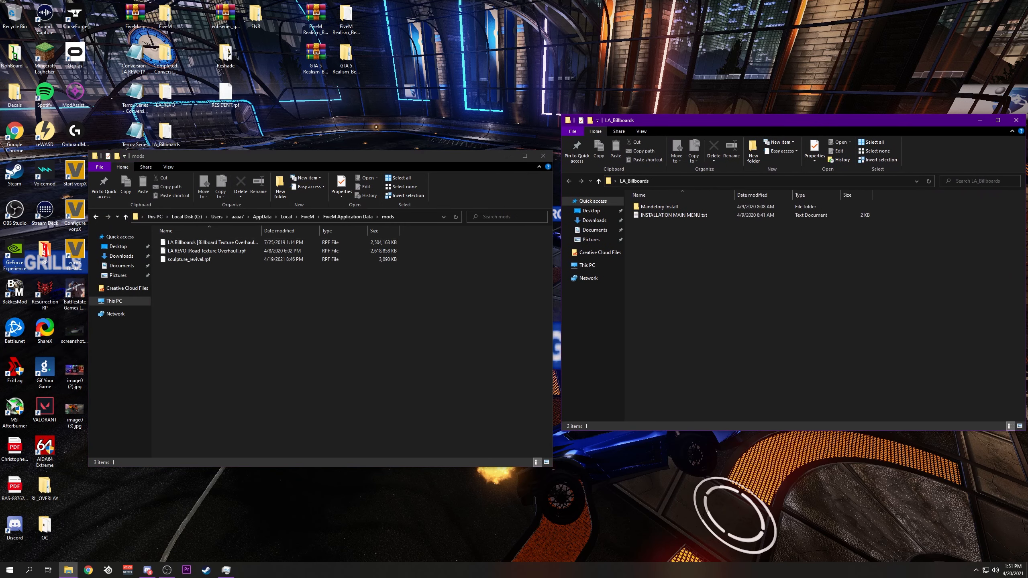
double_click(659, 207)
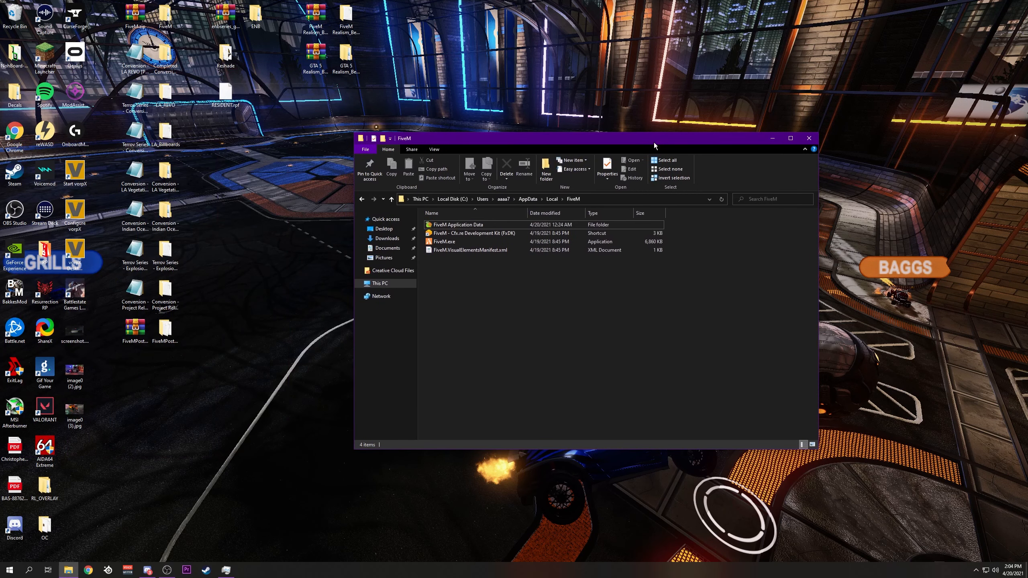
Step: Select FiveM.exe and bring up its options, reaching the RP folder with the FiveM shortcut
left_click(444, 241)
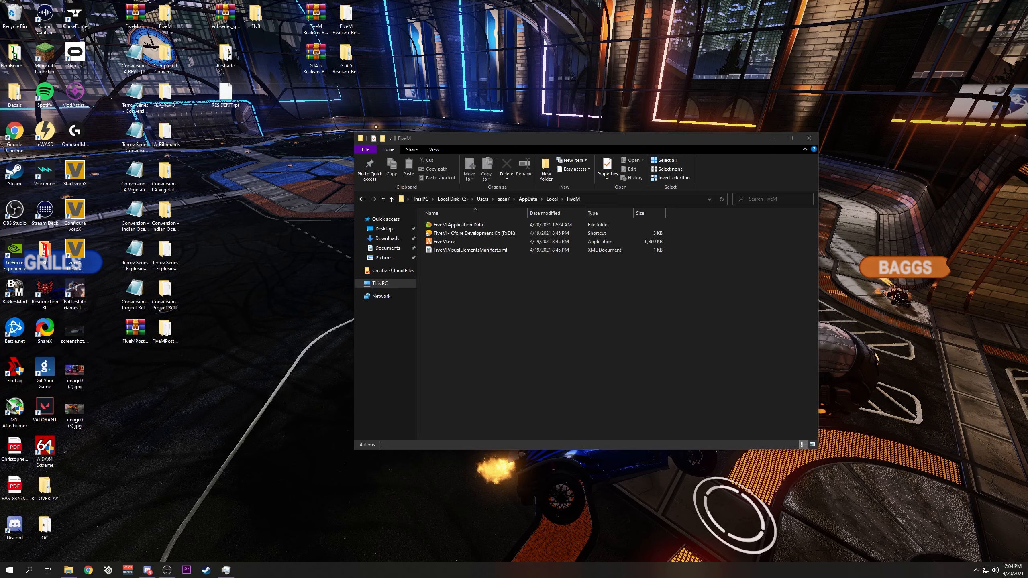
left_click(444, 241)
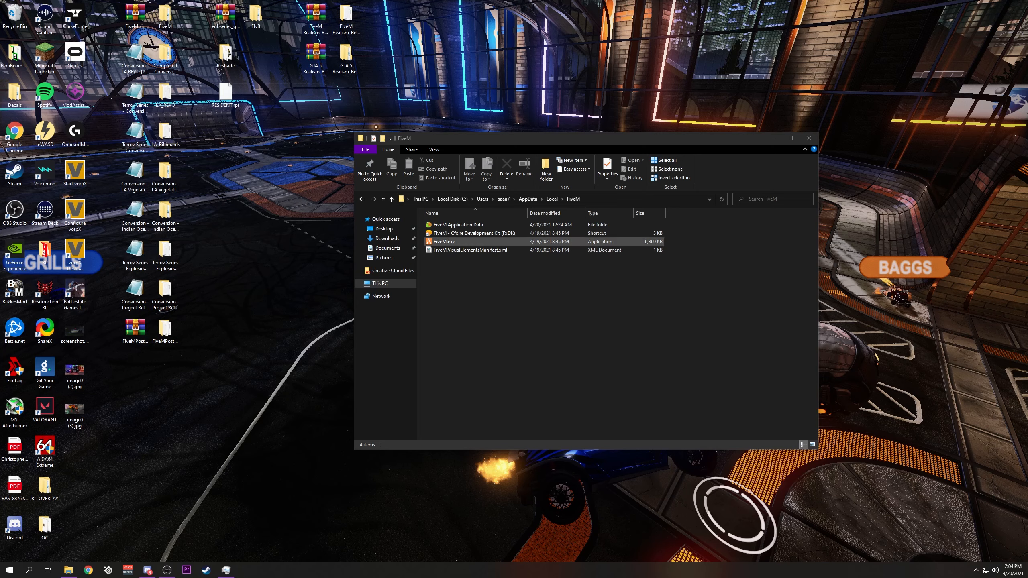
right_click(444, 241)
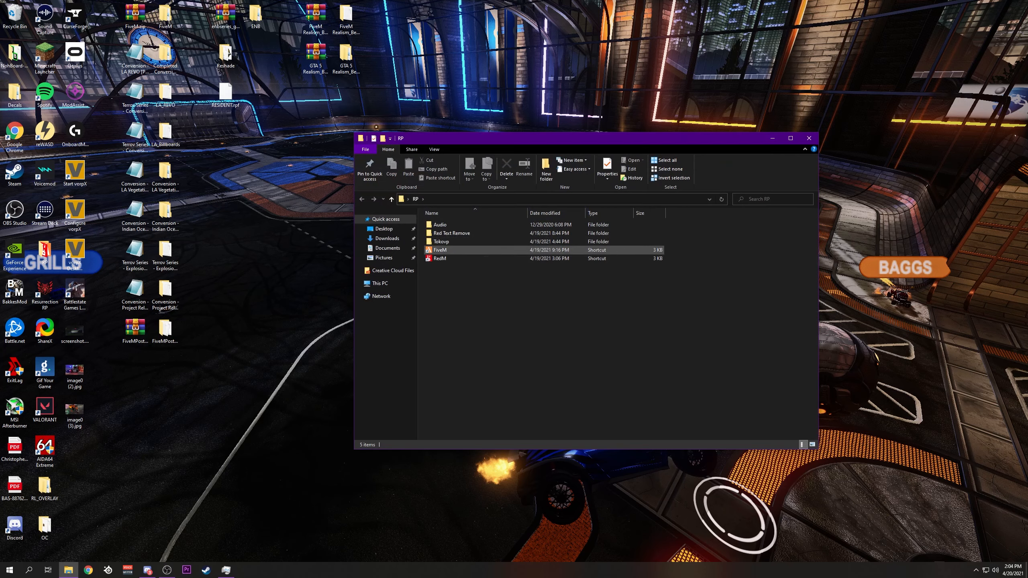
Step: Append '+set modDevMode 1' to the FiveM shortcut's Target in Properties
left_click(606, 165)
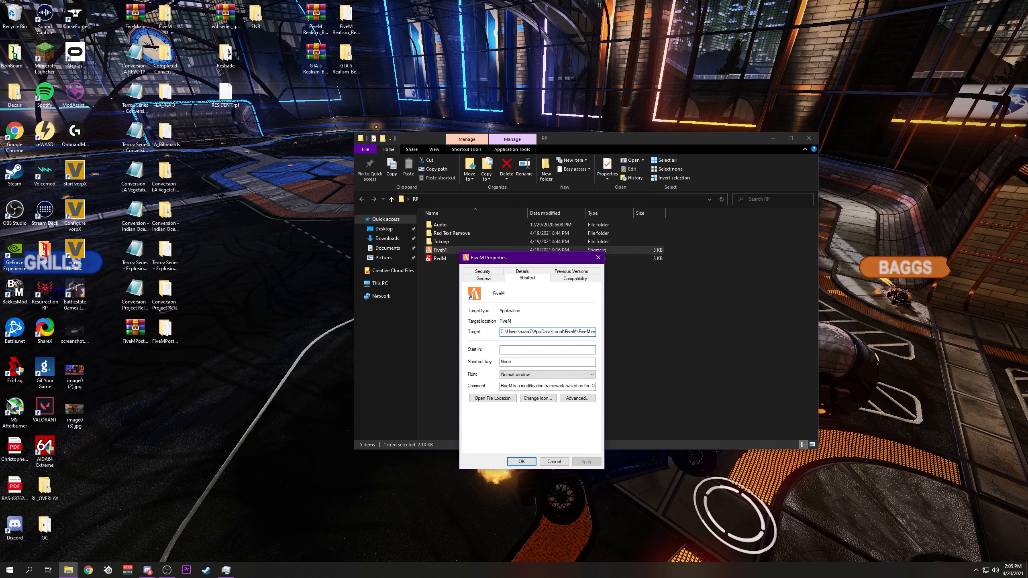
type("+set modD")
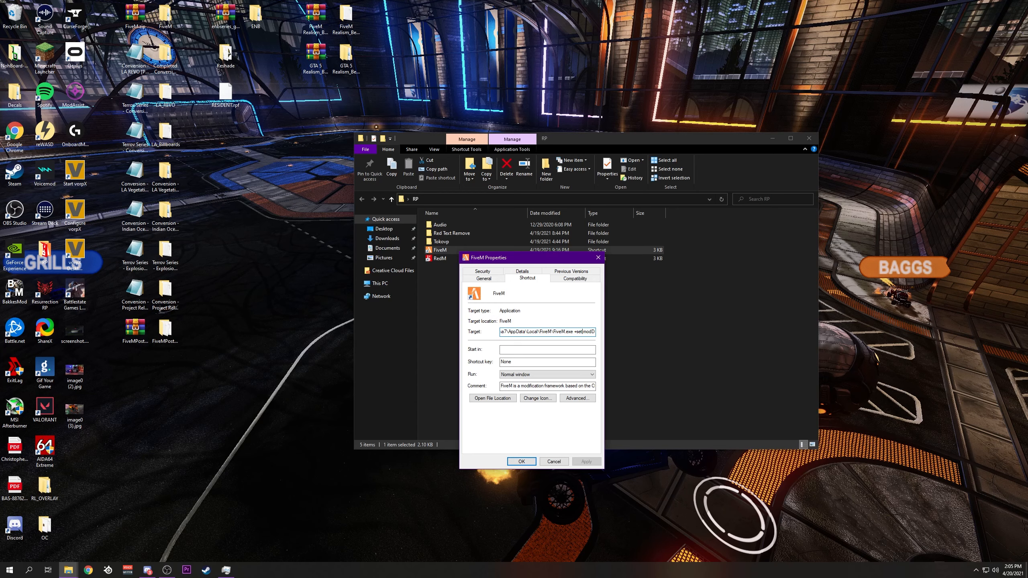
type("modDevMode 1")
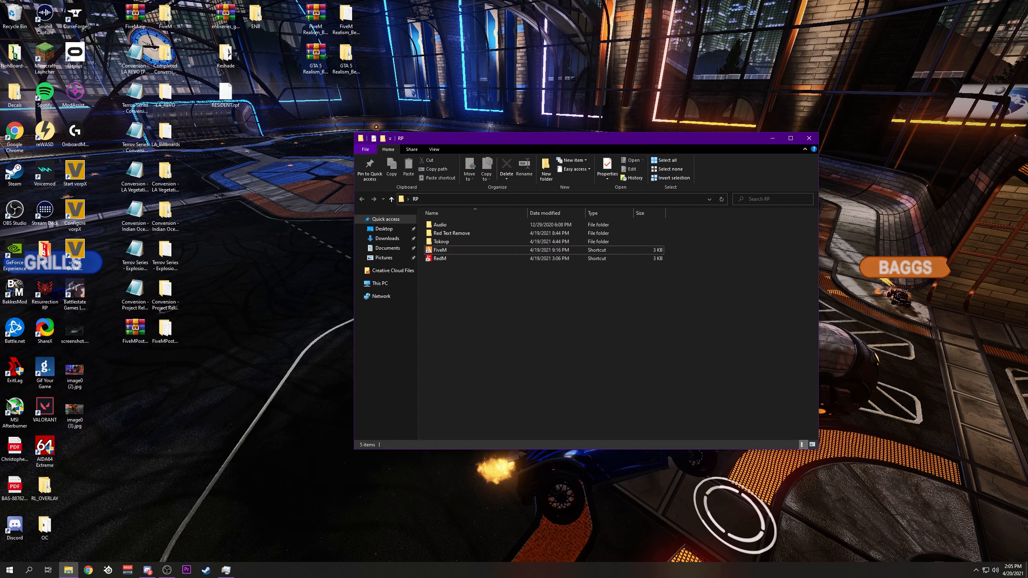
Step: Launch the FiveM client from its desktop shortcut
left_click(440, 250)
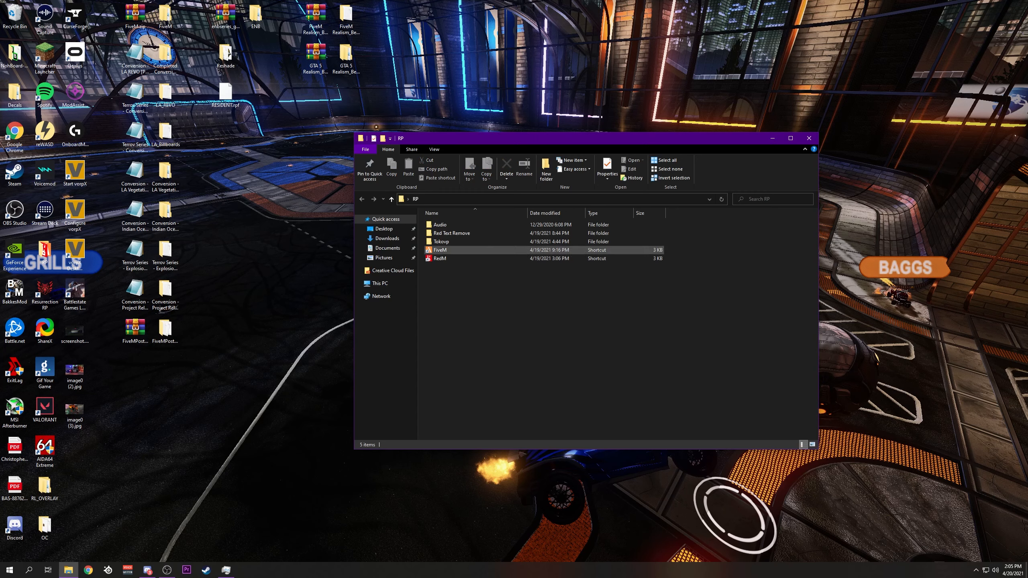
left_click(439, 250)
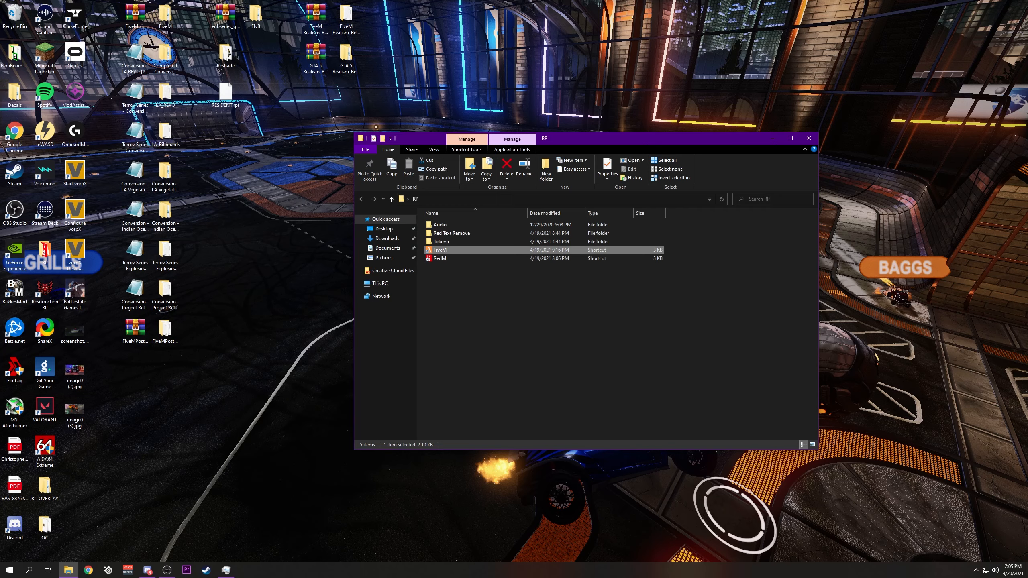
double_click(439, 249)
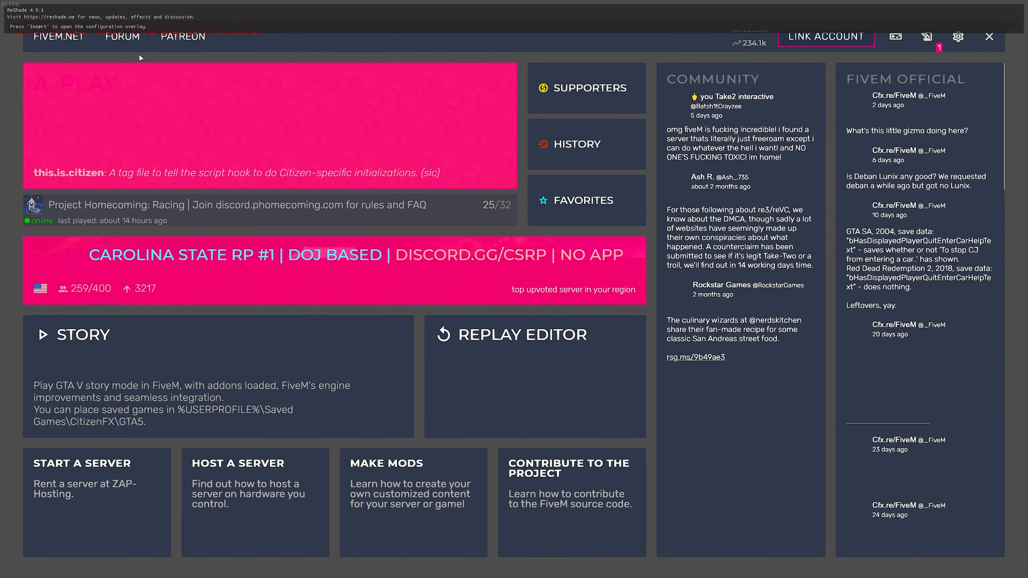
left_click(827, 36)
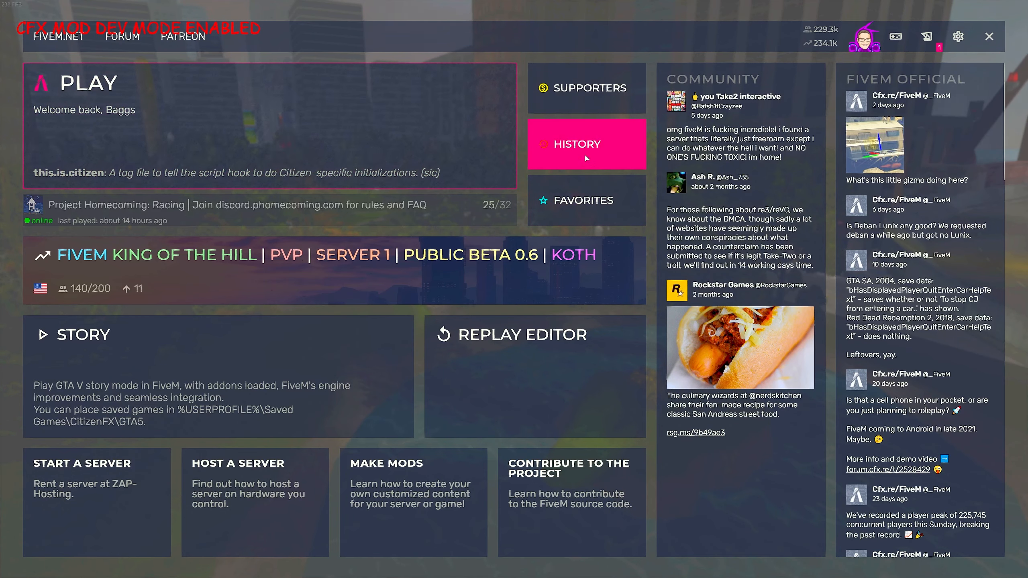
Step: Join the recently played Resurrection RP server from the History list
left_click(585, 145)
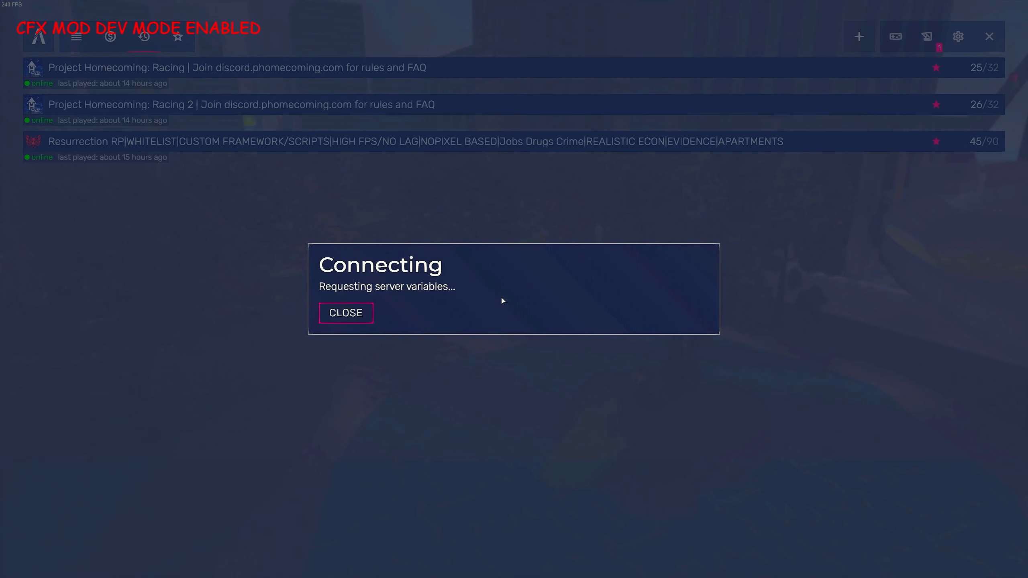
left_click(345, 313)
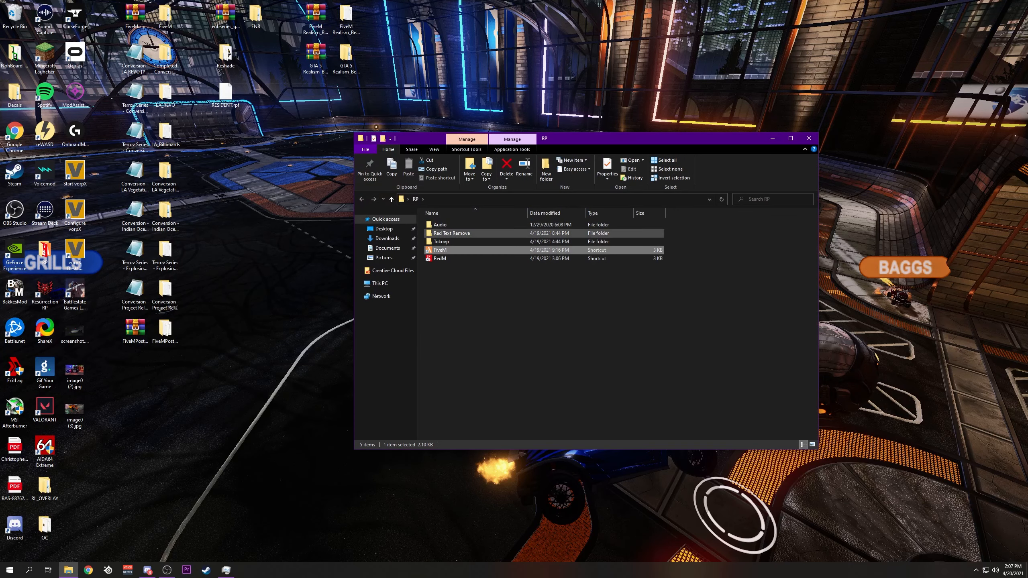
double_click(440, 250)
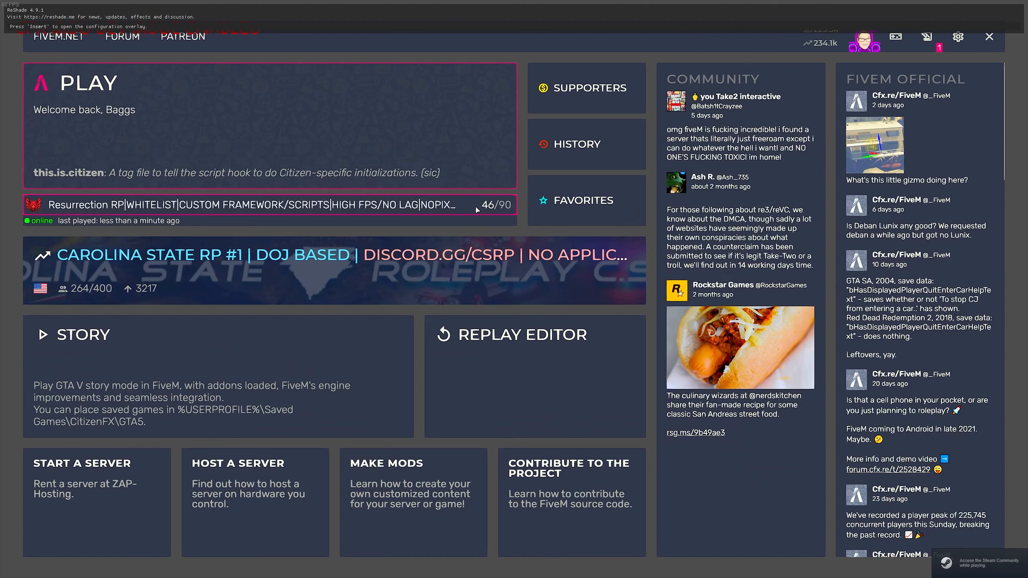
left_click(263, 205)
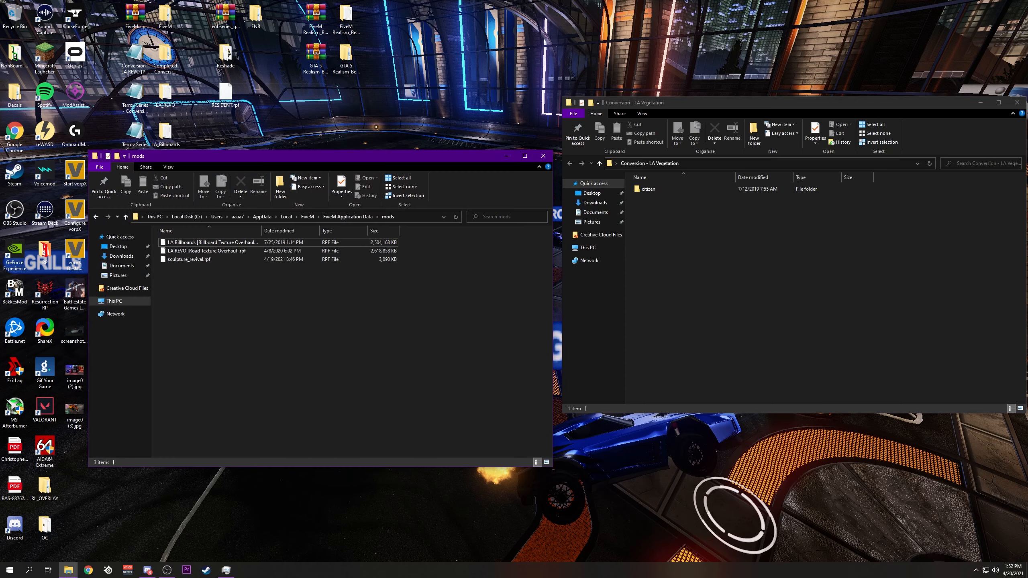
Step: Reach the procedural v_proc1 props folder in both FiveM's citizen data and the LA Vegetation conversion
left_click(125, 216)
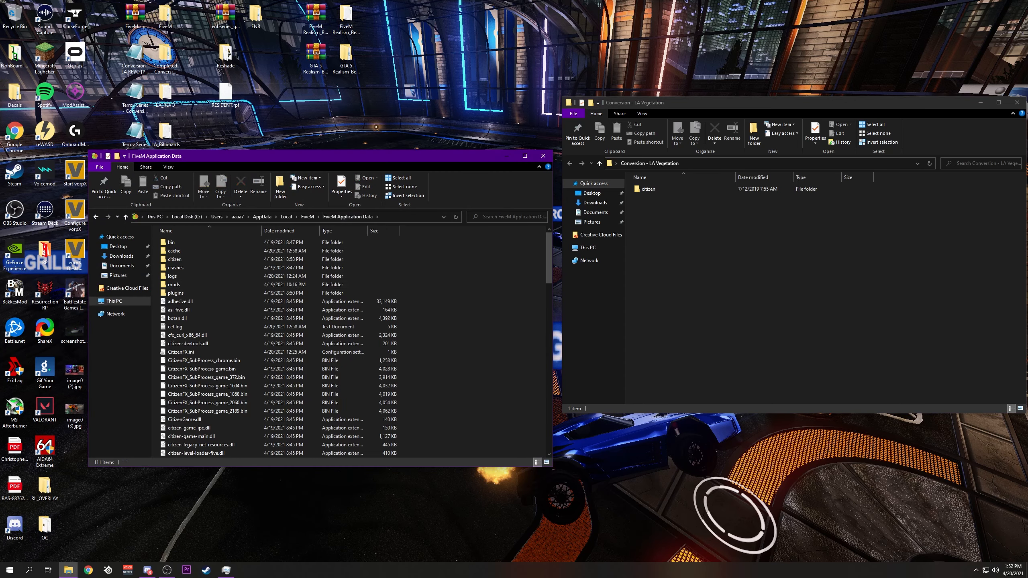
double_click(648, 189)
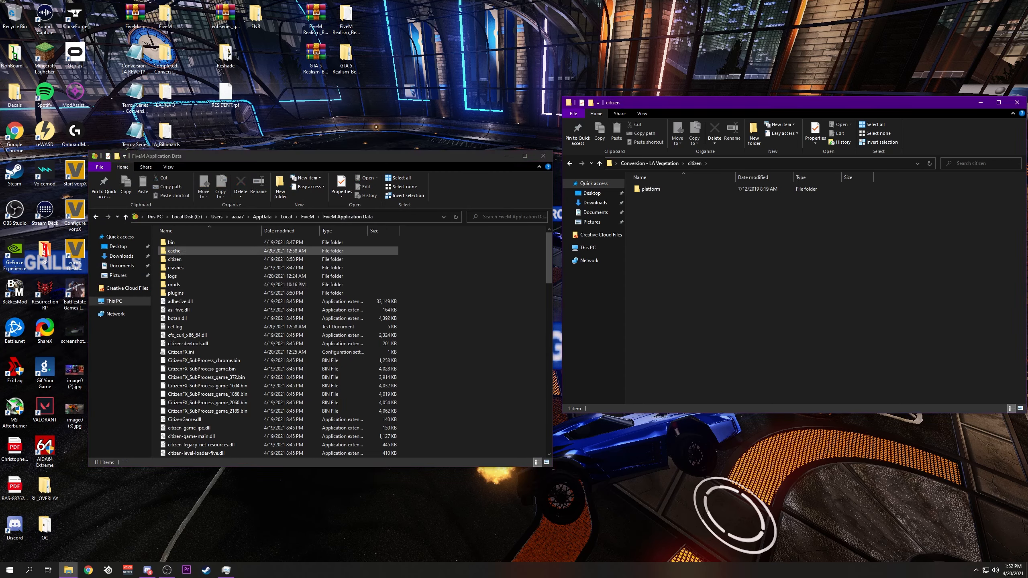
double_click(174, 258)
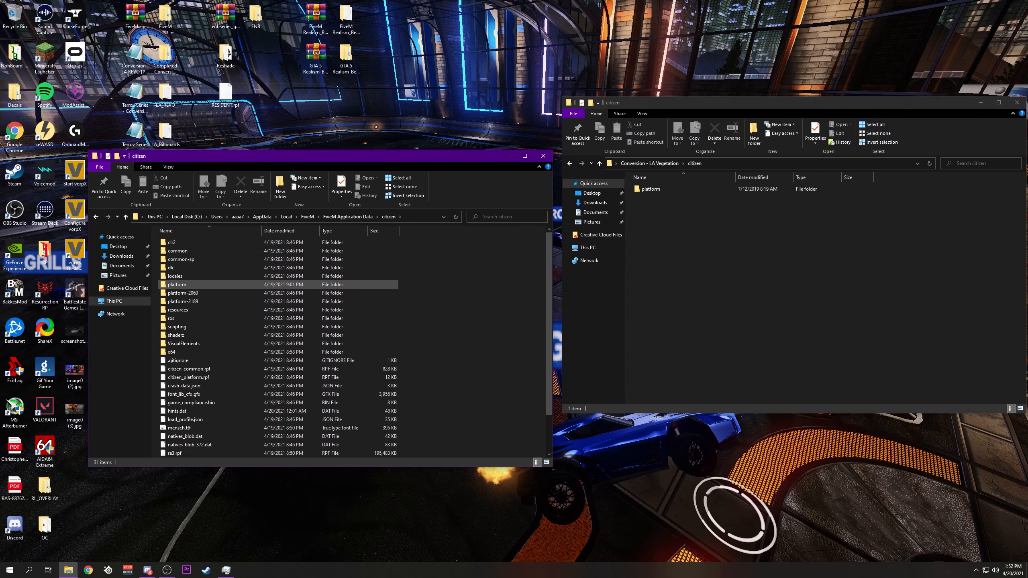
double_click(177, 285)
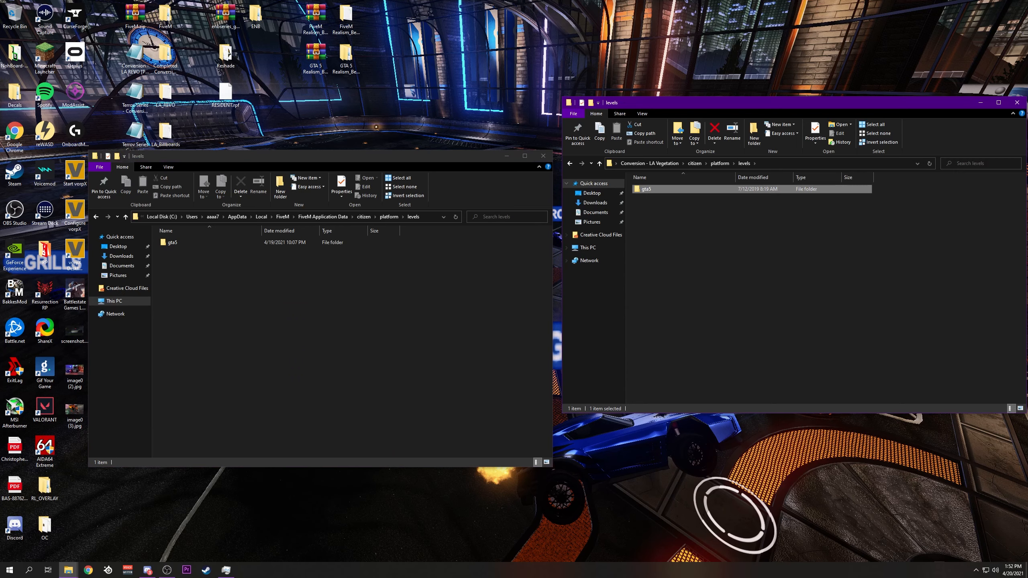
double_click(173, 242)
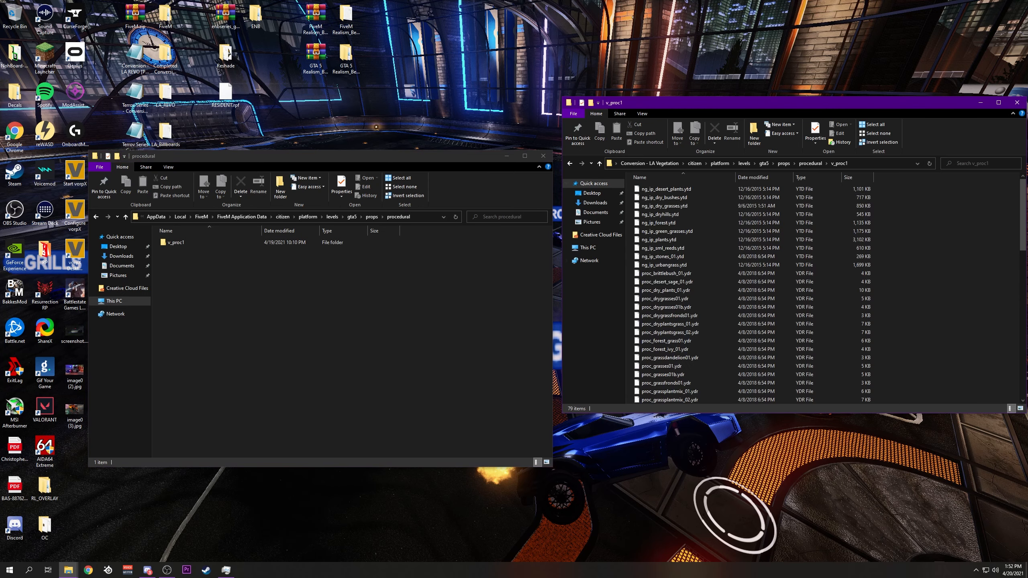
double_click(174, 242)
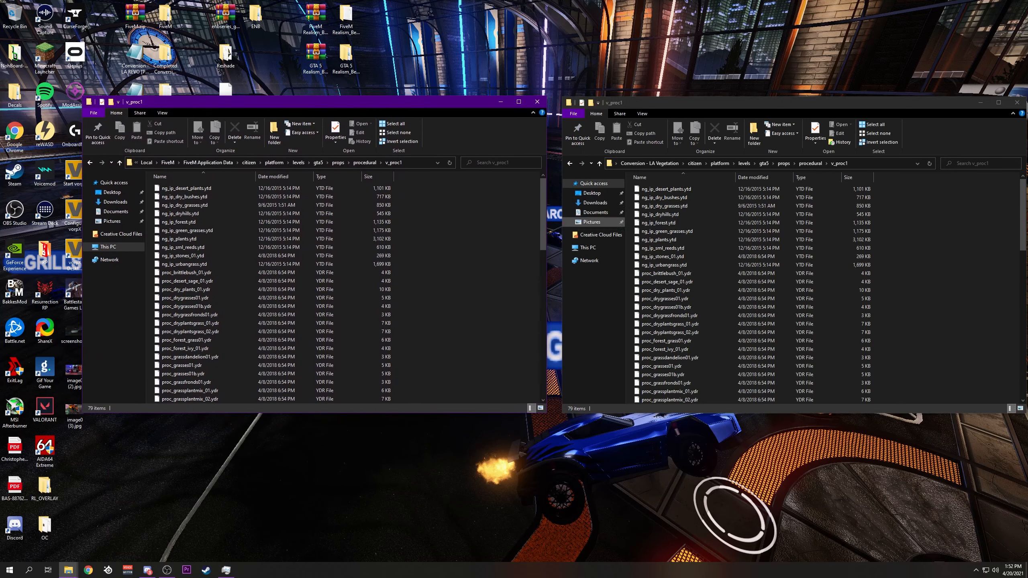
Step: Compare matching grass model files between the two v_proc1 folders
left_click(666, 281)
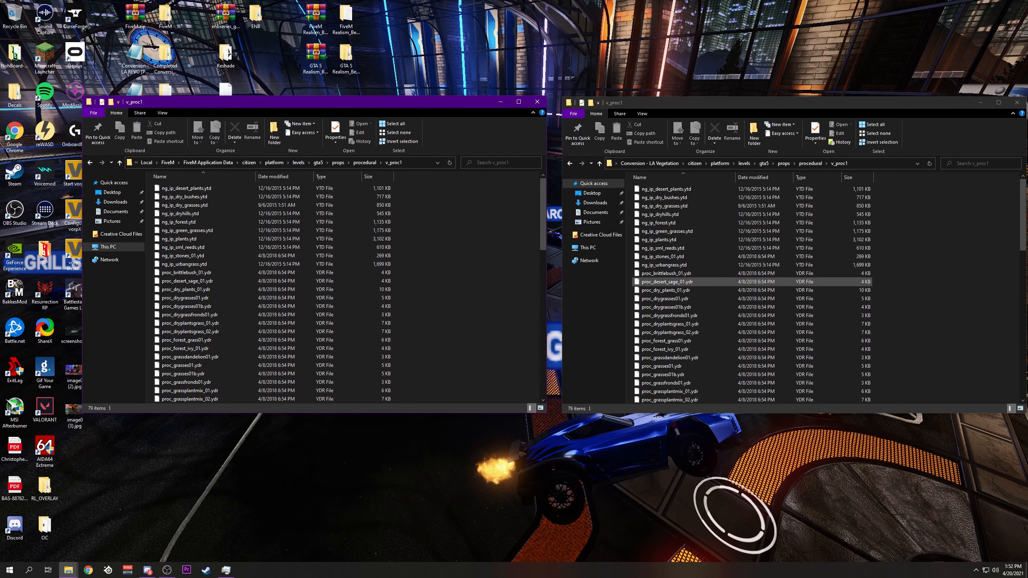
left_click(185, 289)
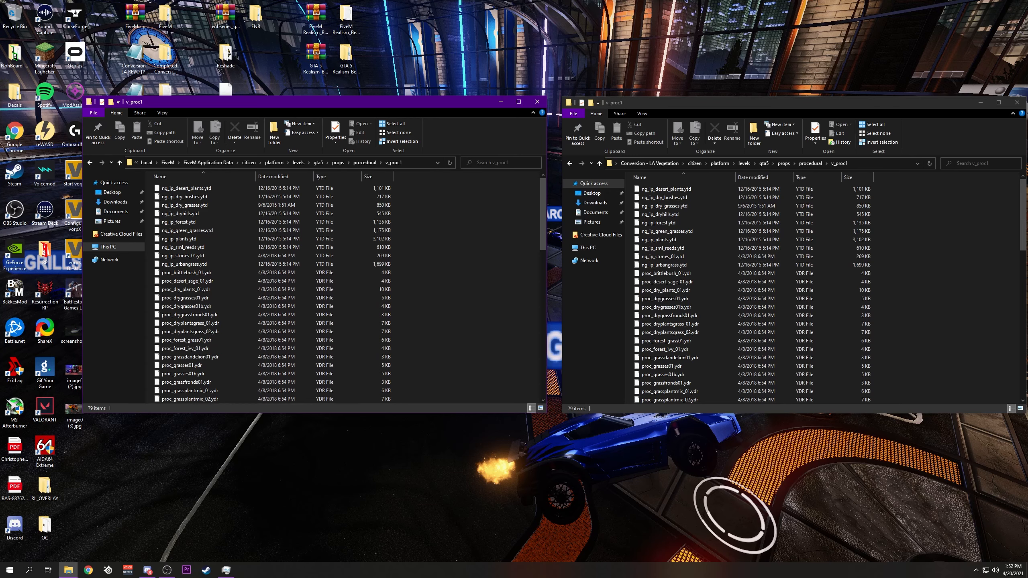
left_click(669, 298)
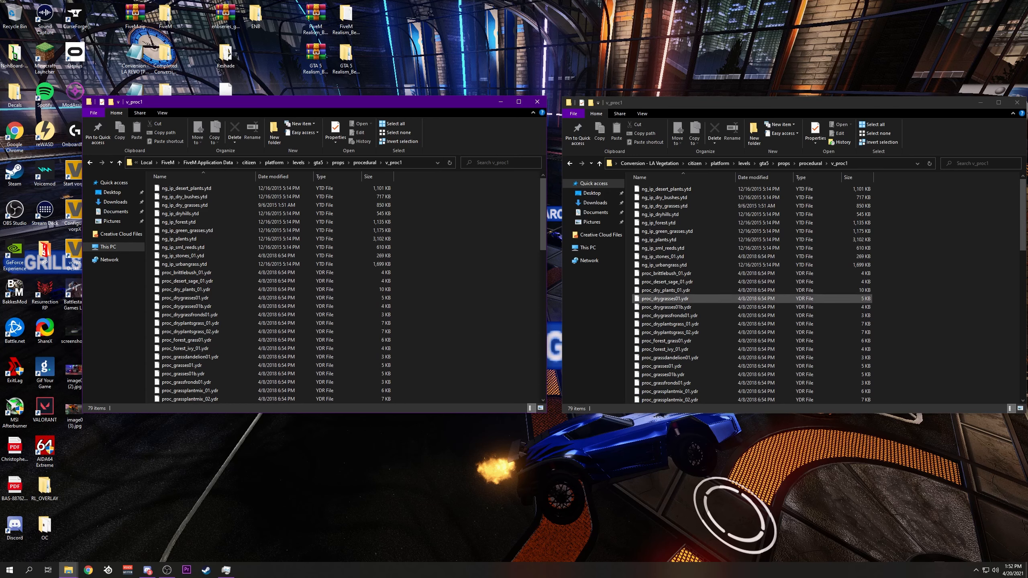
left_click(120, 162)
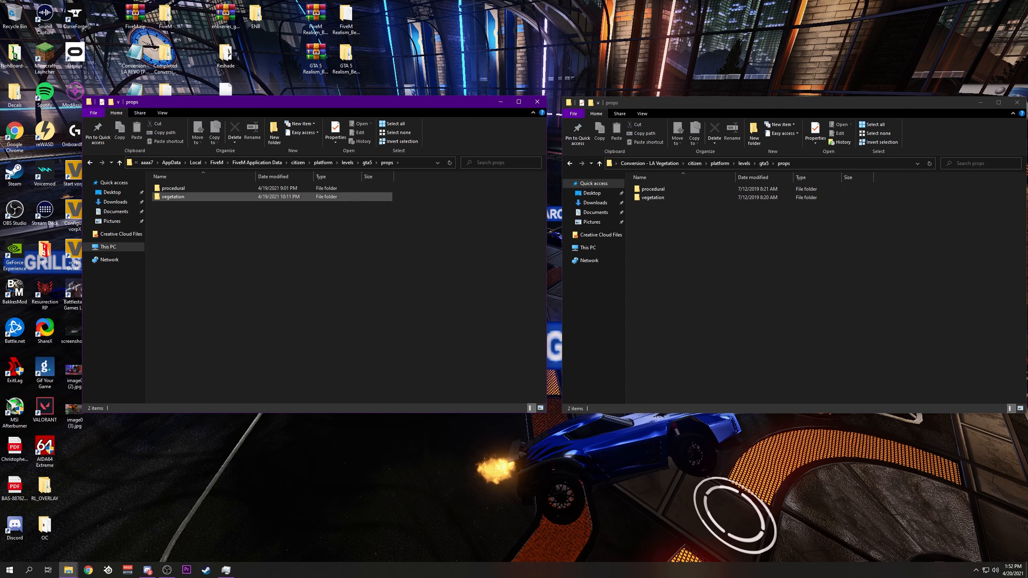
Step: Reach the vegetation props folder in both windows, then move on to the Indian Ocean conversion folder
double_click(173, 197)
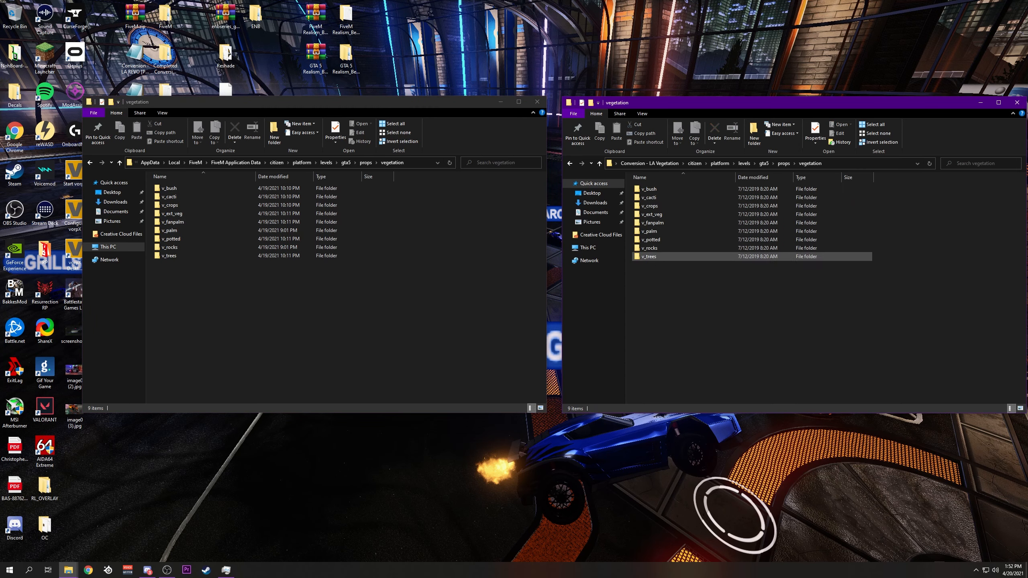
double_click(648, 189)
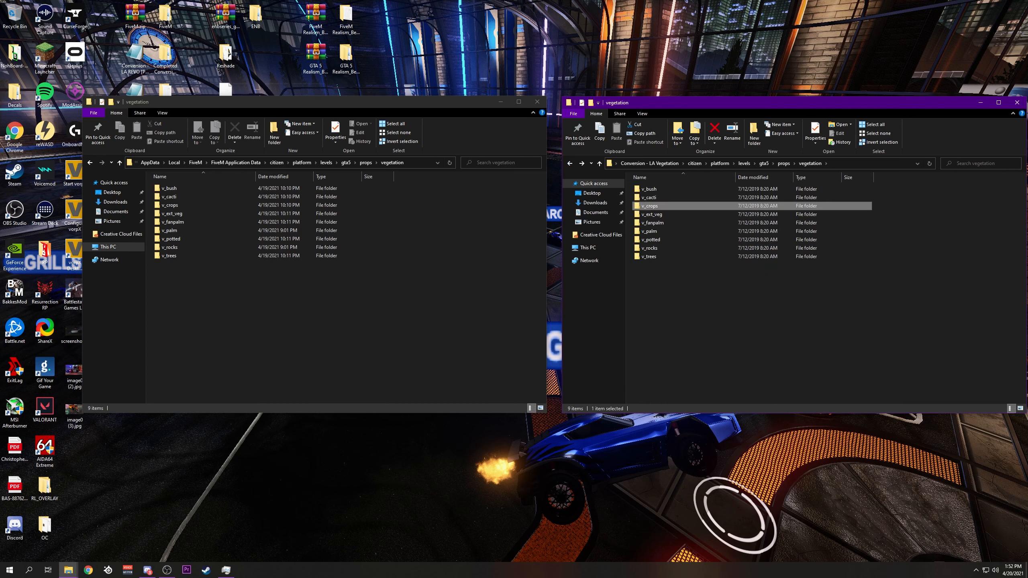
double_click(651, 215)
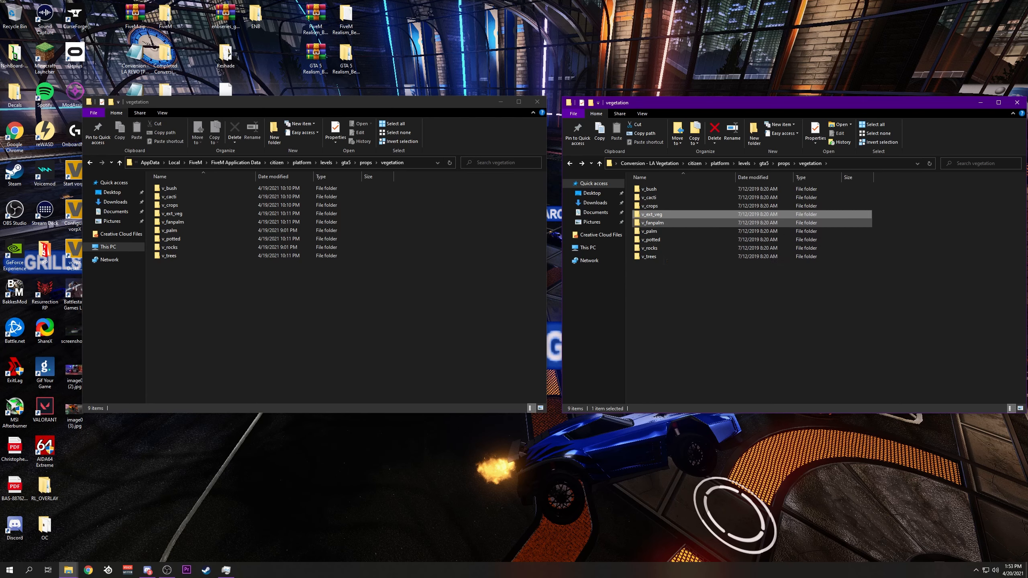
double_click(652, 222)
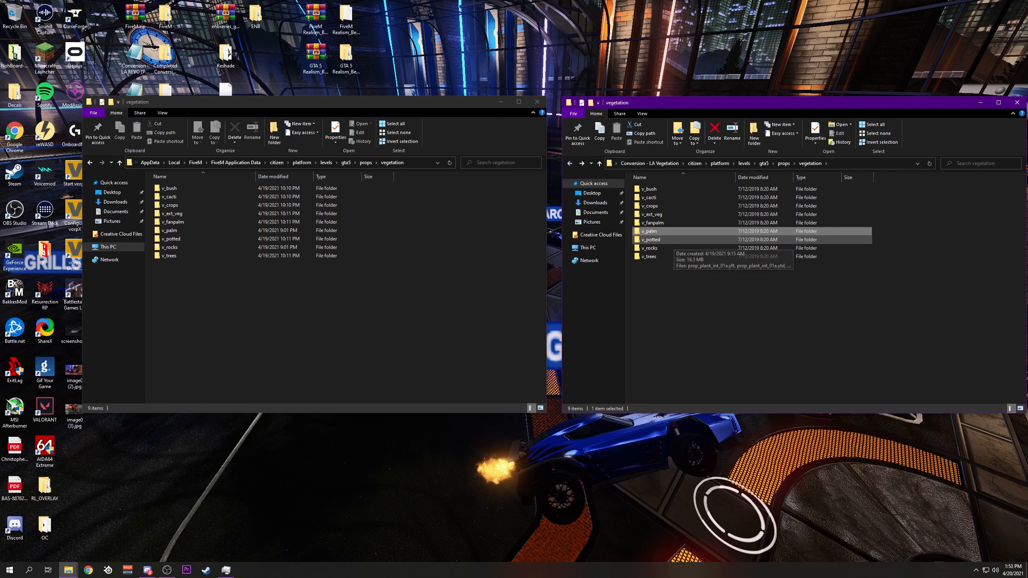
double_click(650, 239)
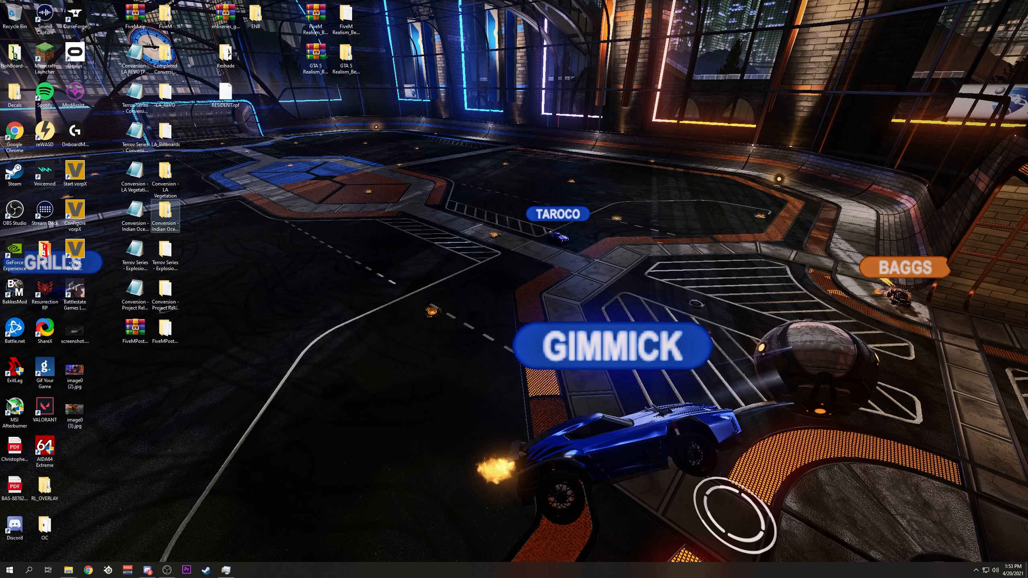
double_click(134, 216)
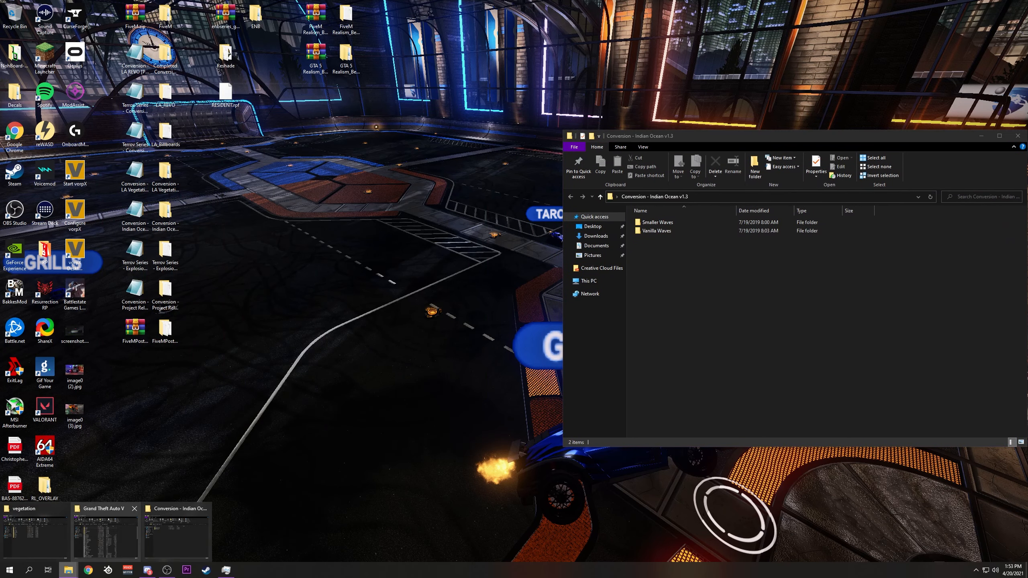
Step: Browse the Indian Ocean mod's Vanilla Waves variants, checking the Max and Low Clarity options
left_click(24, 508)
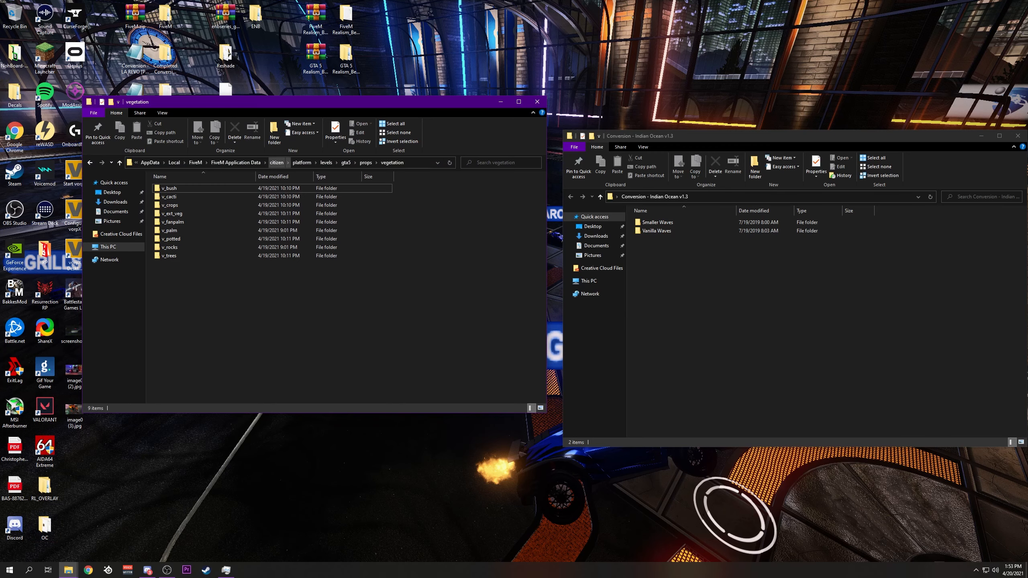
left_click(276, 162)
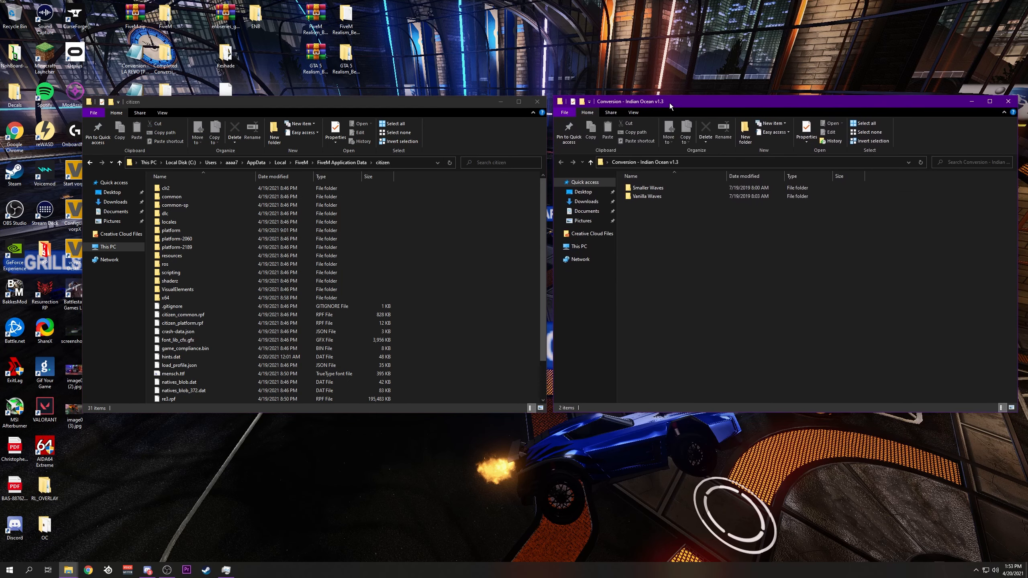
double_click(650, 196)
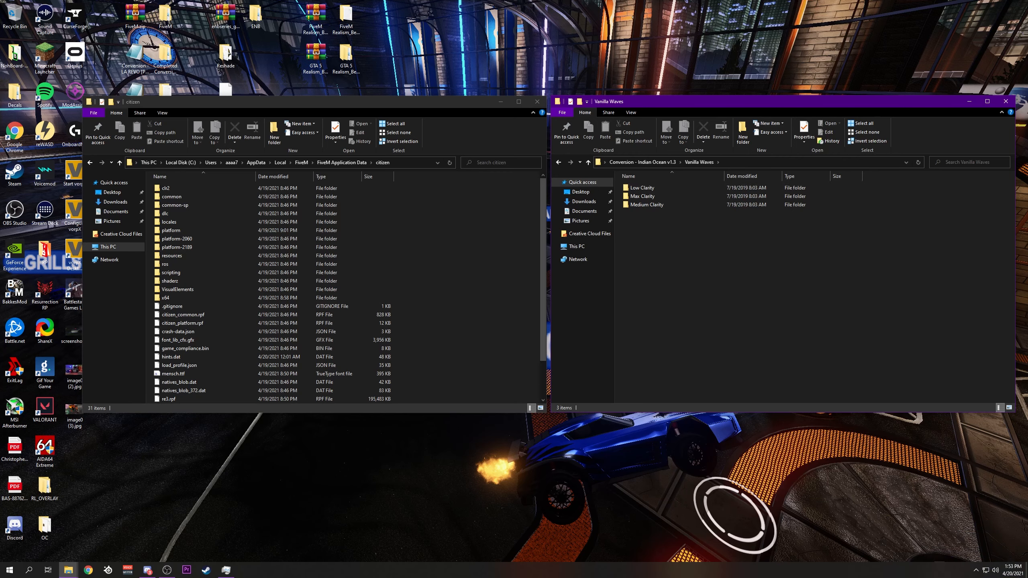
left_click(644, 196)
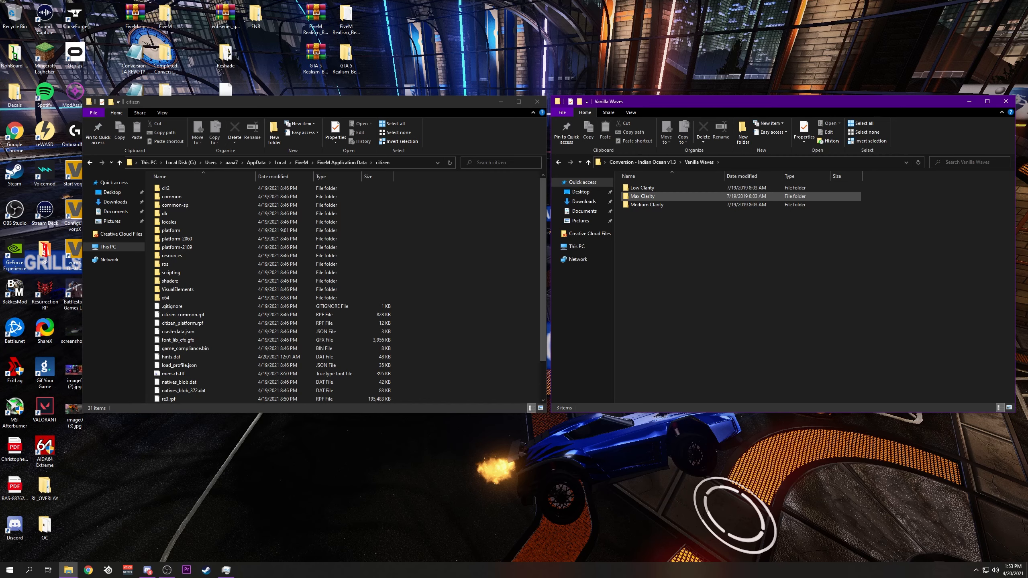
left_click(648, 205)
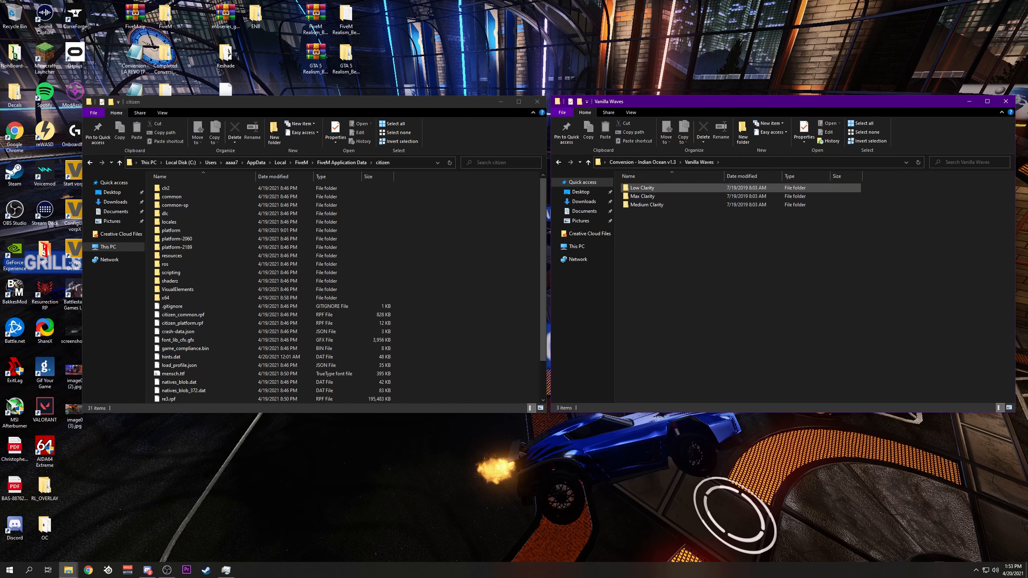
Step: Compare the Max Clarity mod's data/levels/gta5 folder with FiveM's, then close the mod window
double_click(643, 196)
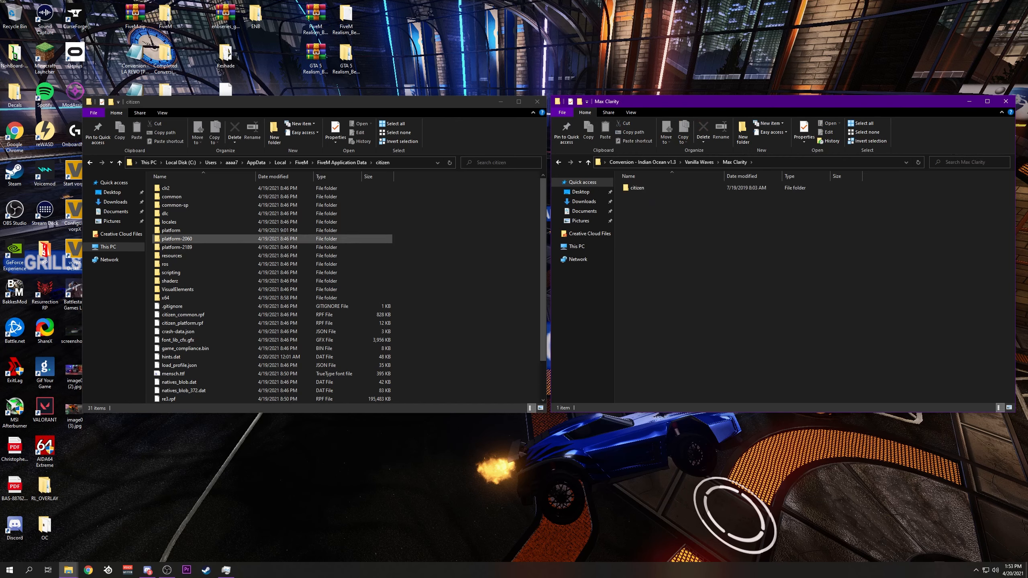
double_click(636, 187)
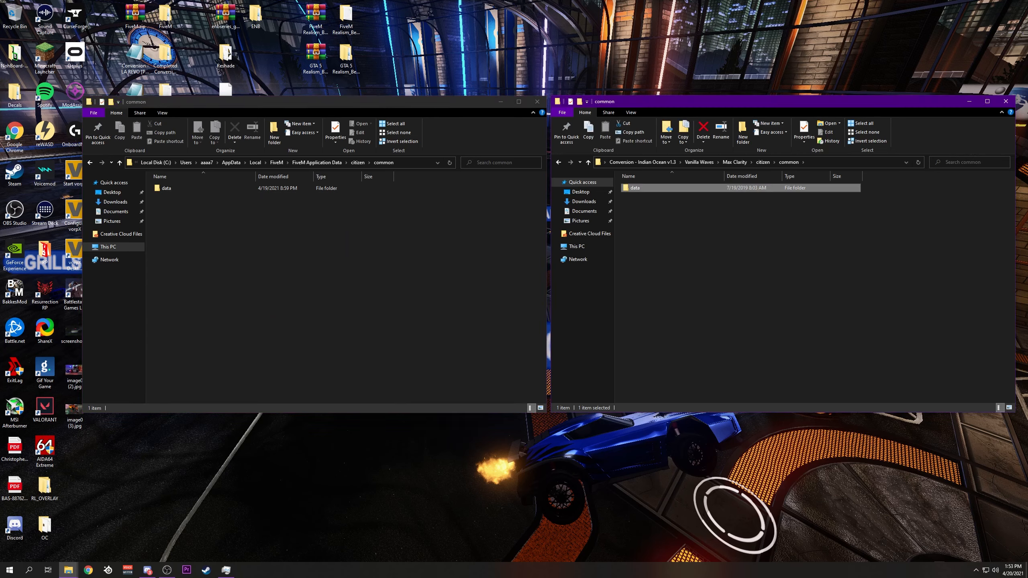
double_click(635, 188)
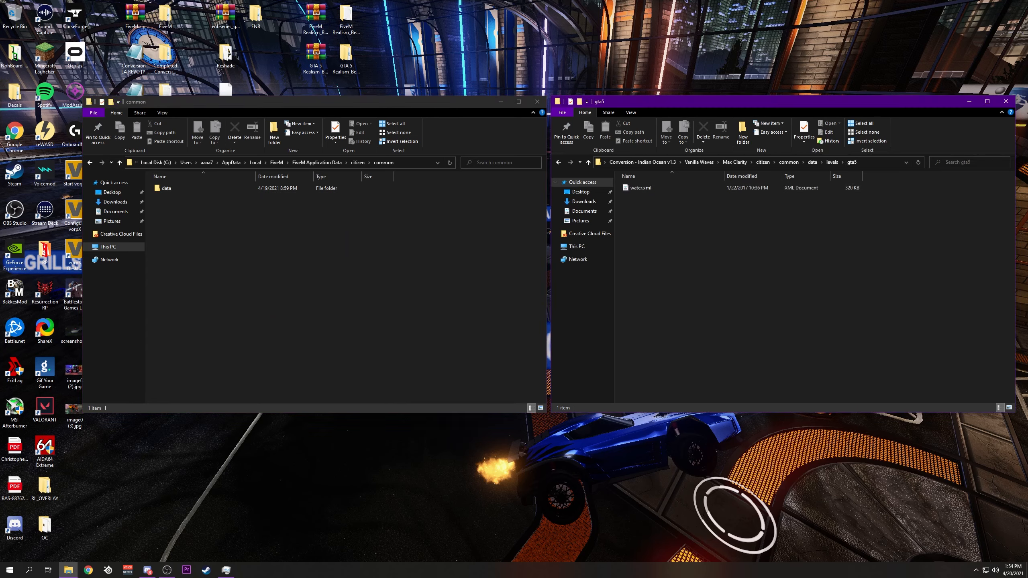
double_click(166, 188)
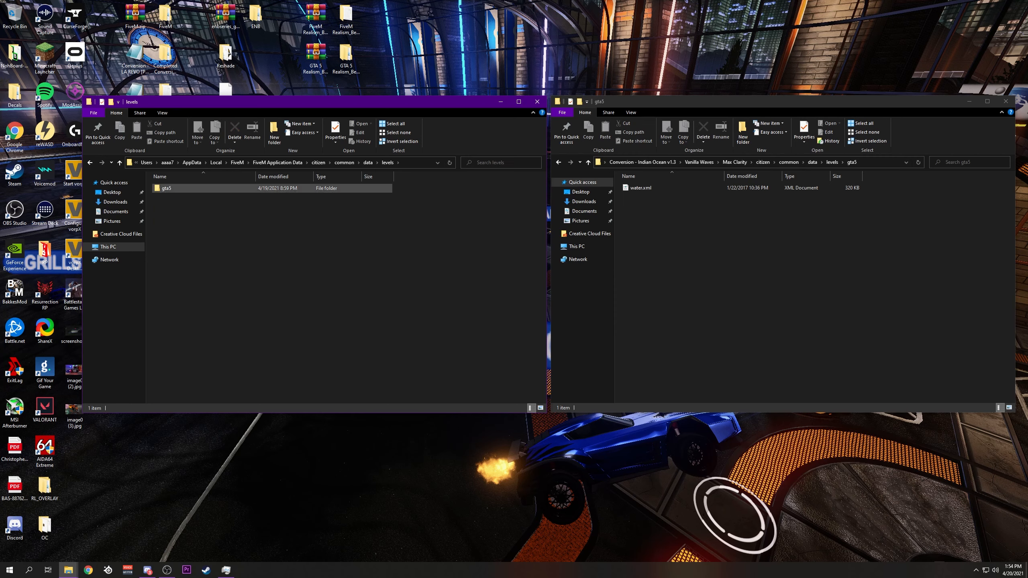
double_click(169, 188)
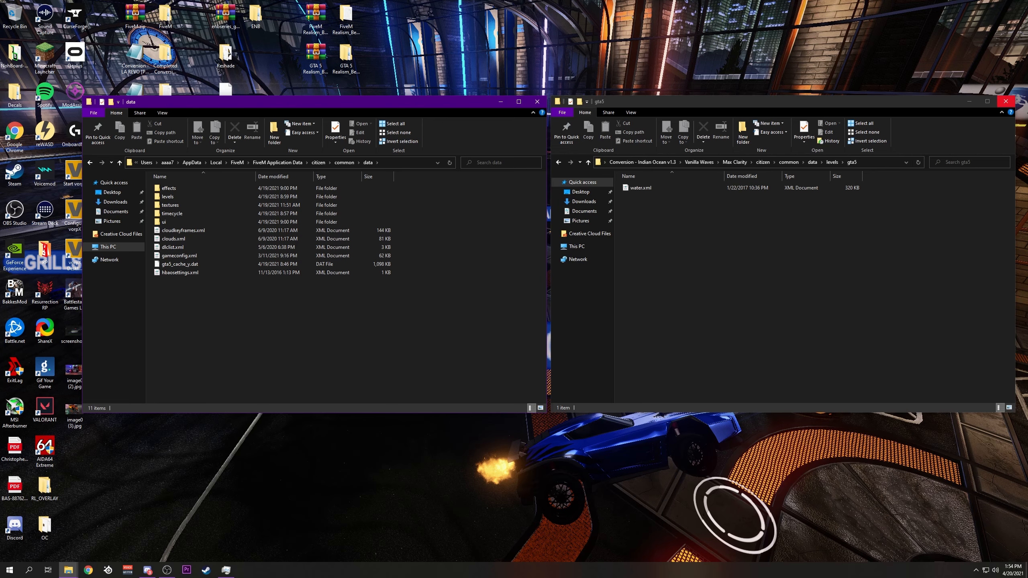
left_click(1004, 101)
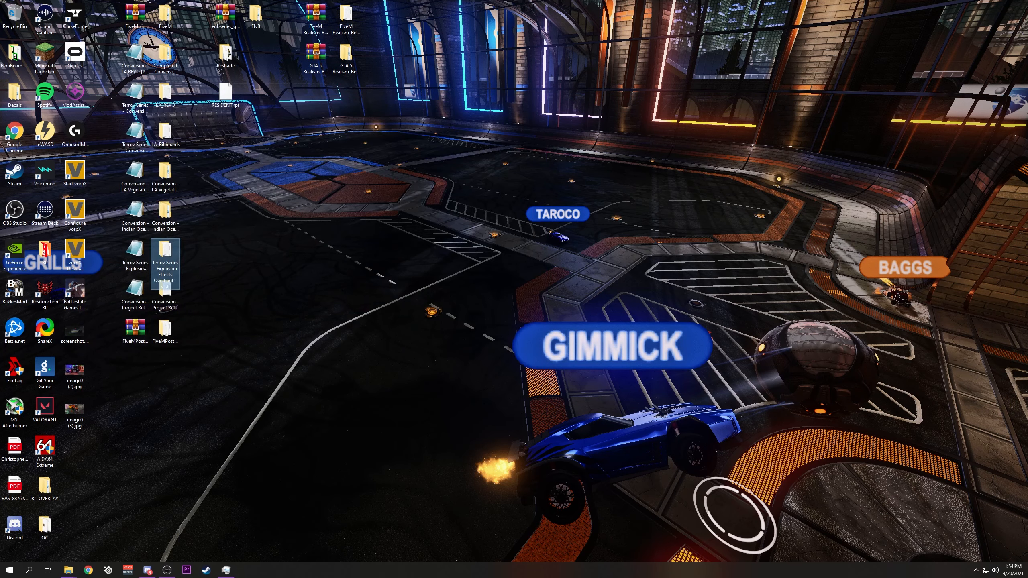
Step: Place the Explosion Effects Overhaul Install (Citizen Method) folder beside FiveM's citizen folder
double_click(166, 262)
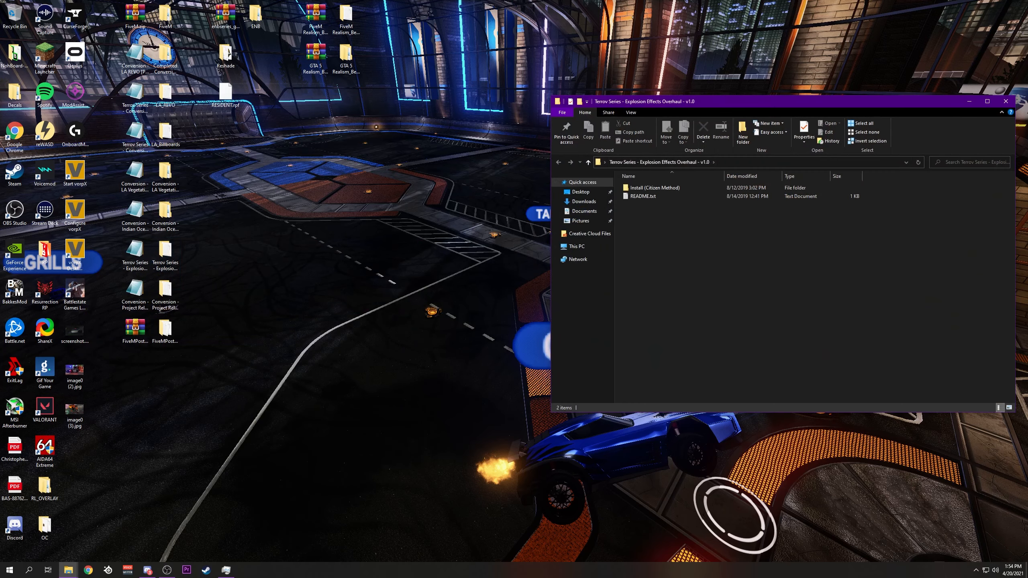
mouse_move(68, 569)
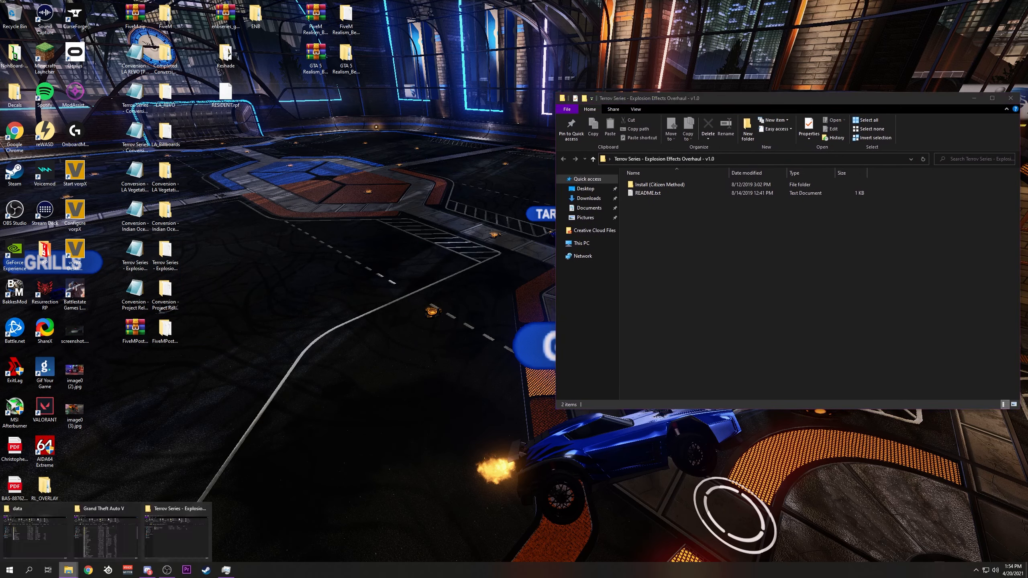
left_click(32, 508)
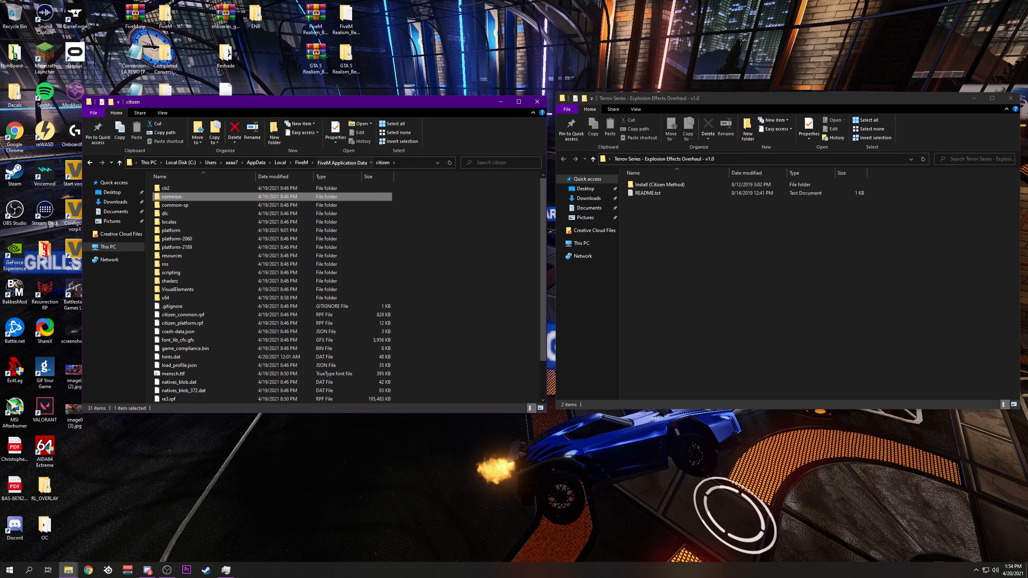
left_click(119, 162)
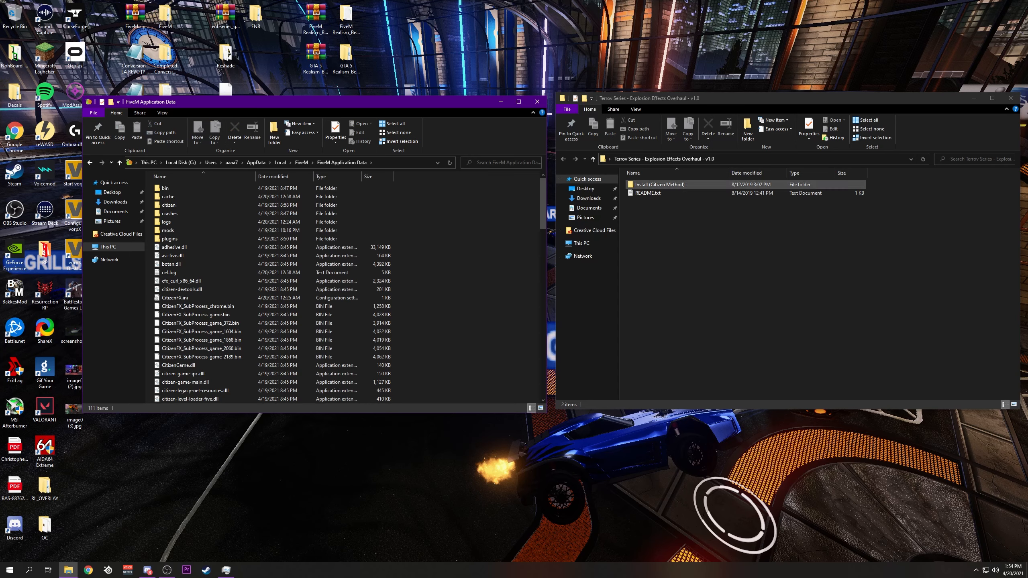
double_click(658, 184)
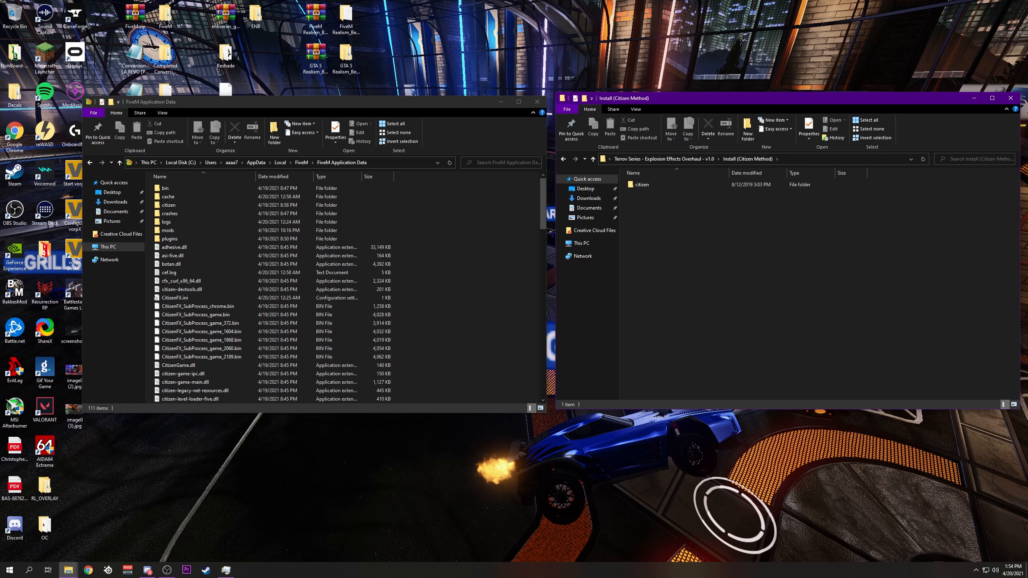
left_click(169, 206)
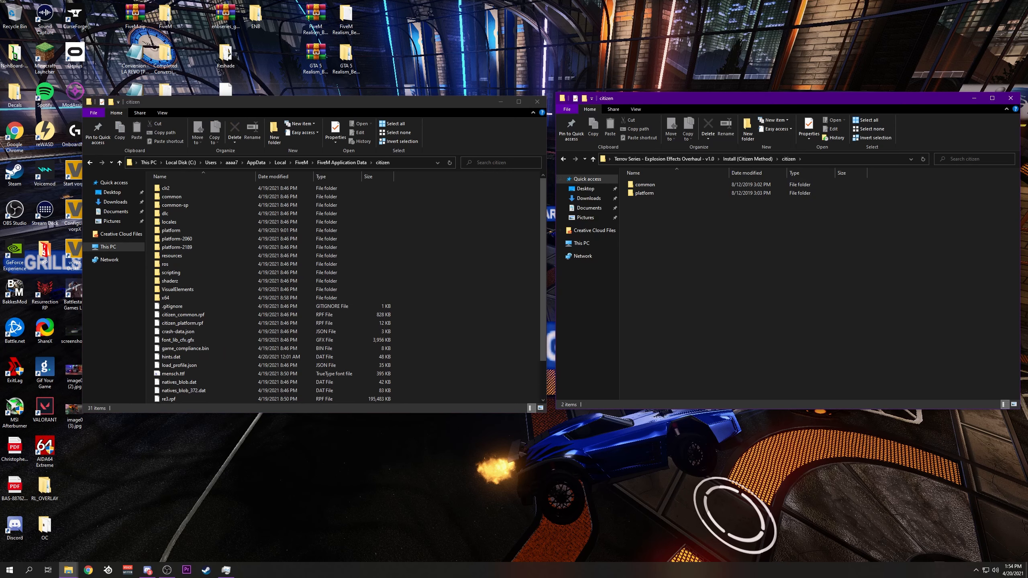
Step: Match explosionfx.dat to citizen/common/data/effects and explosion.ymt to citizen/platform/data
left_click(169, 222)
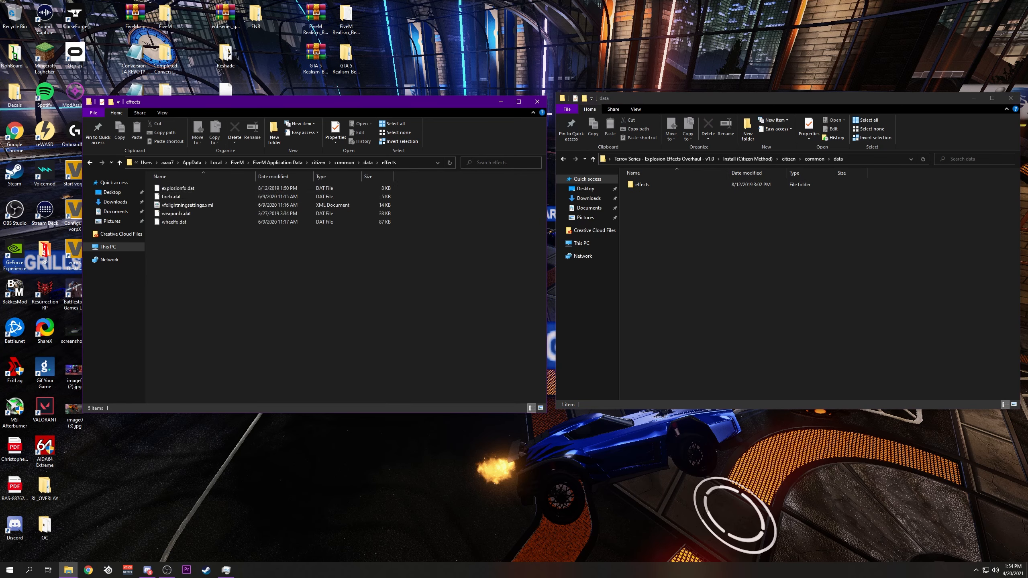
double_click(640, 184)
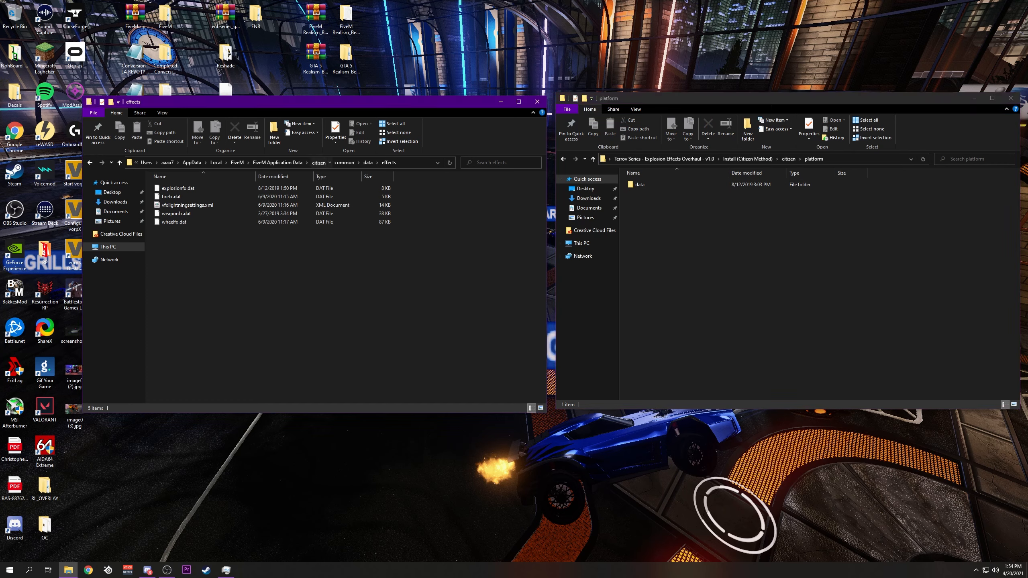
left_click(383, 162)
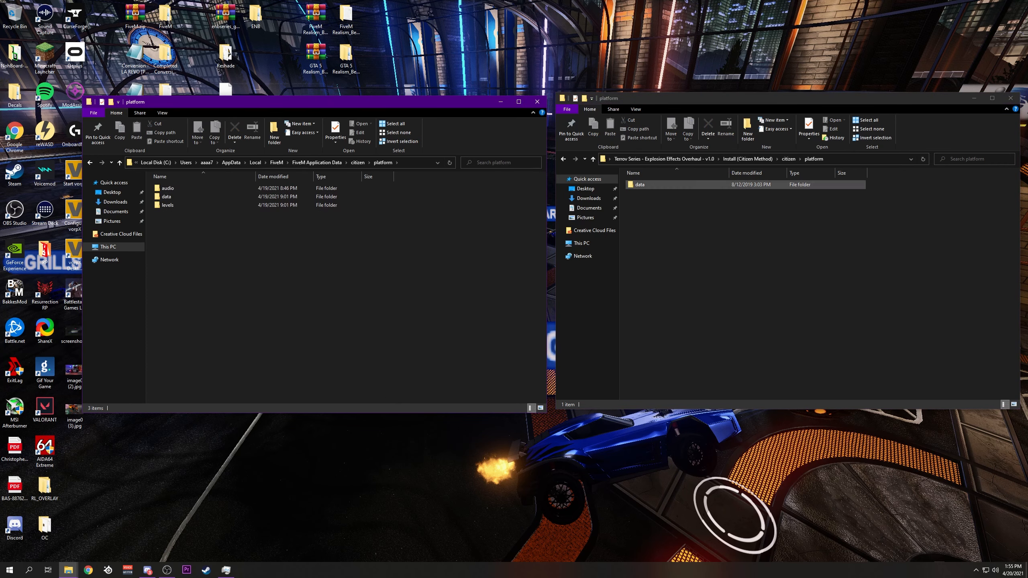
double_click(168, 197)
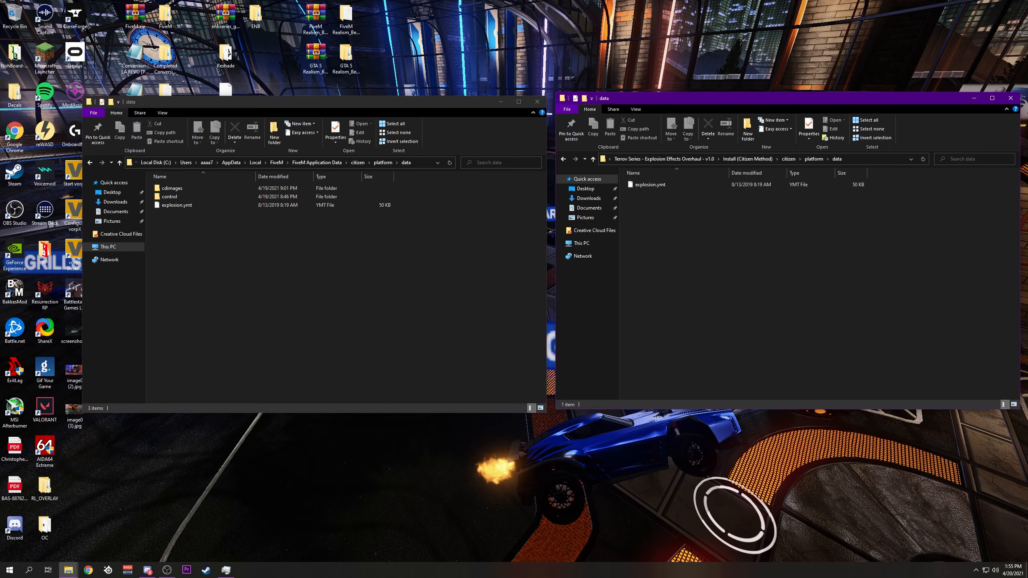
left_click(1010, 98)
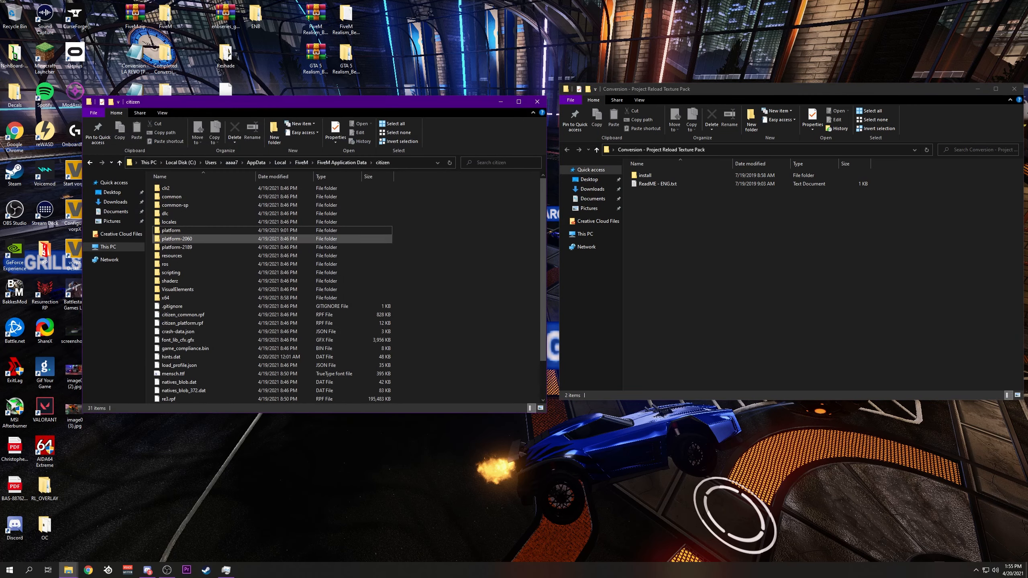
Step: Reach the platform levels folders in both the Project Reload texture pack and FiveM's citizen data
double_click(644, 175)
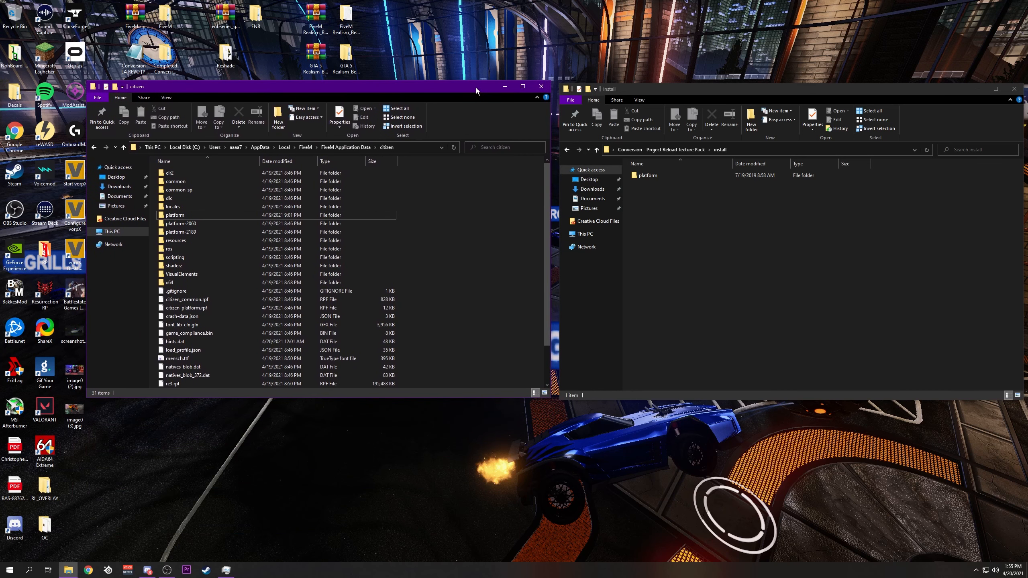
mouse_move(476, 91)
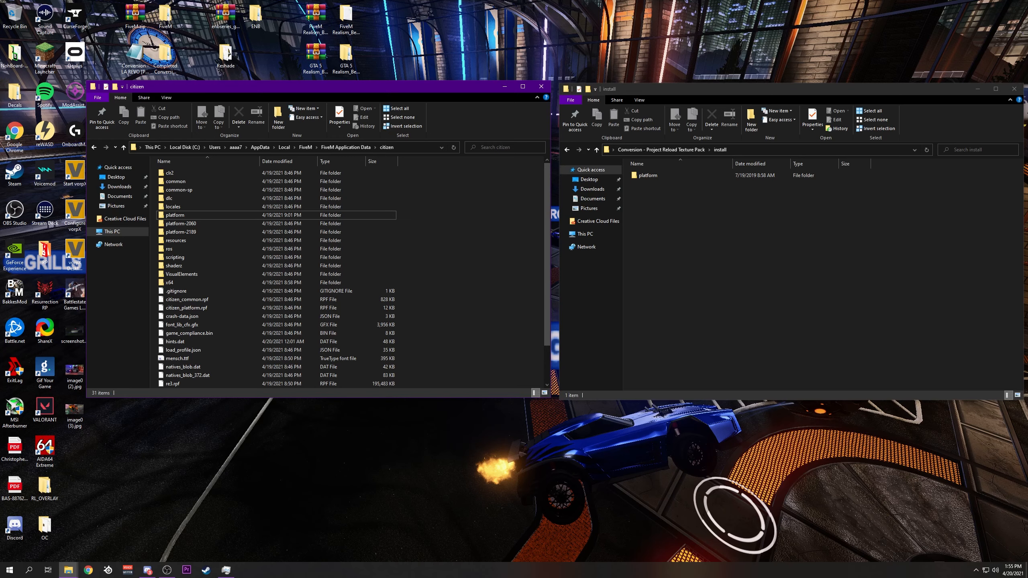
double_click(647, 175)
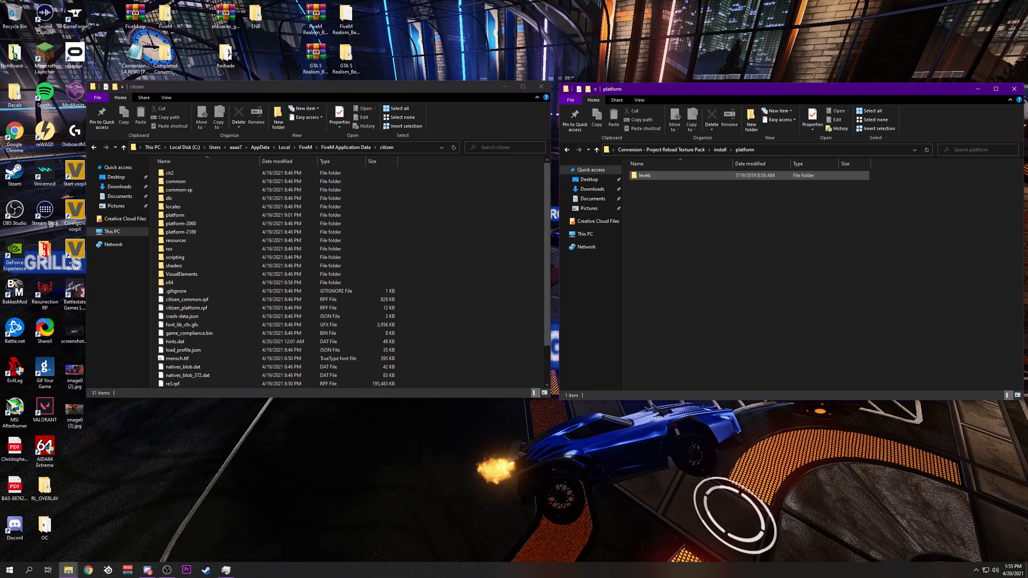
double_click(175, 215)
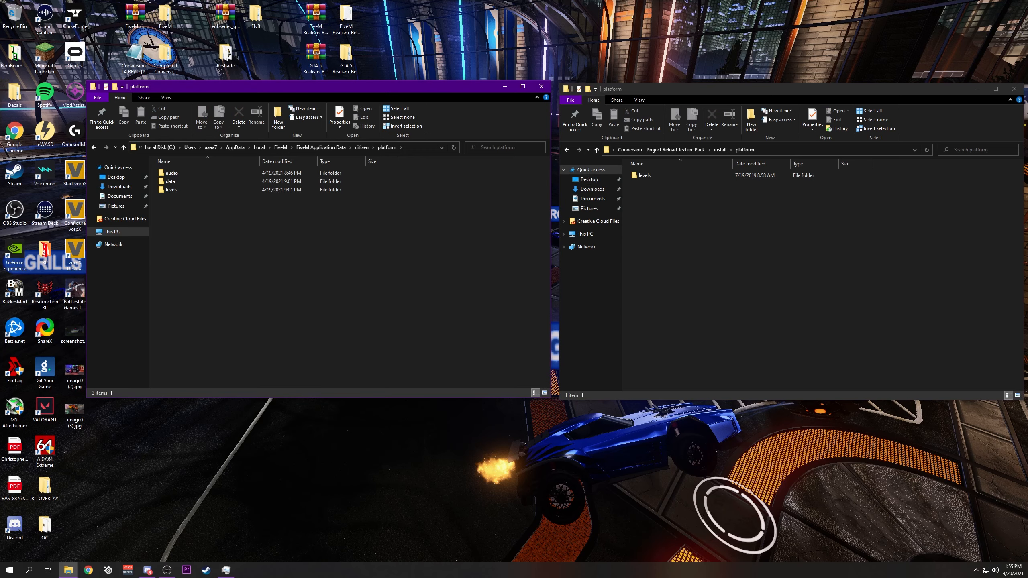
double_click(174, 190)
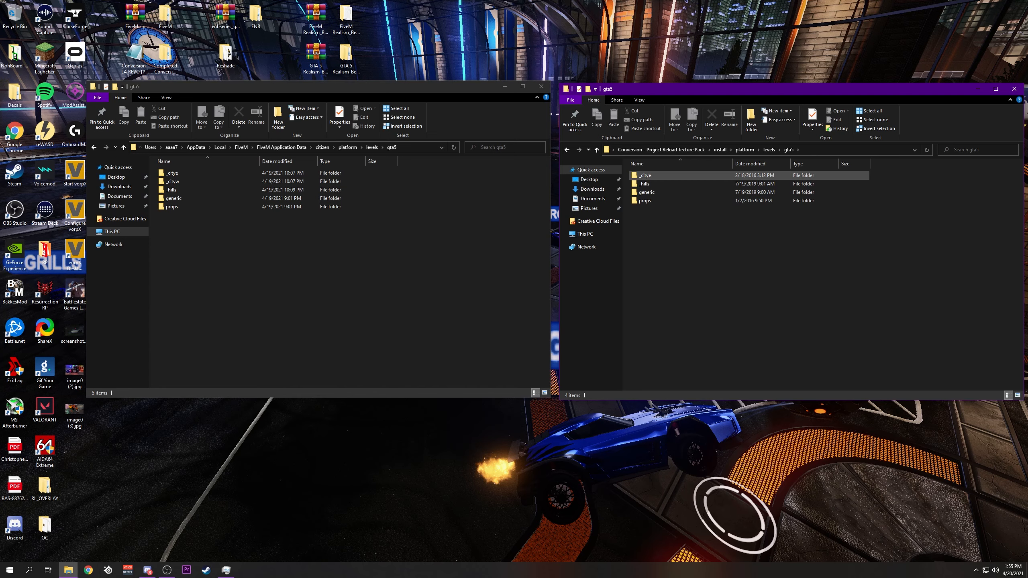
Step: Overwrite FiveM's _citye\hollywood_01 hw1_01 textures with Project Reload's, then continue to hw1_rd
left_click(172, 173)
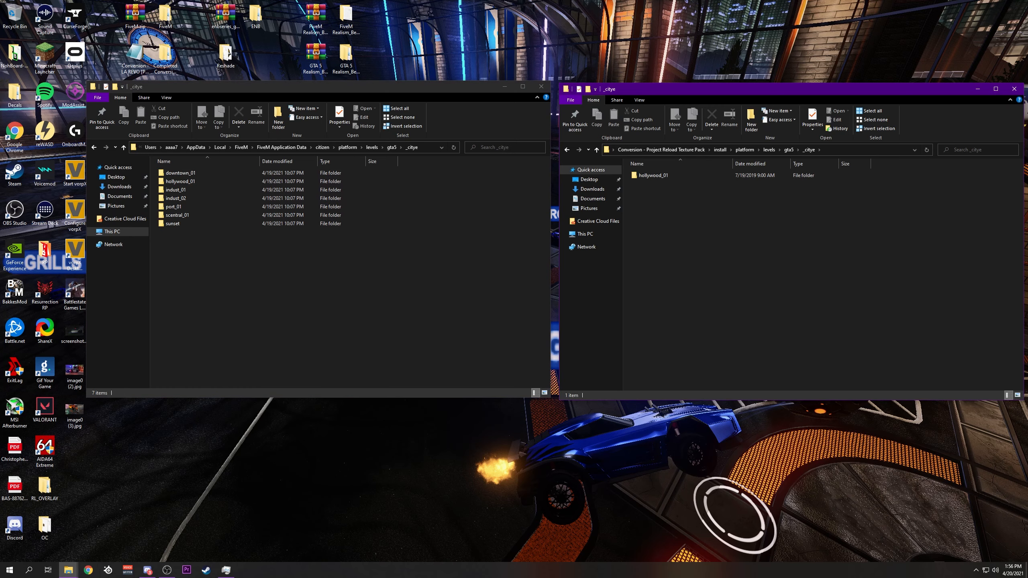
double_click(180, 181)
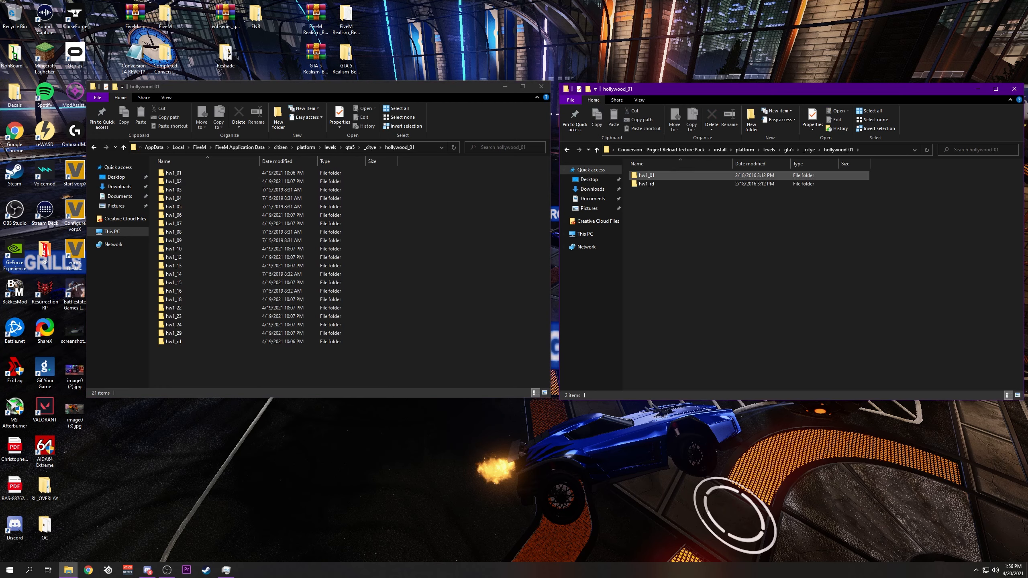
left_click(173, 172)
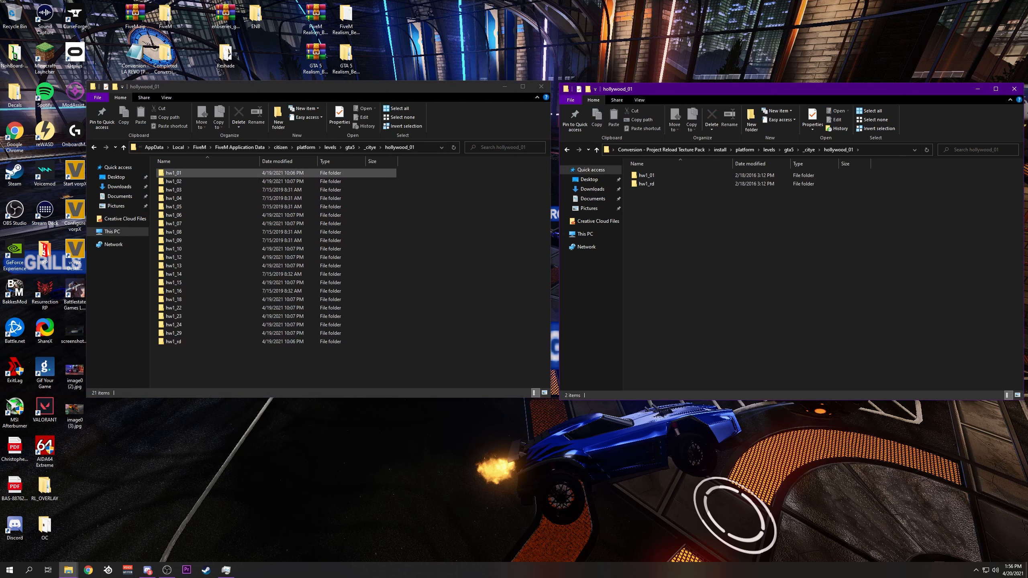
double_click(173, 173)
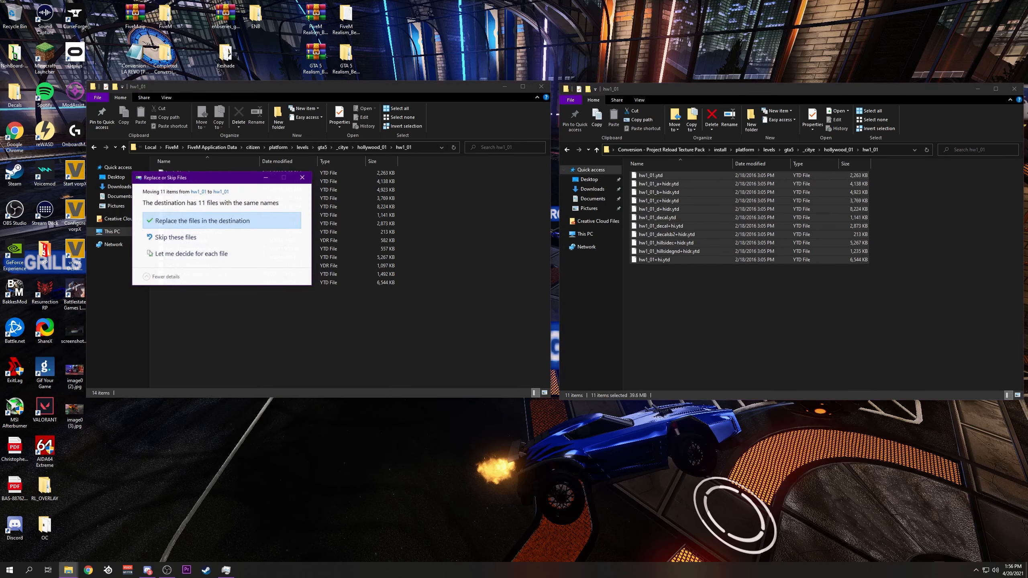
left_click(200, 220)
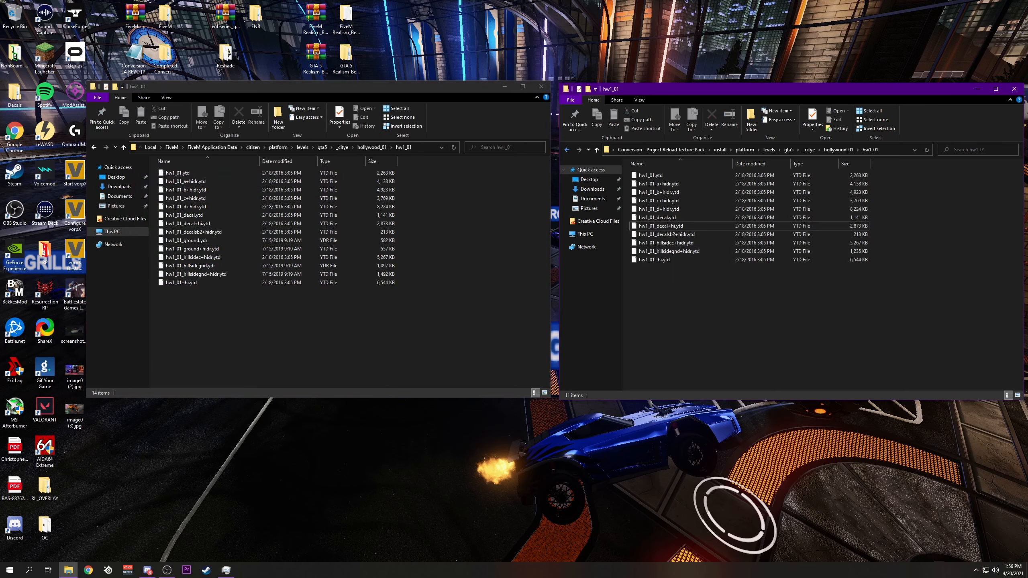
left_click(584, 149)
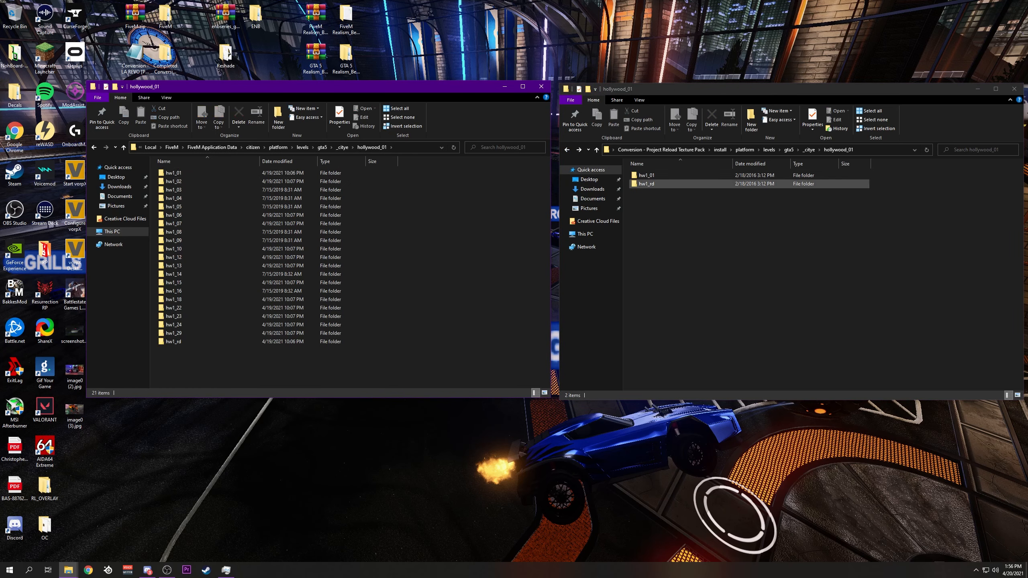
double_click(173, 341)
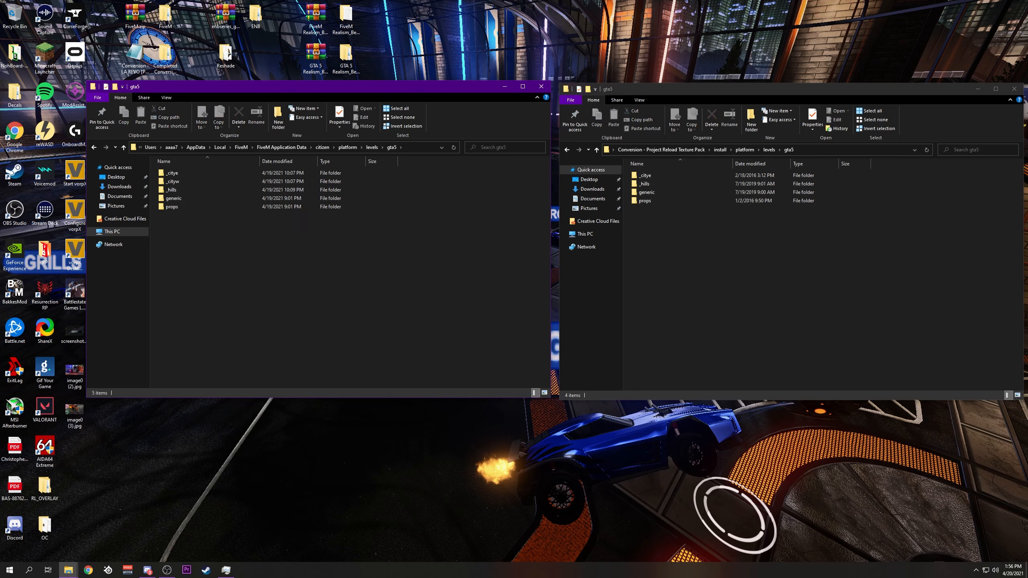
Step: Enter the props procedural v_proc1 folder in both the texture pack and FiveM windows
left_click(197, 189)
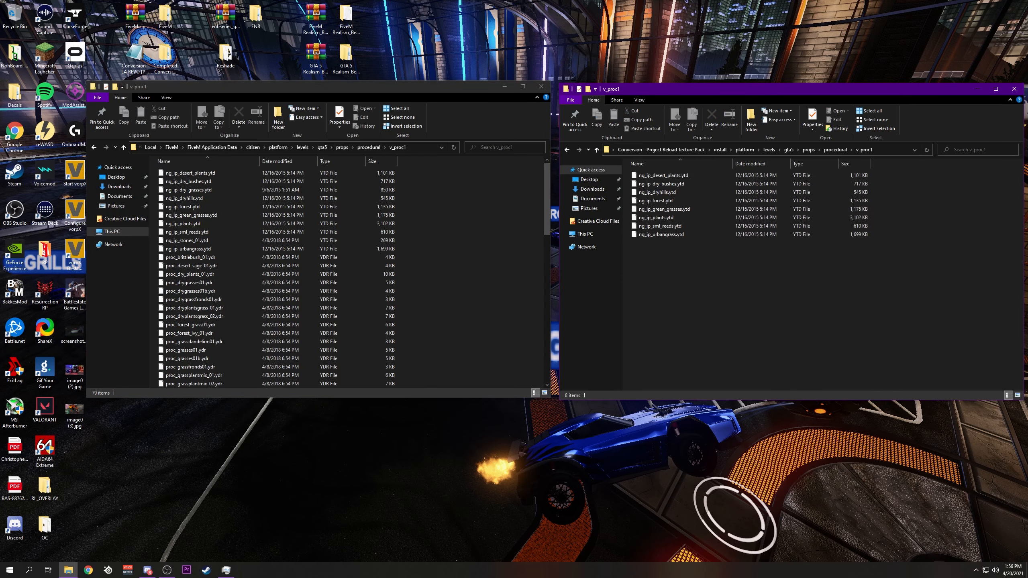
left_click(662, 175)
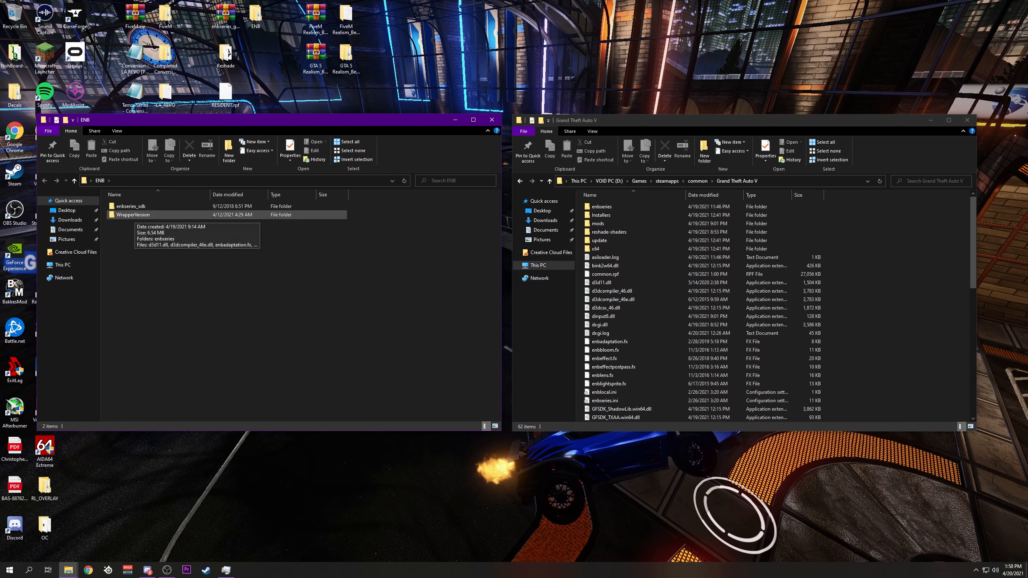
Step: Move RTGI_CINEMATIC_PRESETS.ini from the Reshade folder into the Grand Theft Auto V directory
double_click(134, 214)
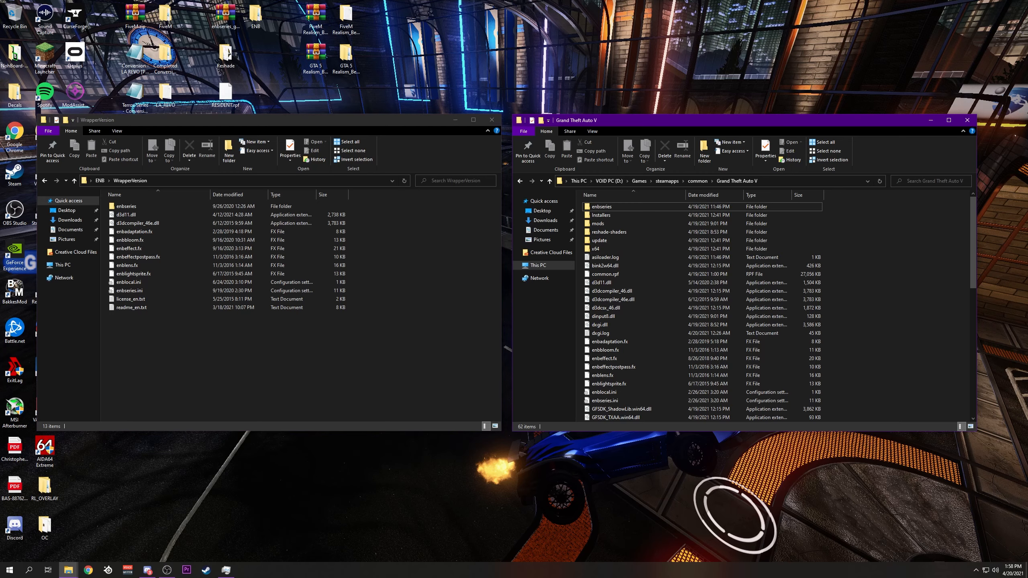
left_click(491, 119)
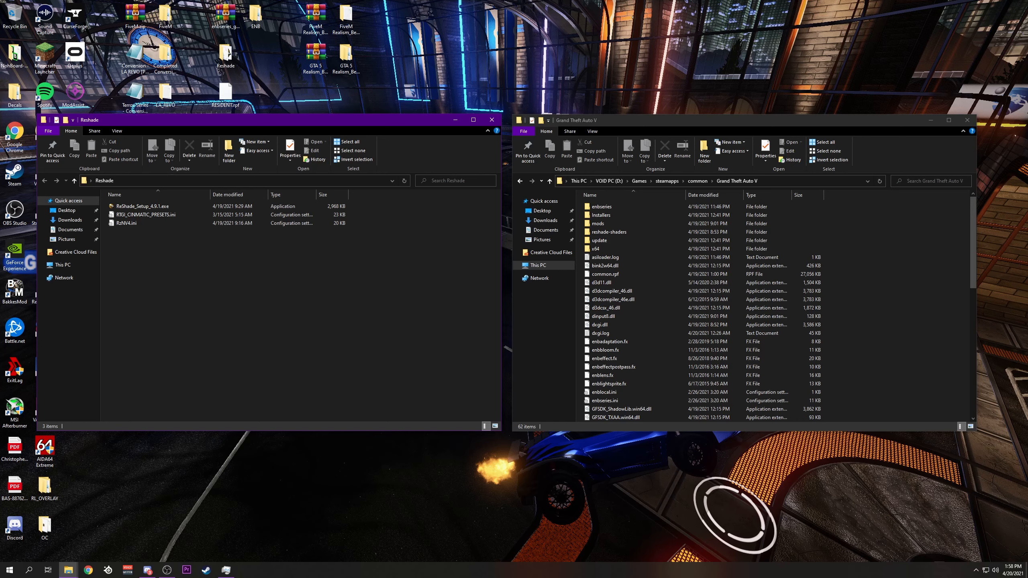
left_click(128, 223)
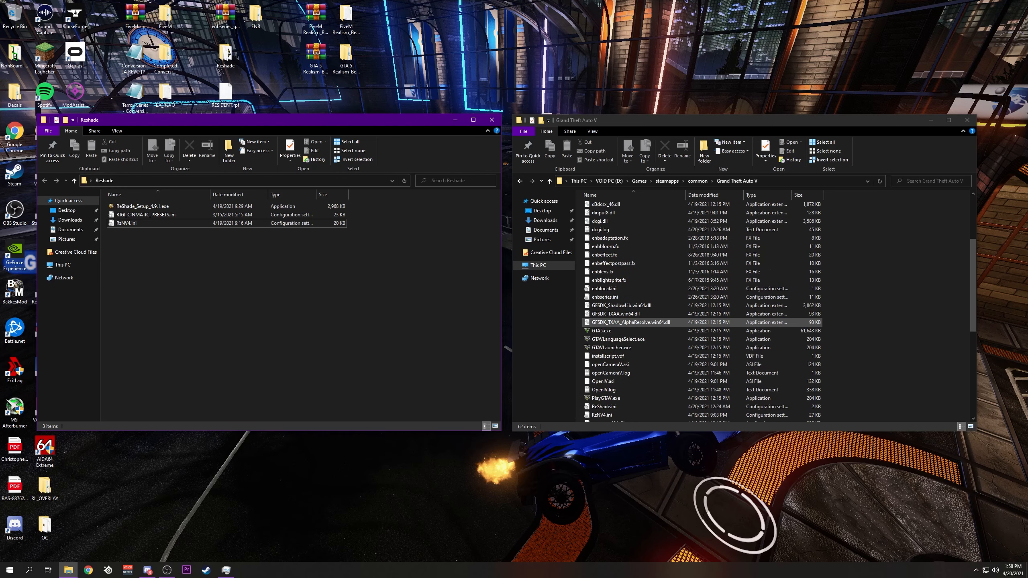
scroll("up", 3)
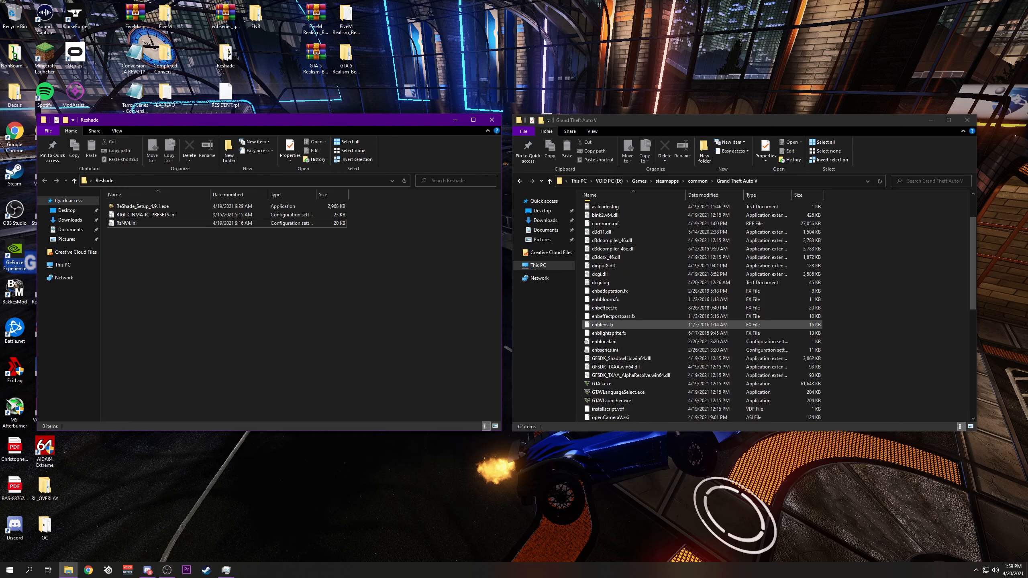
scroll("down", 3)
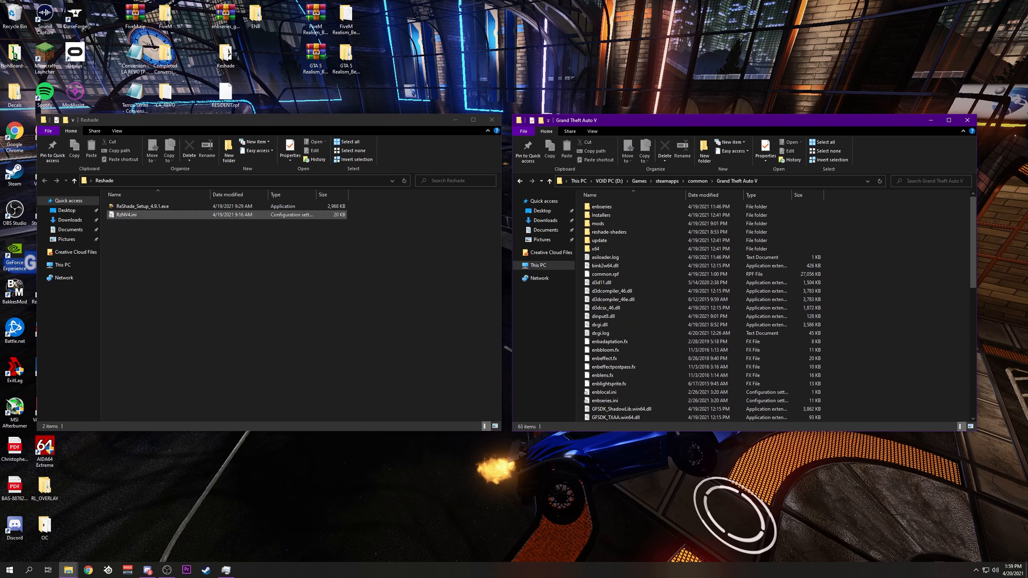
double_click(142, 206)
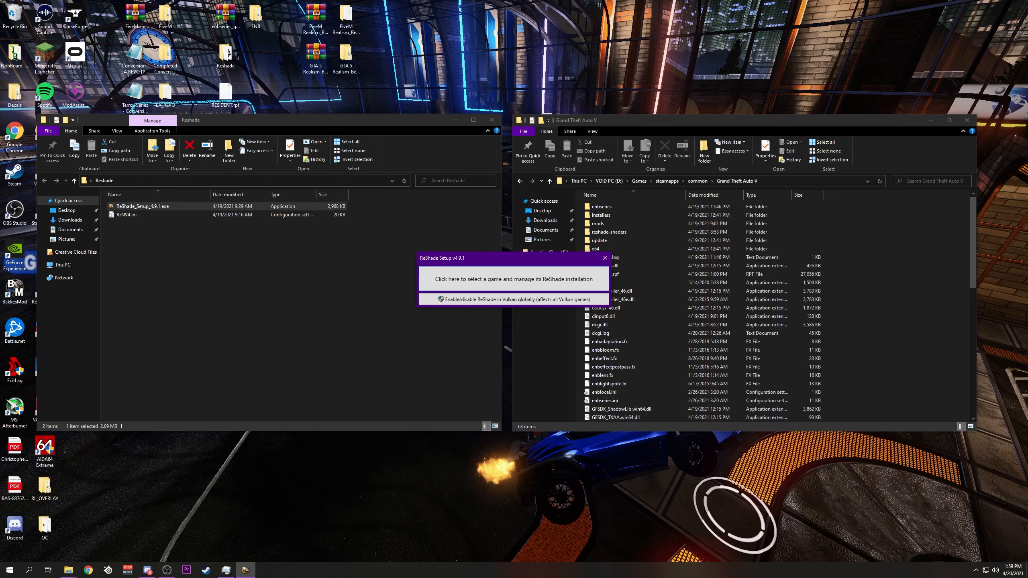
left_click(513, 278)
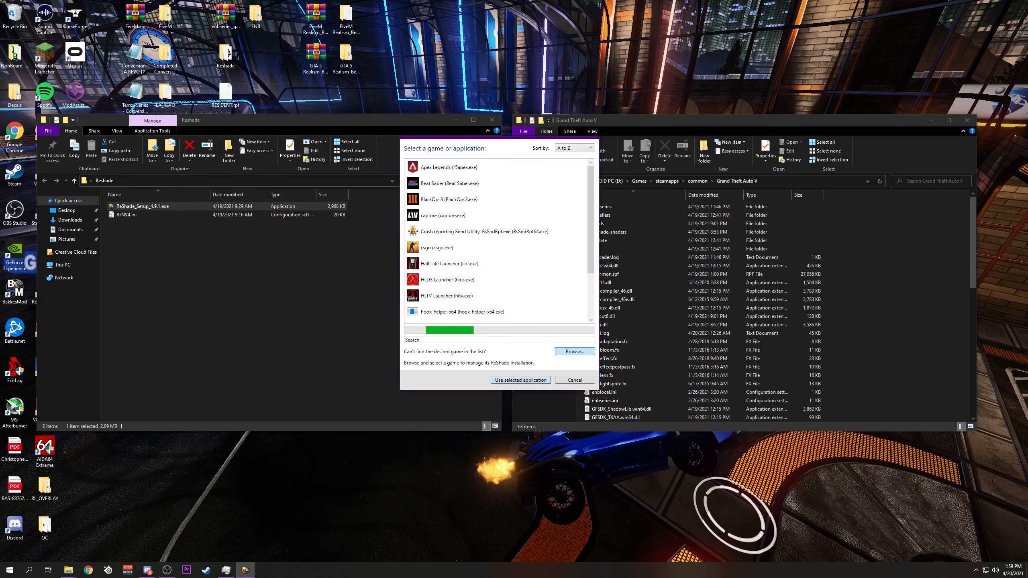
left_click(574, 352)
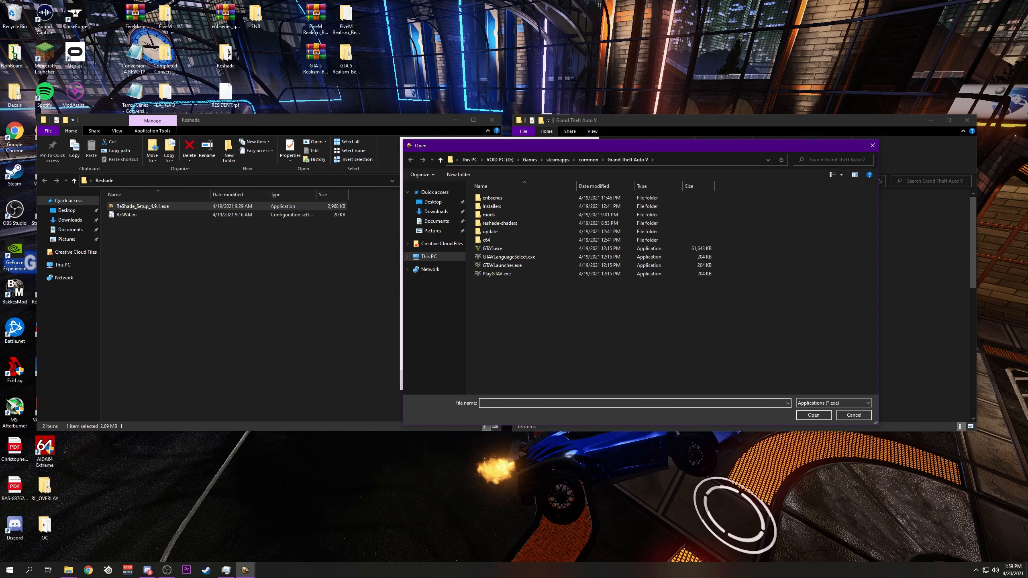
left_click(492, 248)
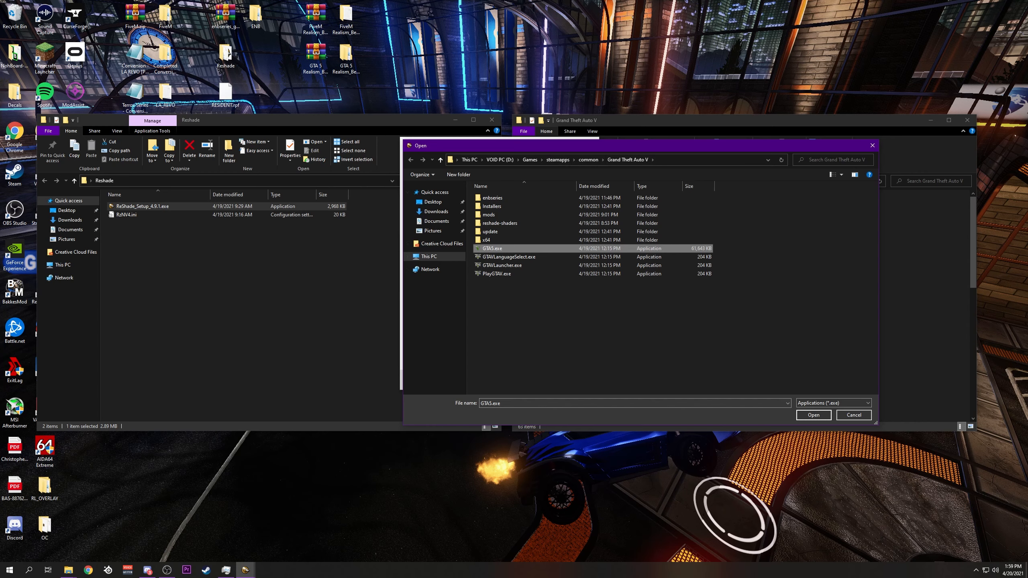
left_click(812, 415)
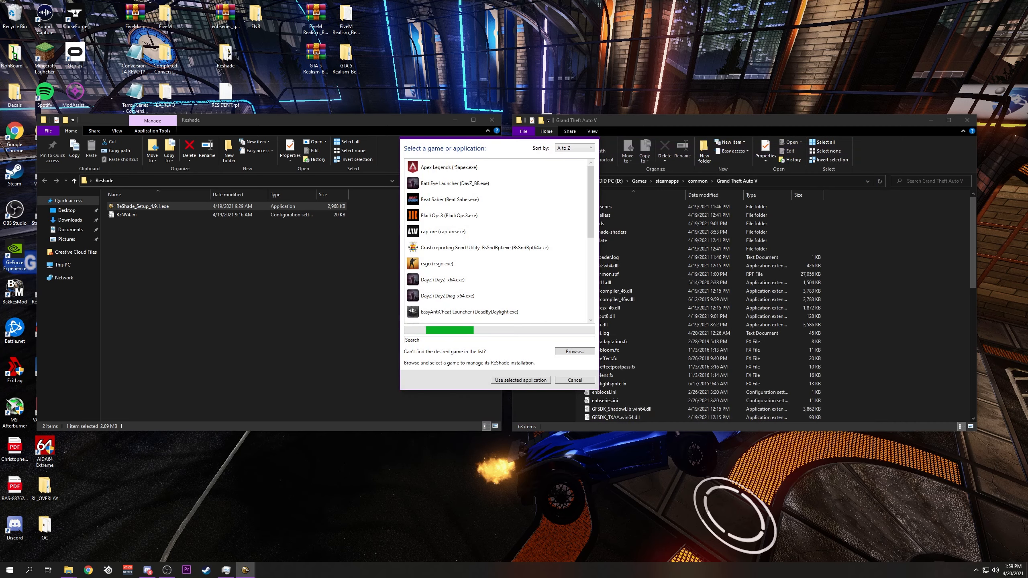
left_click(573, 379)
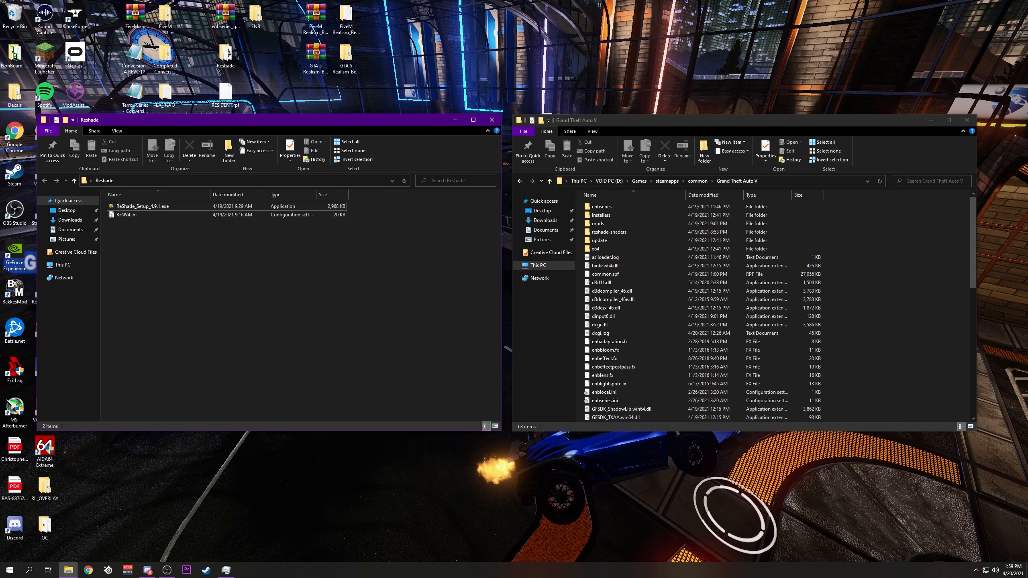
left_click(128, 216)
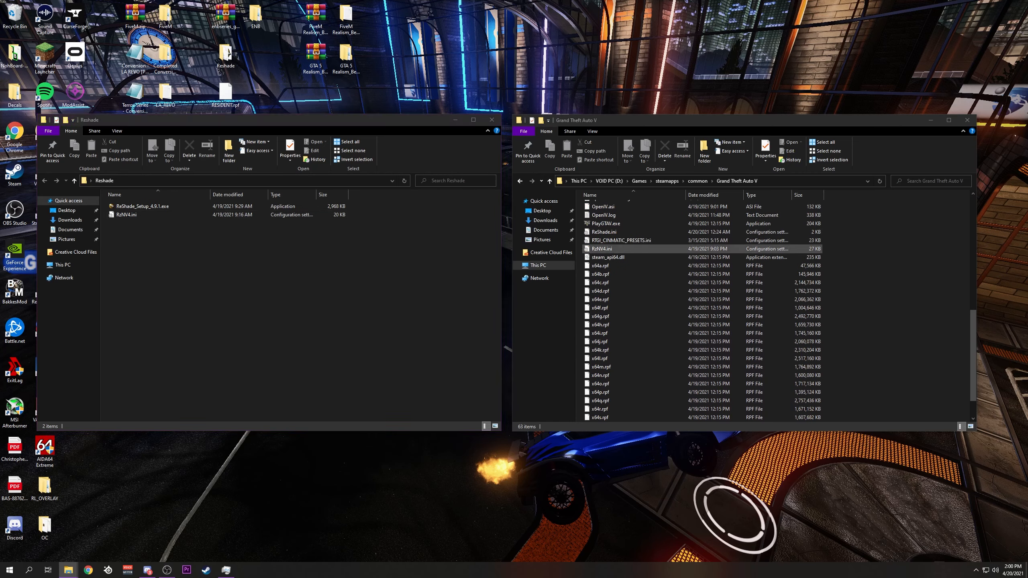
left_click(600, 248)
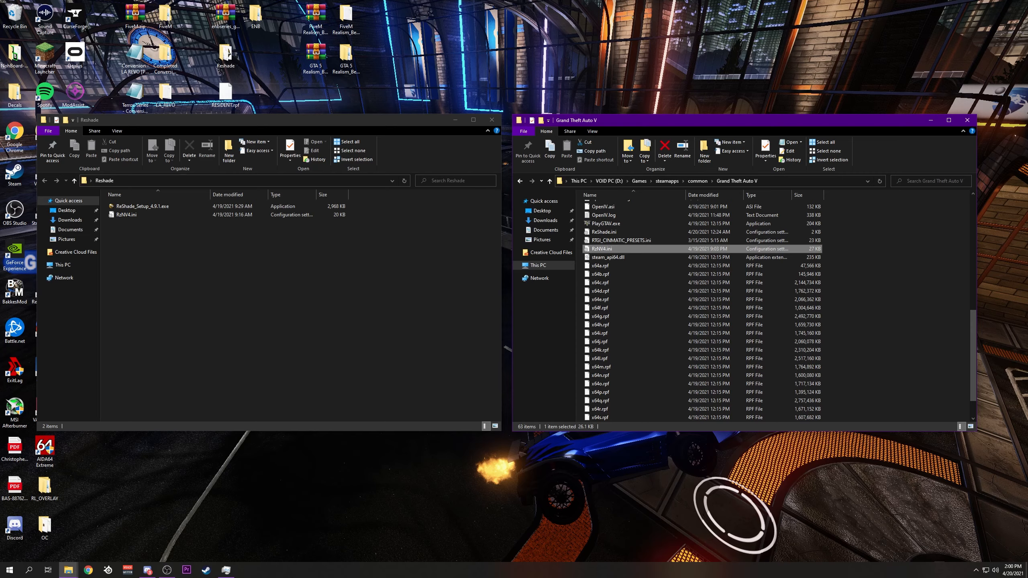
left_click(491, 119)
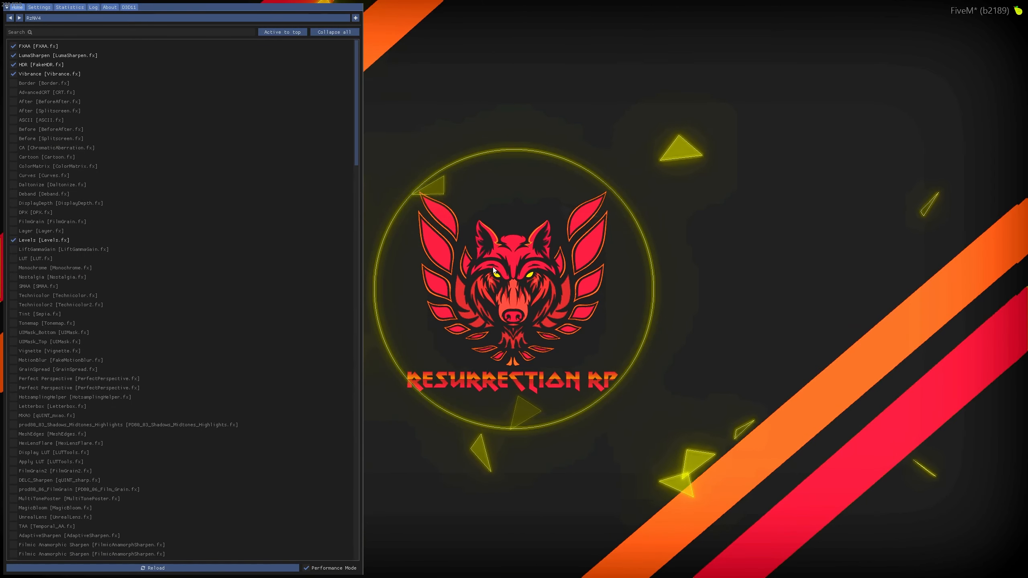
mouse_move(263, 131)
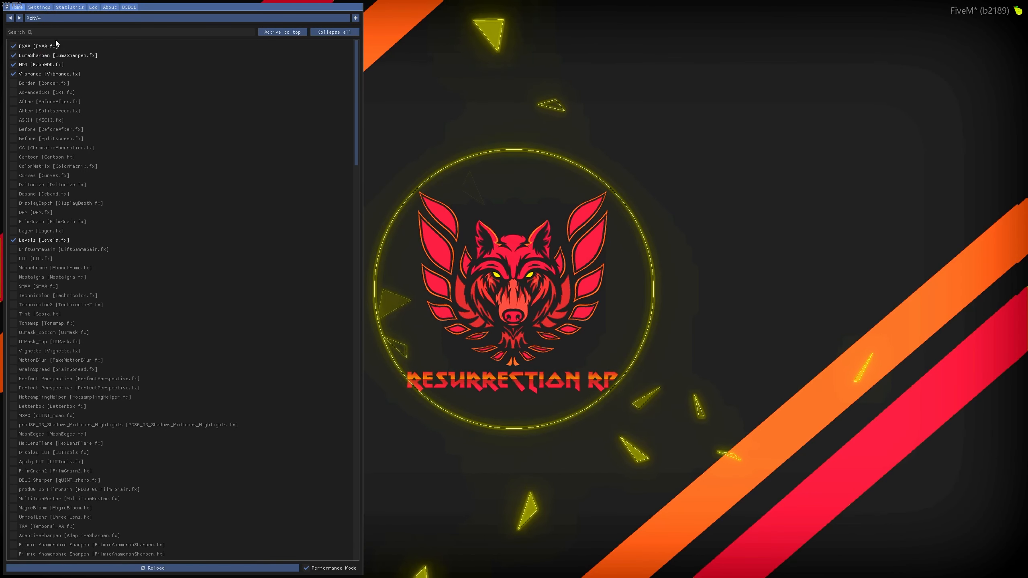
Step: Load the RzNV4.ini ReShade preset and enable the Border effect
left_click(39, 7)
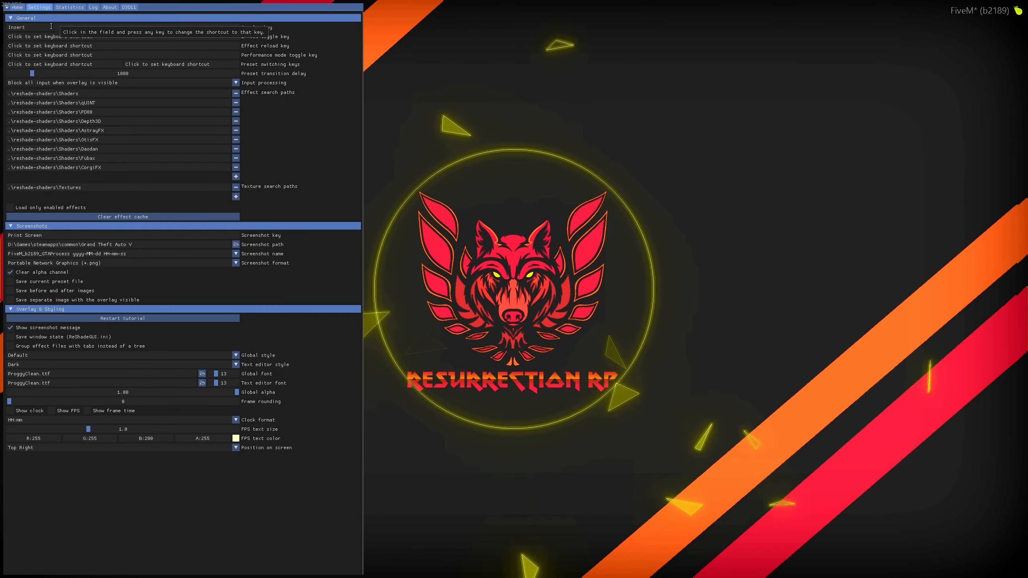
left_click(17, 7)
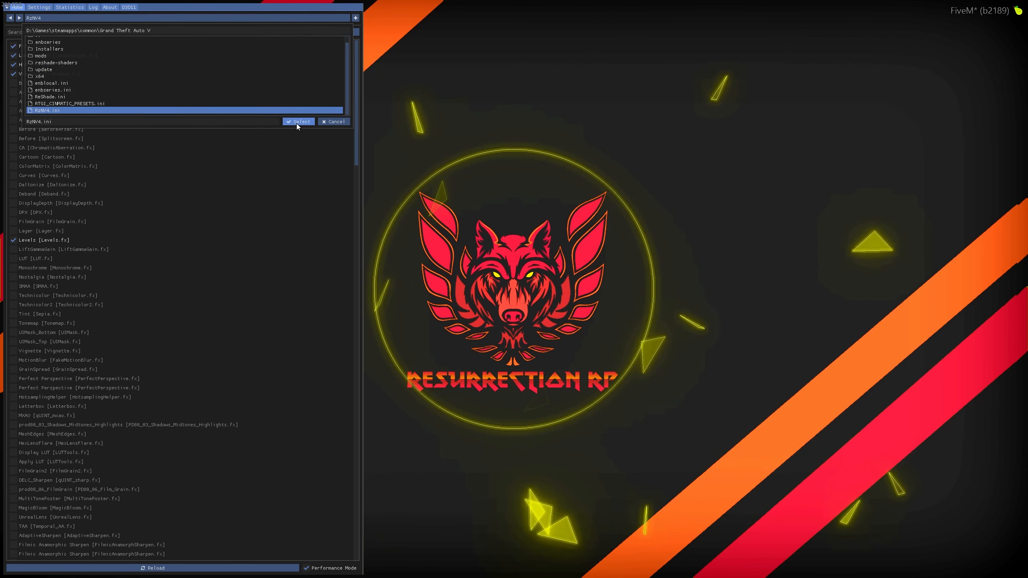
left_click(300, 121)
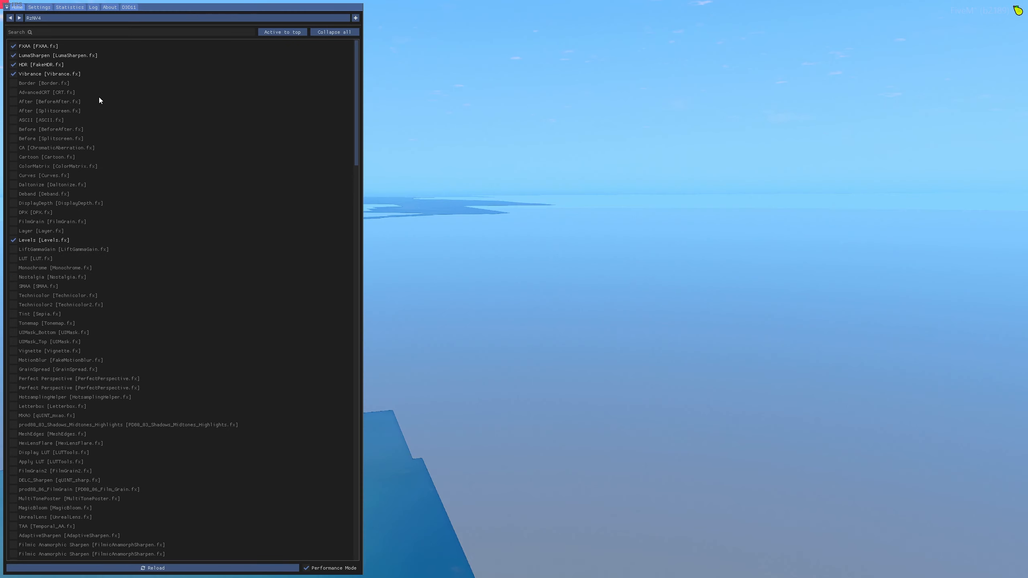
left_click(13, 84)
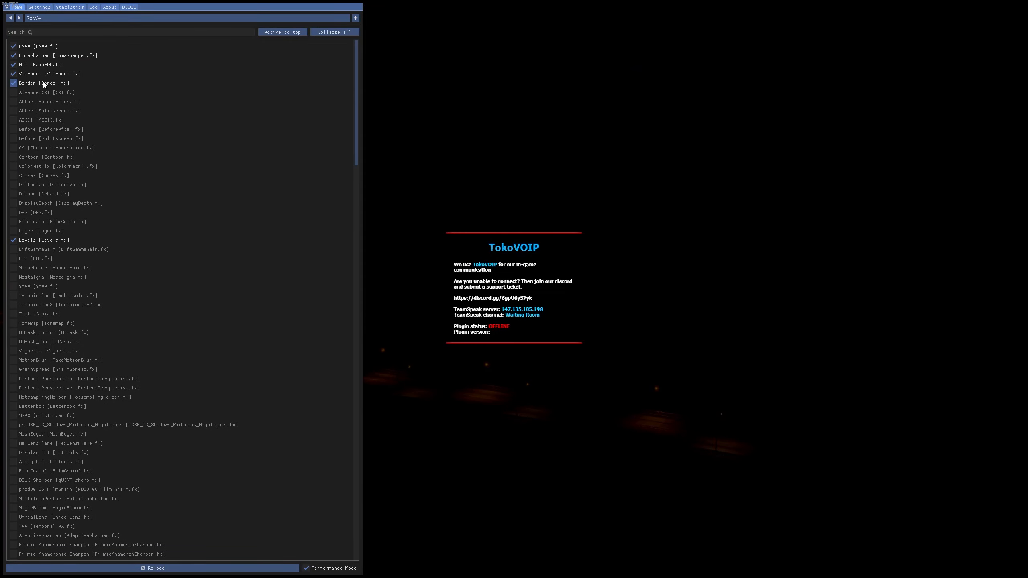
left_click(13, 83)
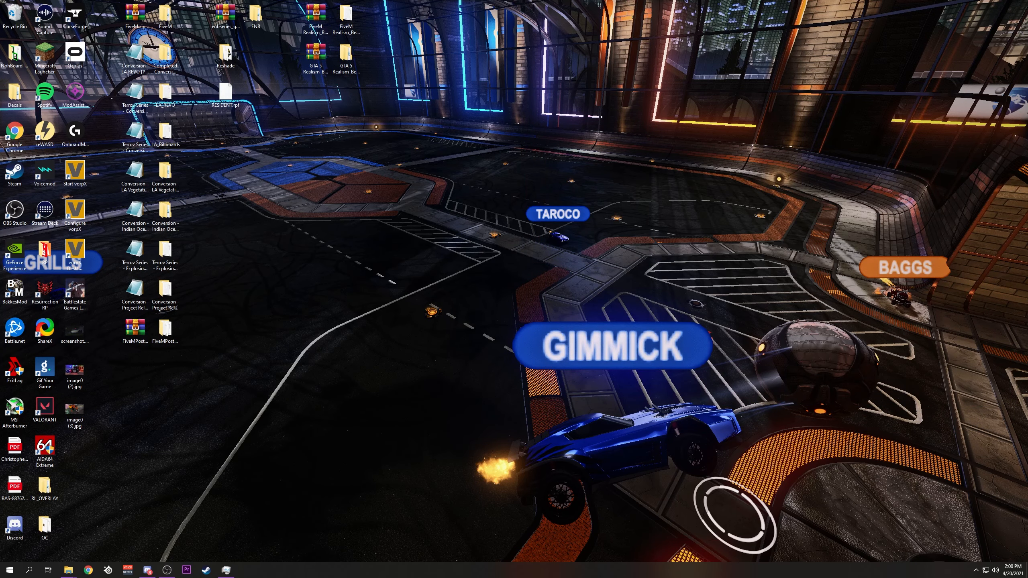
Step: Snap FiveM's citizen folder to the left and open the Realism Beyond FiveM_RB folder on the right
left_click(66, 569)
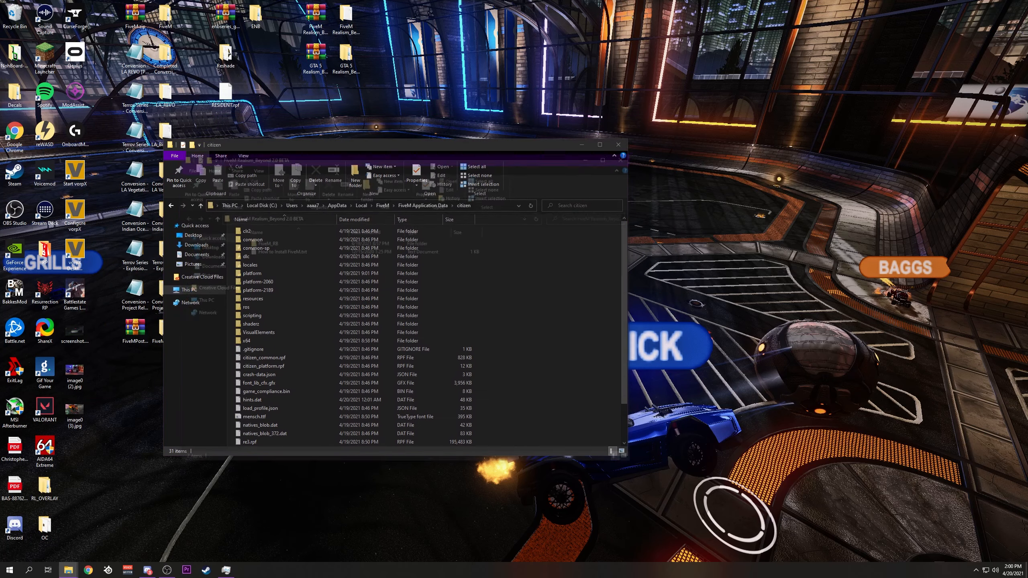
left_click_drag(394, 145, 308, 143)
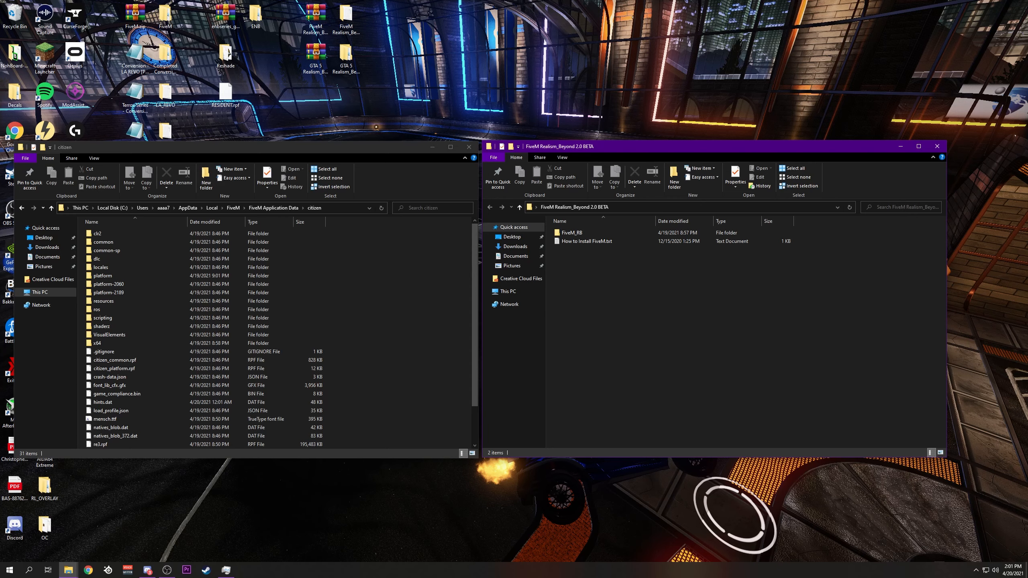
left_click(586, 241)
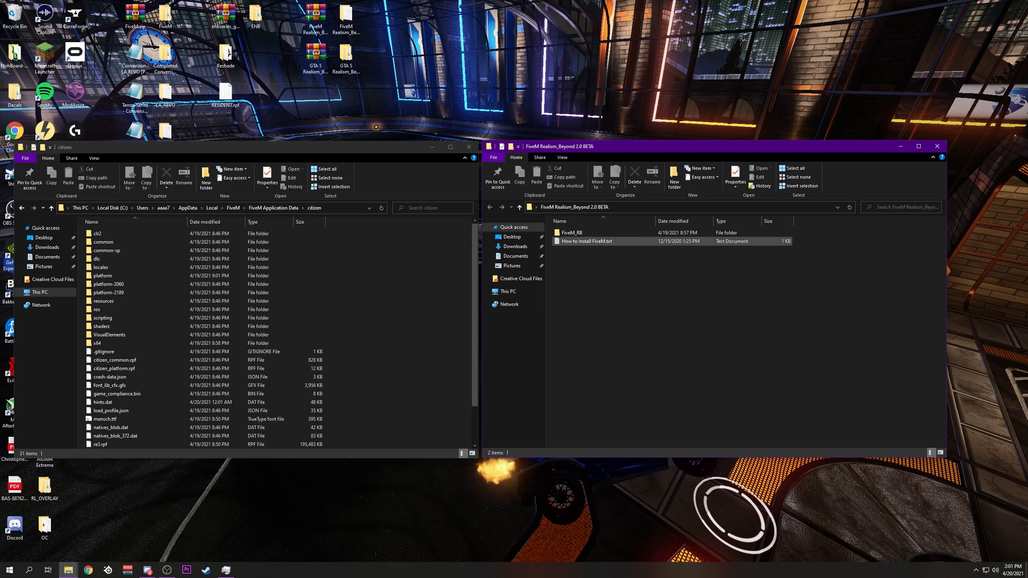
double_click(570, 233)
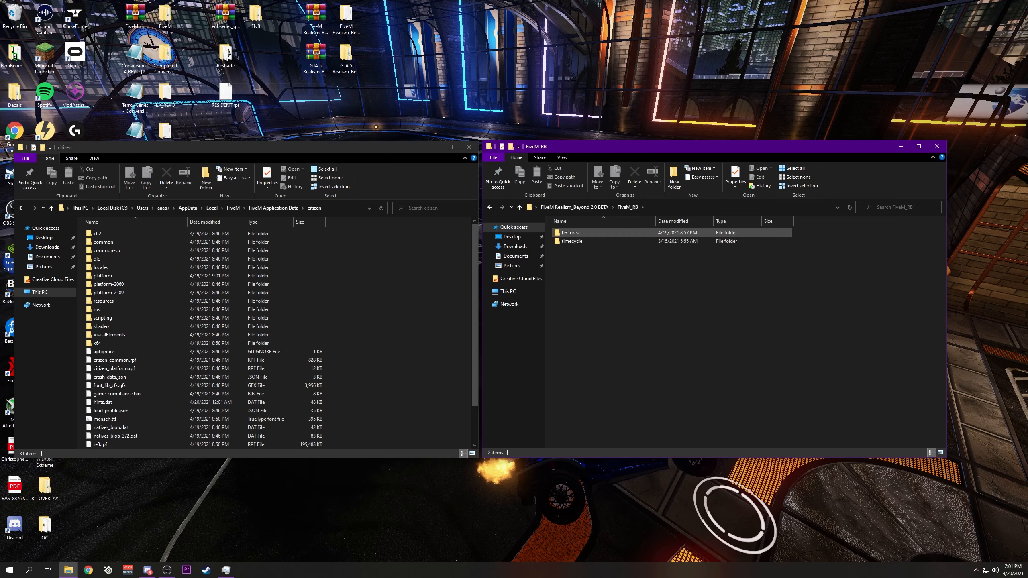
mouse_move(572, 240)
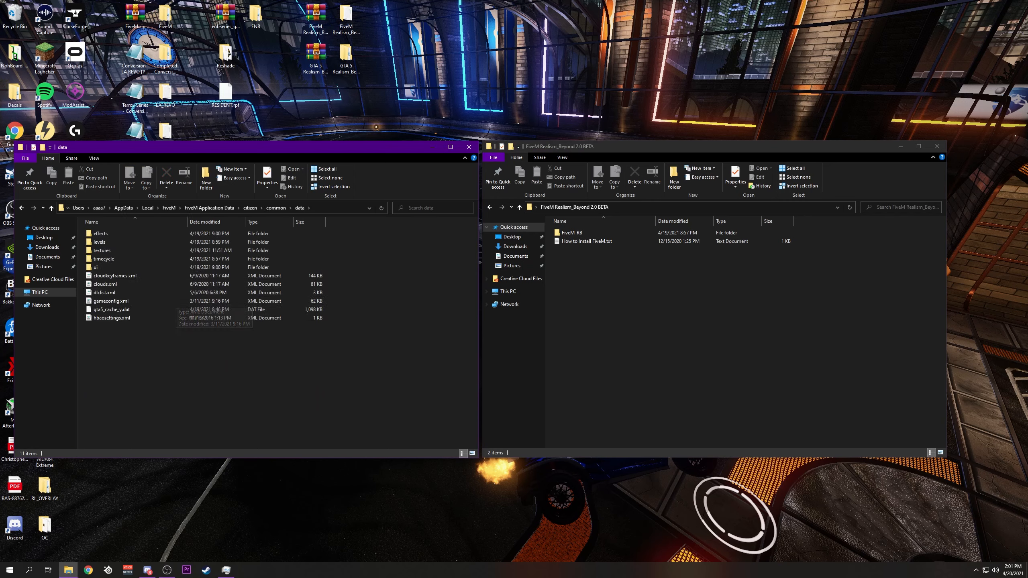
double_click(571, 232)
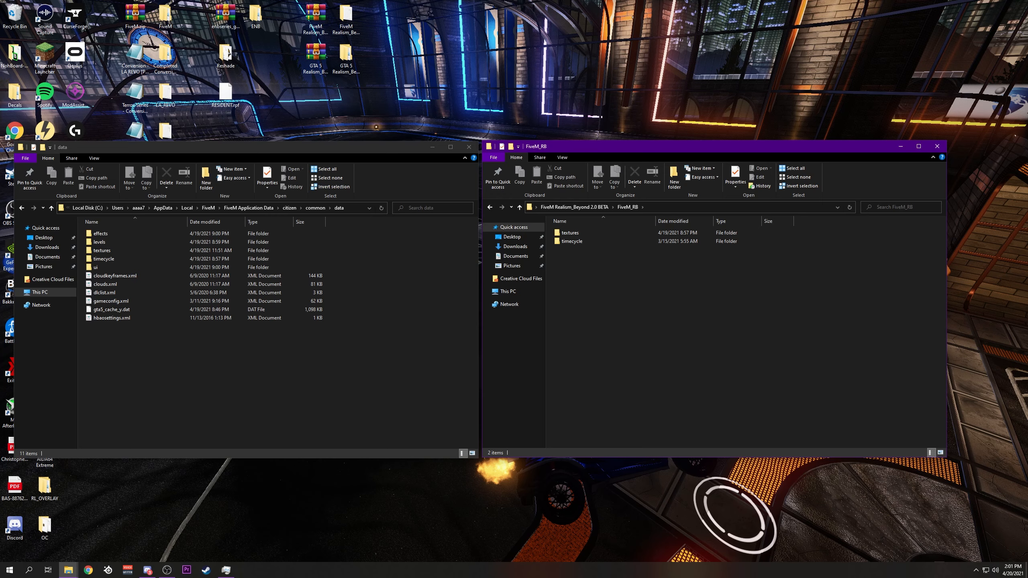
Step: Show the mod's timecycle weather files beside FiveM's citizen\common\data\timecycle folder
double_click(572, 241)
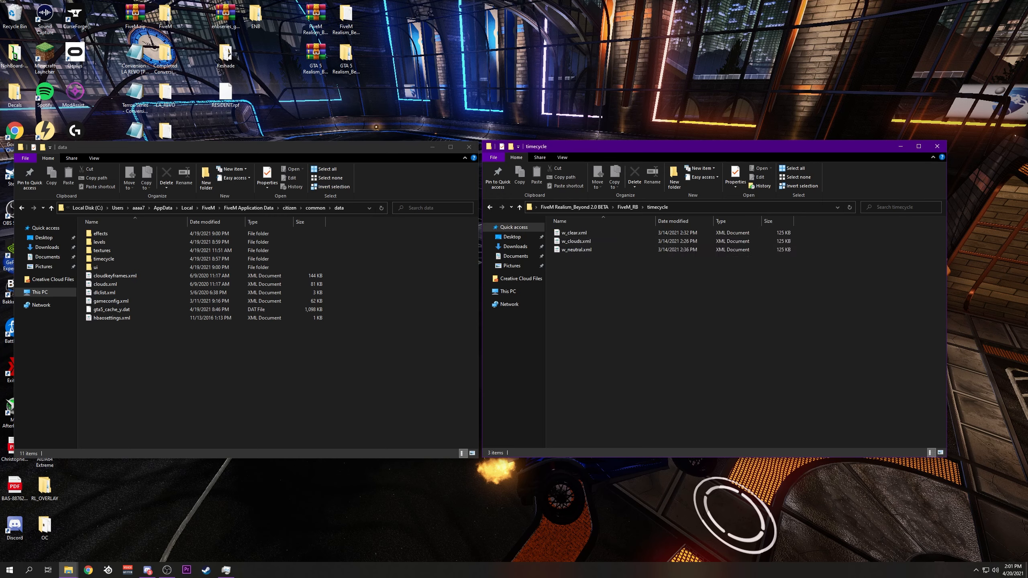
double_click(104, 259)
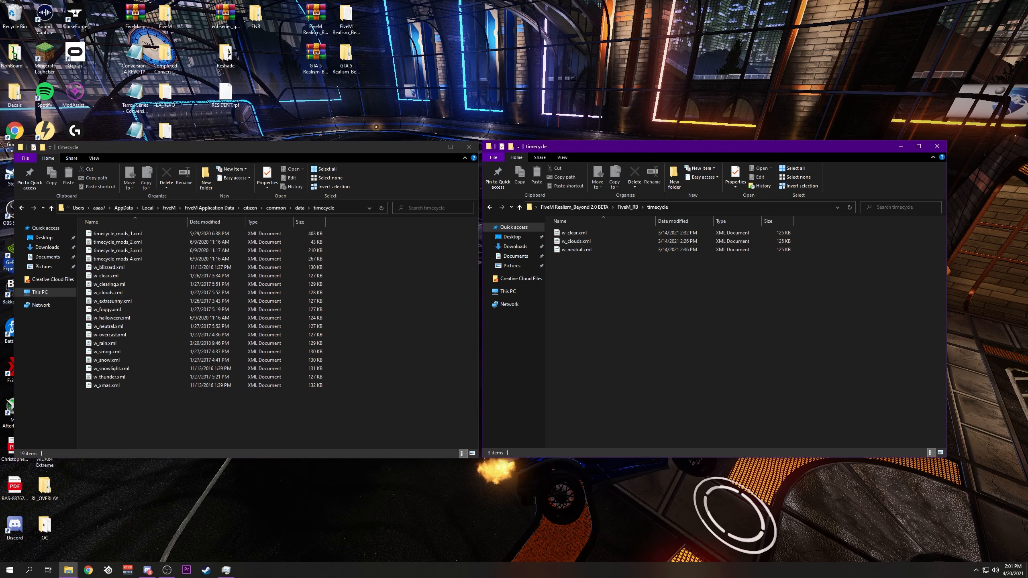
left_click(229, 147)
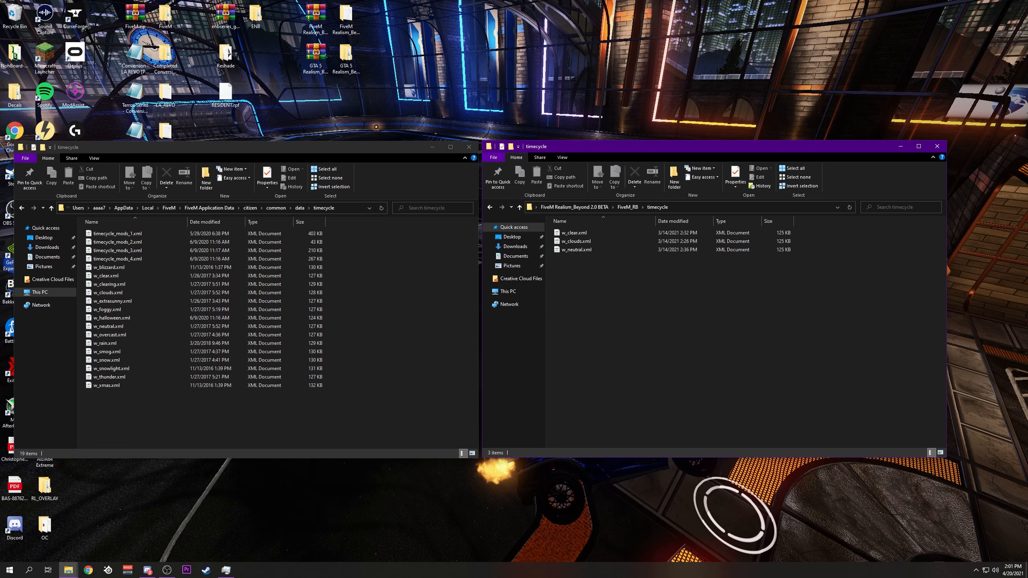
left_click(576, 249)
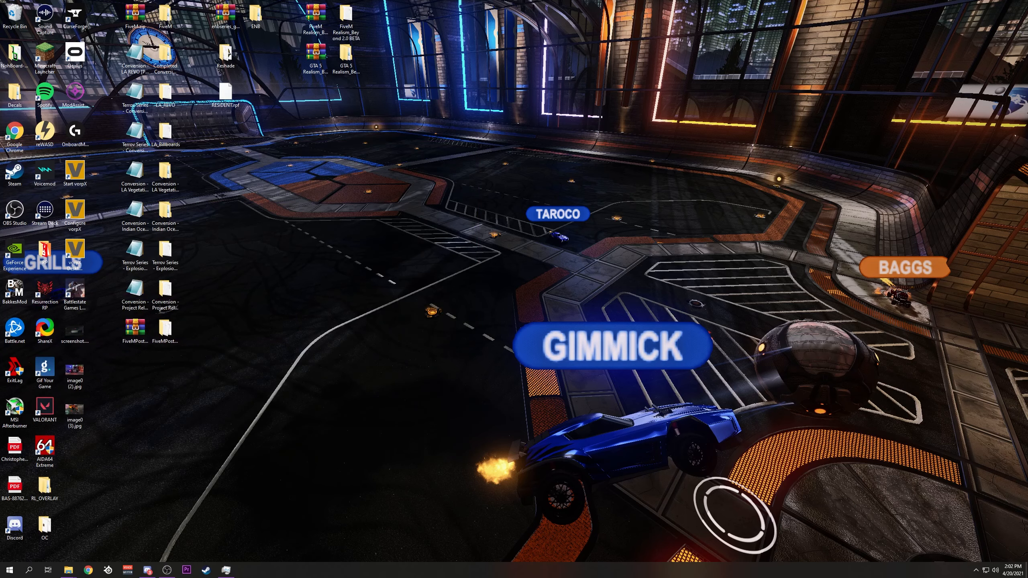
Step: Open the GTA 5 Realism_Beyond 2.0 BETA folder and search the Start menu for openIV
double_click(345, 51)
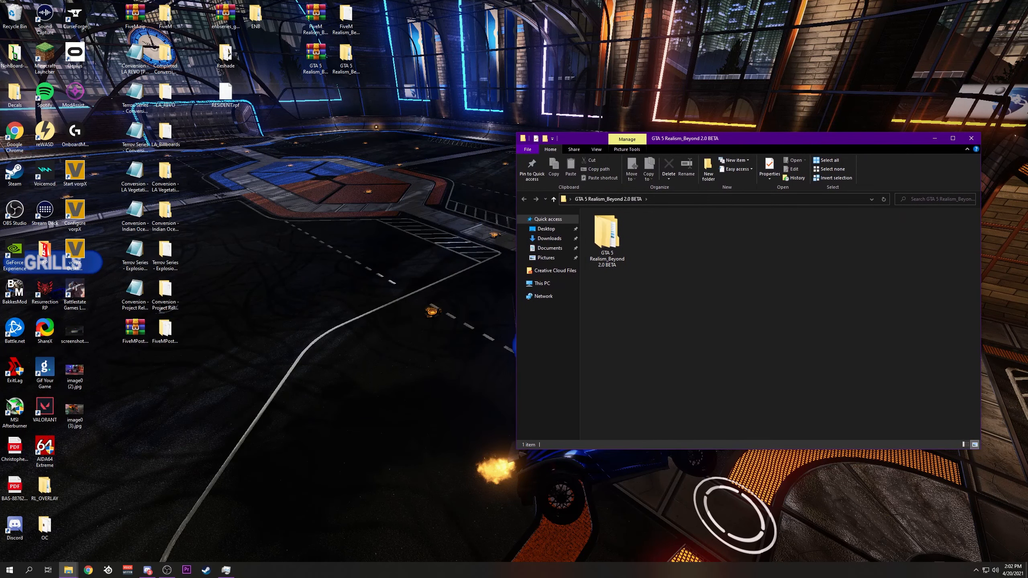
type("openIV")
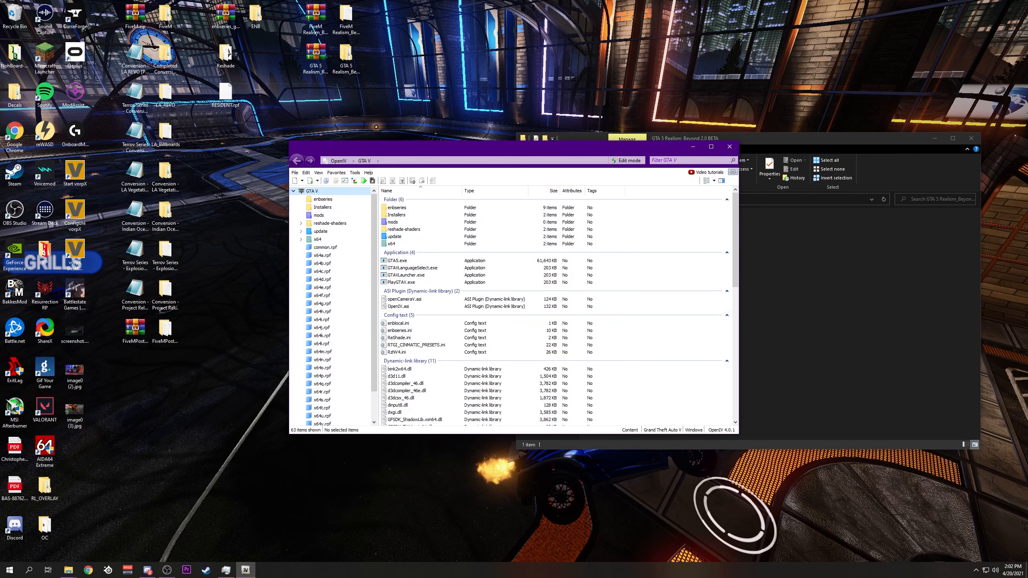
Step: Check in OpenIV's ASI Manager that ASI Loader and OpenIV.ASI show as installed
left_click(402, 398)
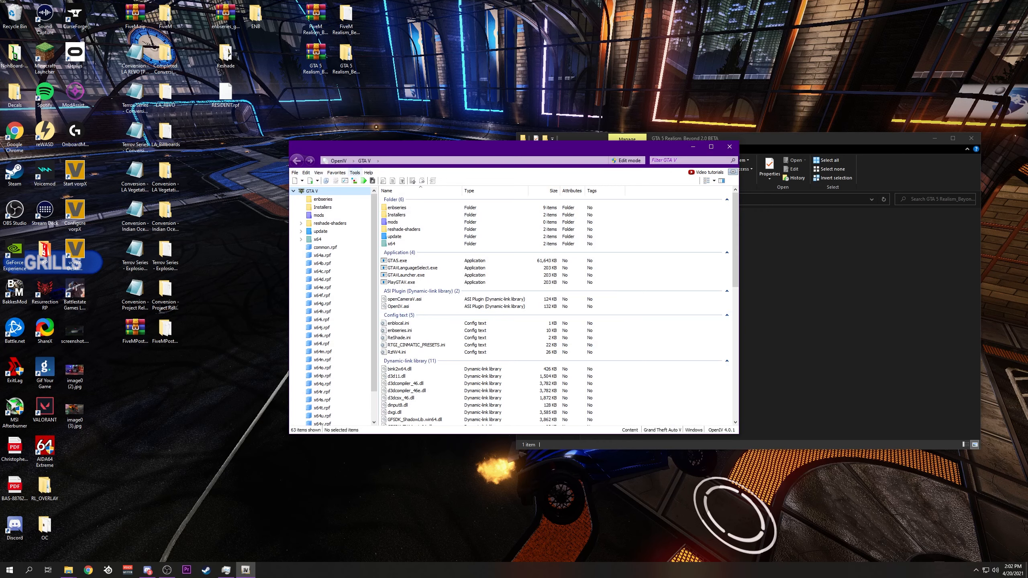
left_click(355, 172)
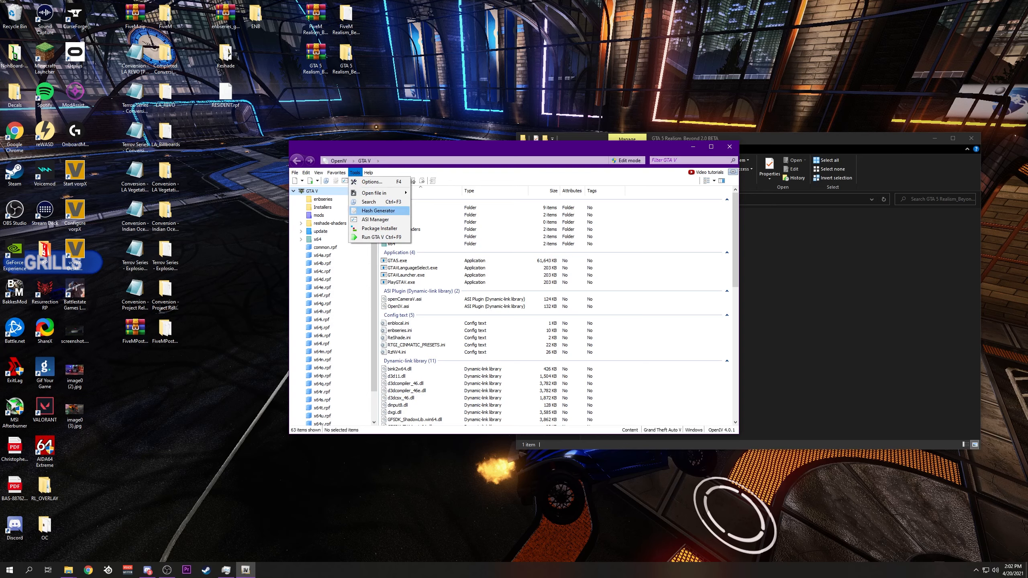
left_click(376, 219)
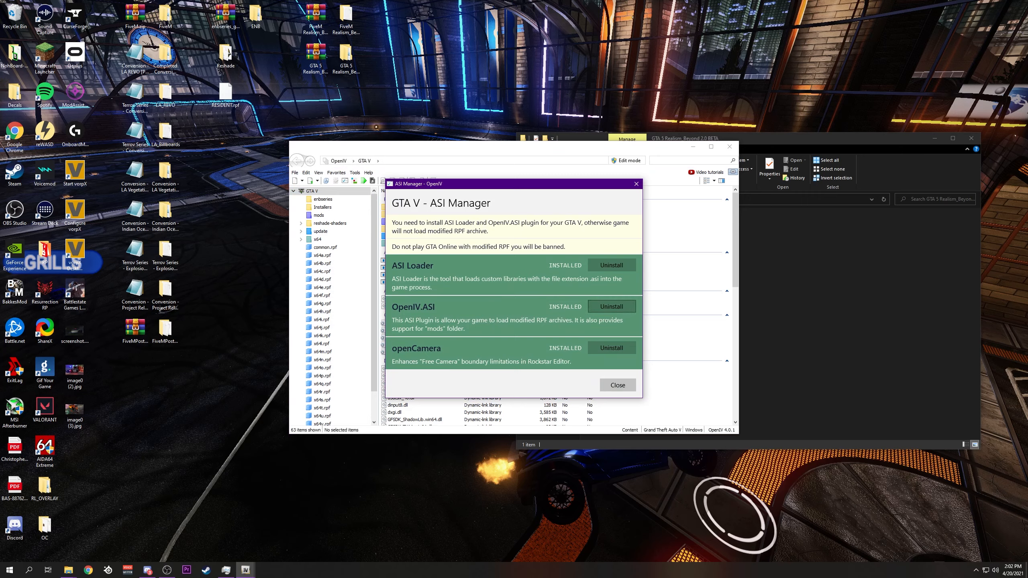
left_click(616, 385)
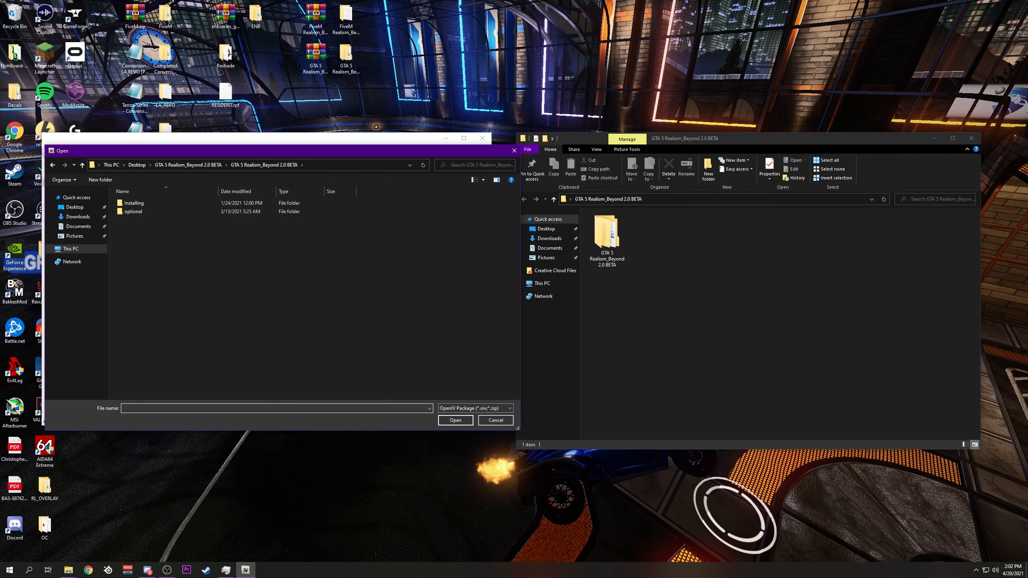
Step: Install GTA 5 Realism_Beyond 2.0 BETA.oiv from the Installing folder
double_click(605, 237)
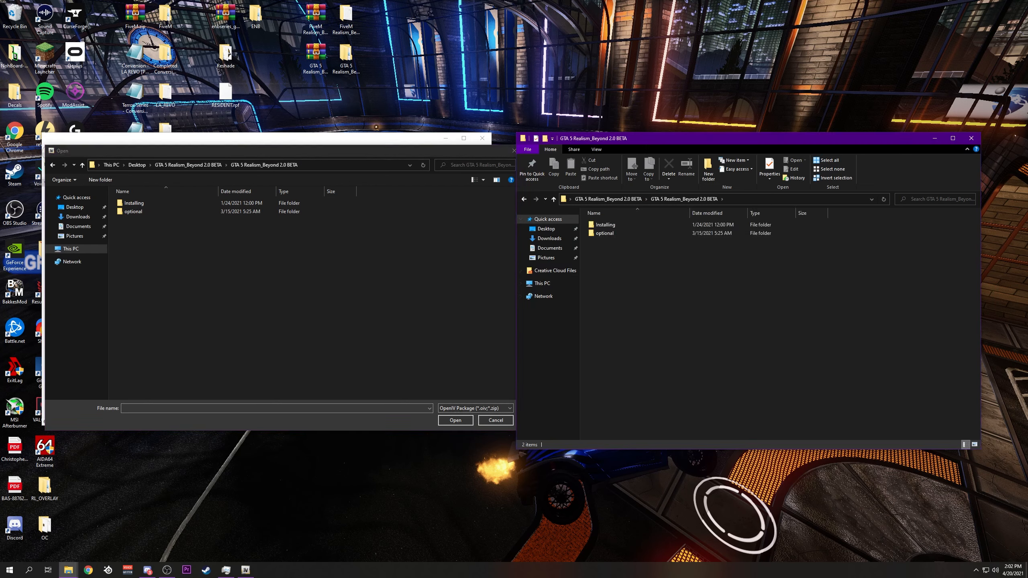
double_click(134, 202)
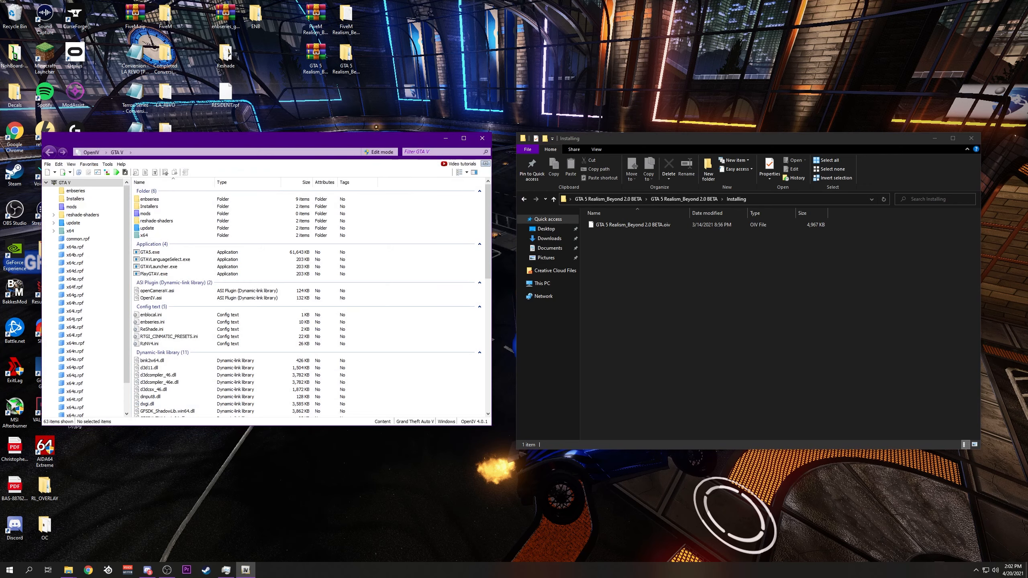
double_click(632, 224)
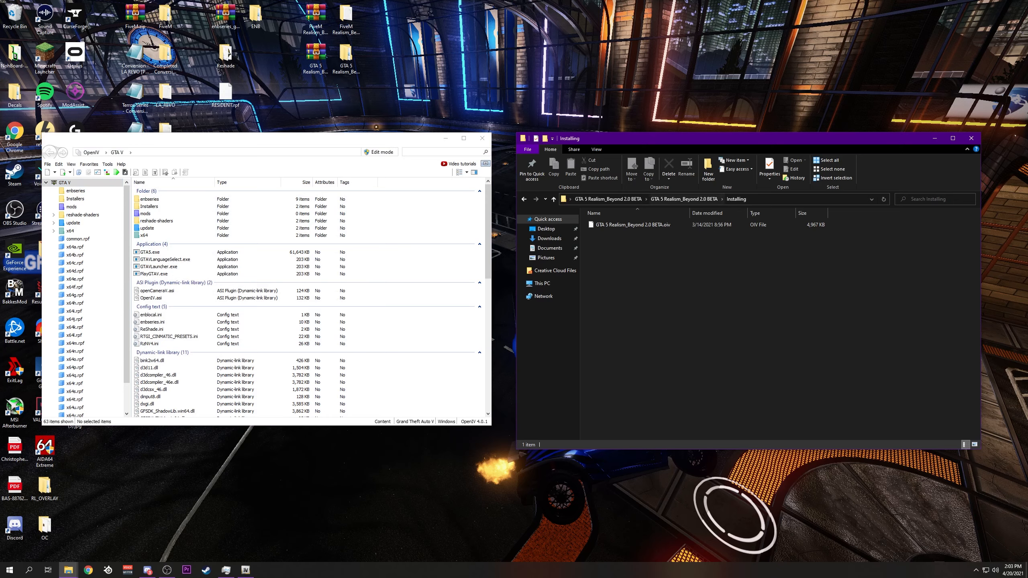
Step: Load Rain Reflection Original.oiv from optional\Rain Reflection via the Package Installer
left_click(107, 164)
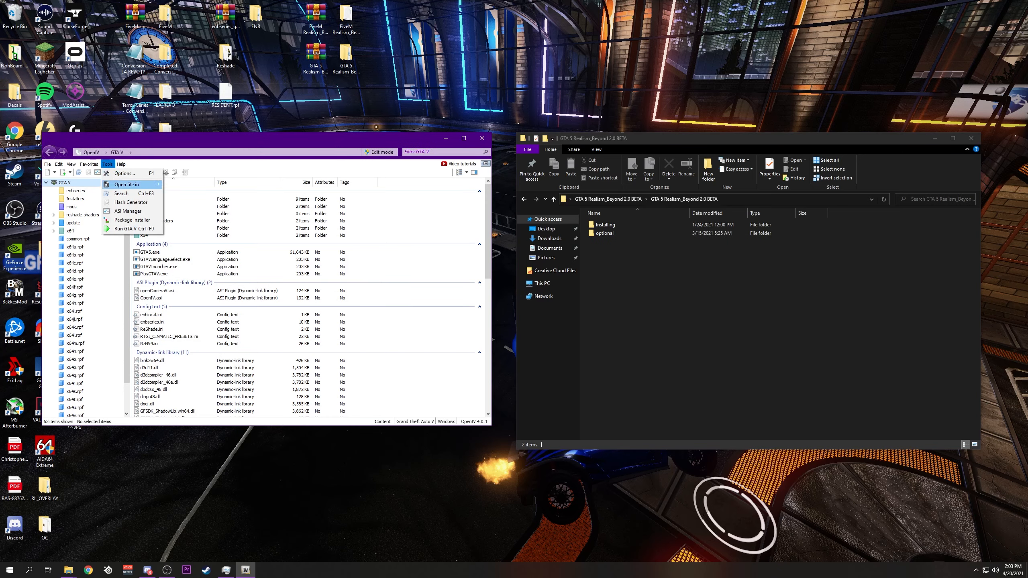
left_click(127, 184)
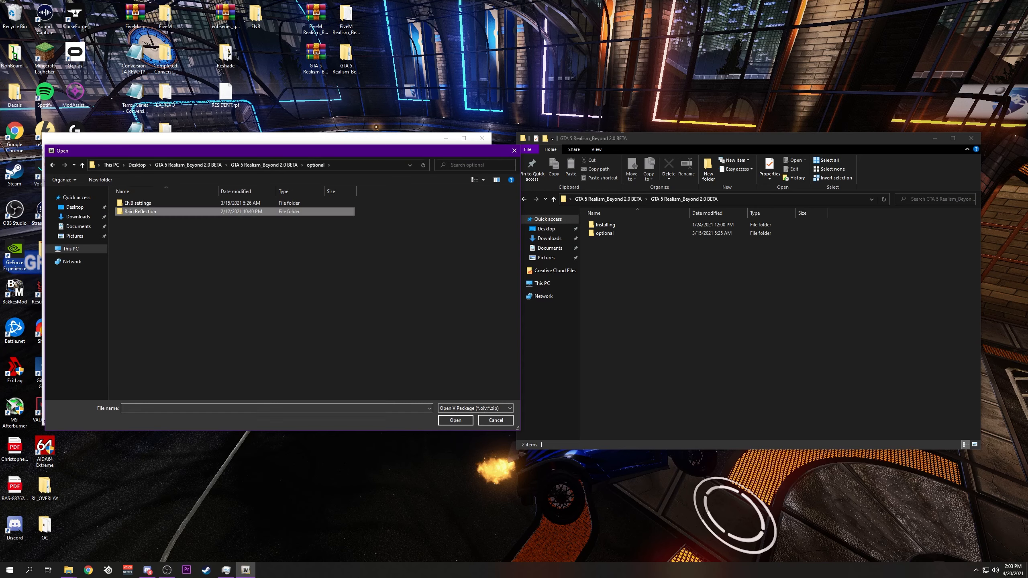
double_click(147, 211)
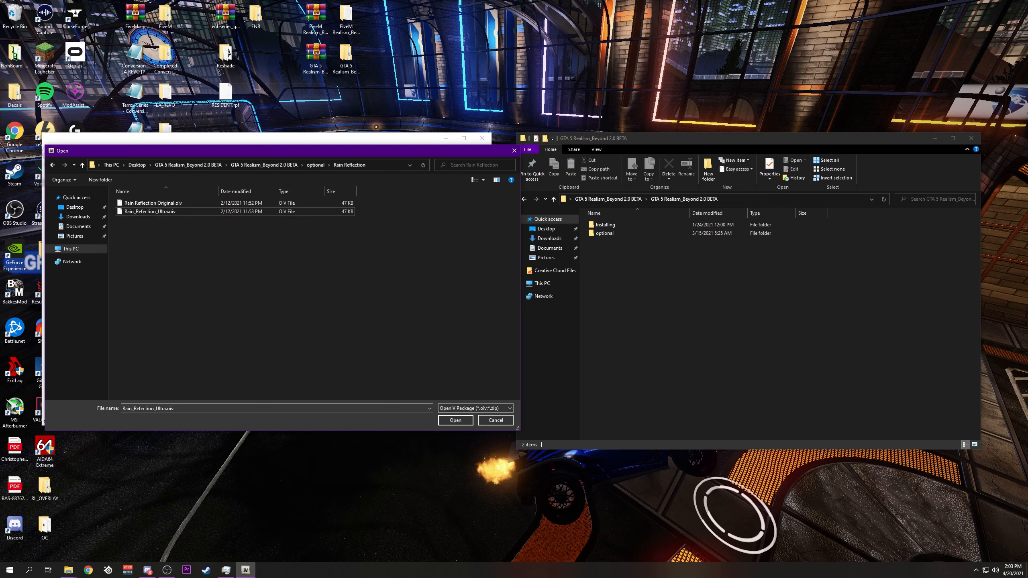
left_click(152, 203)
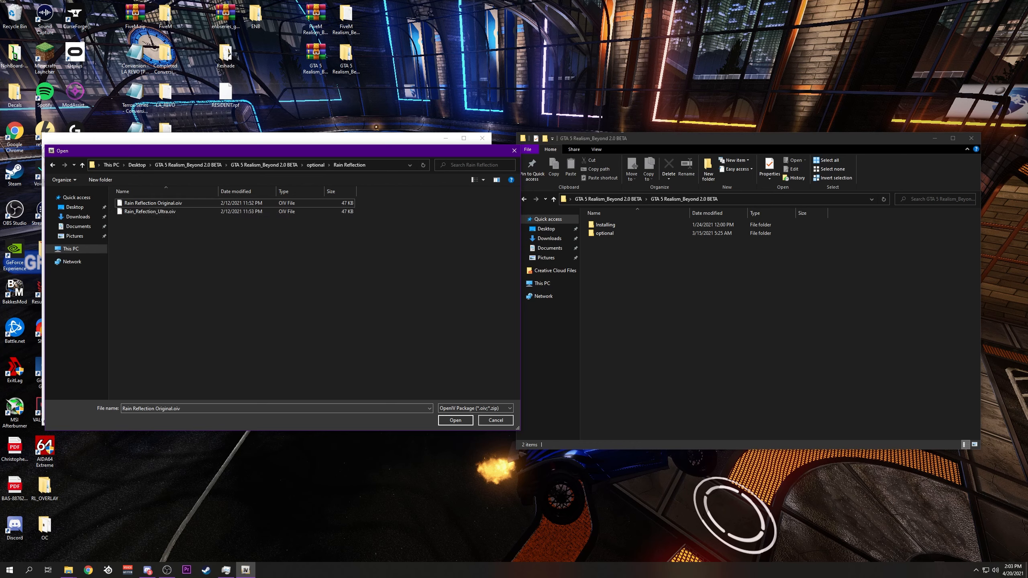
left_click(454, 420)
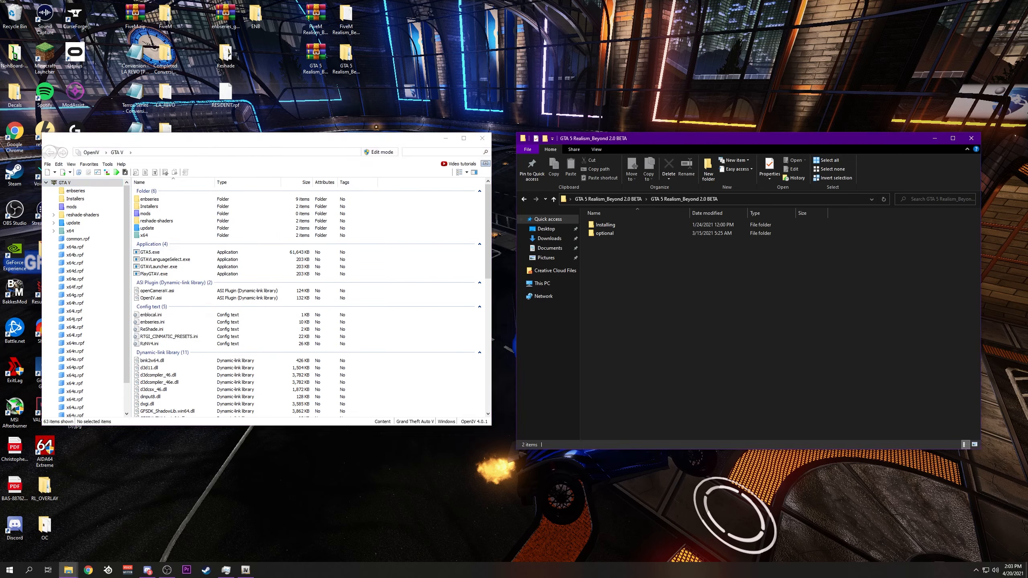
Step: Select all files in Realism Beyond's optional ENB settings folder and bring up the game folder window
left_click(482, 138)
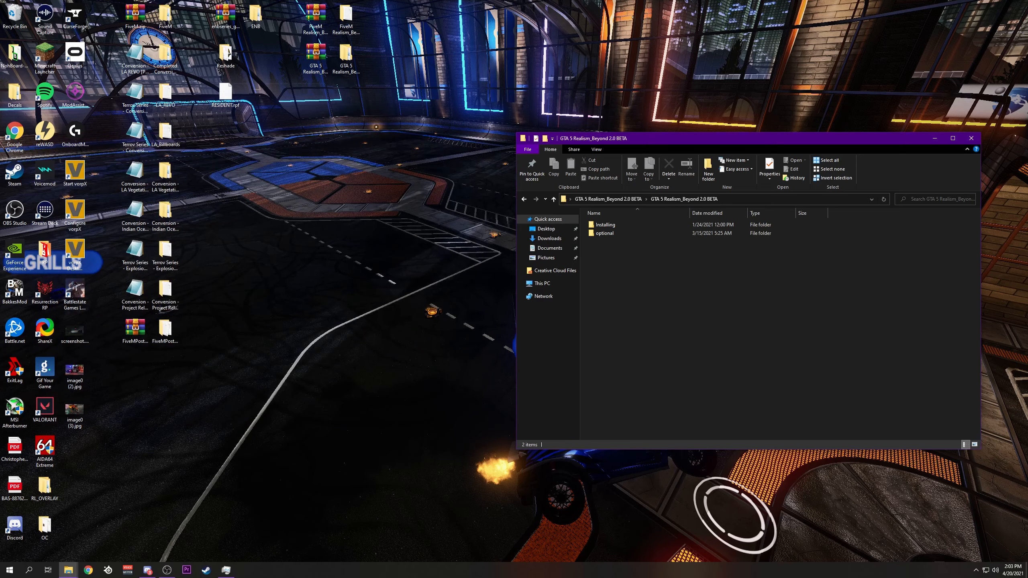
double_click(602, 233)
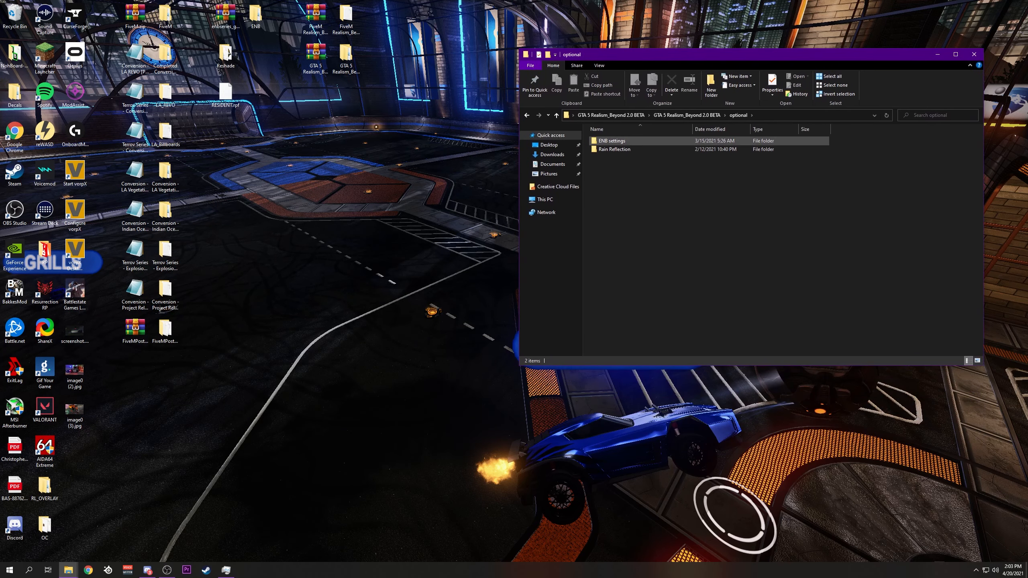
double_click(611, 142)
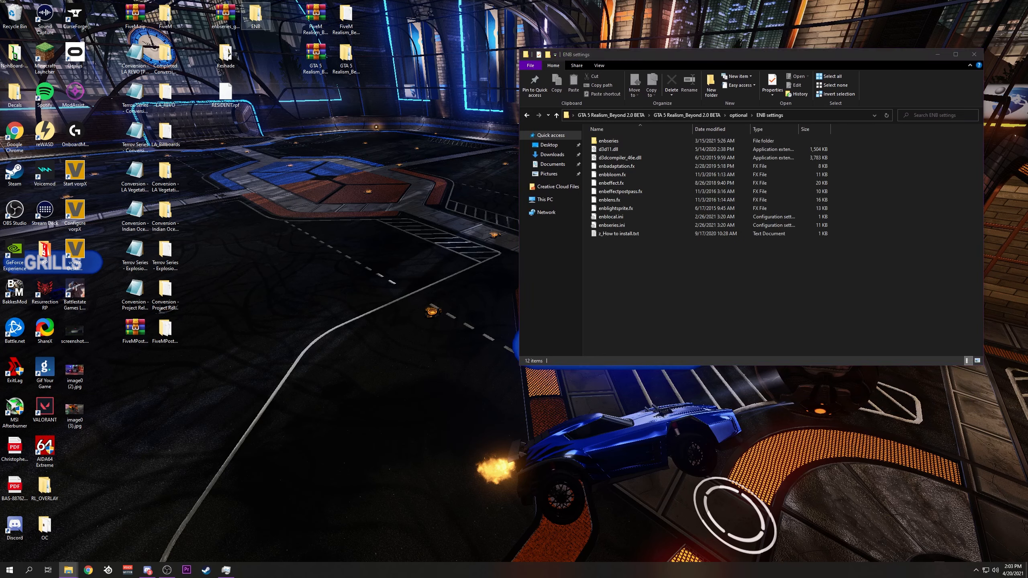
left_click(613, 208)
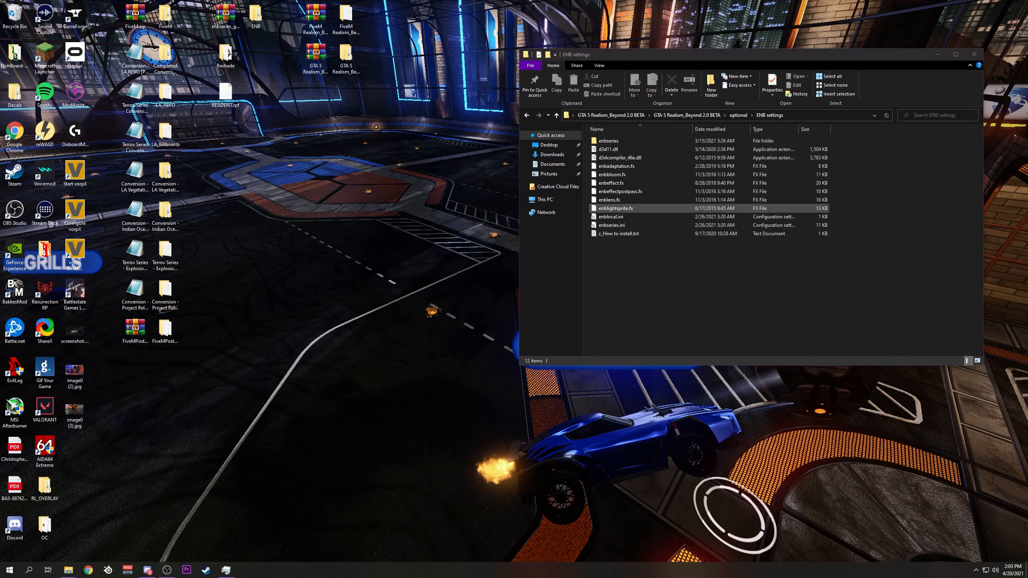
left_click(609, 148)
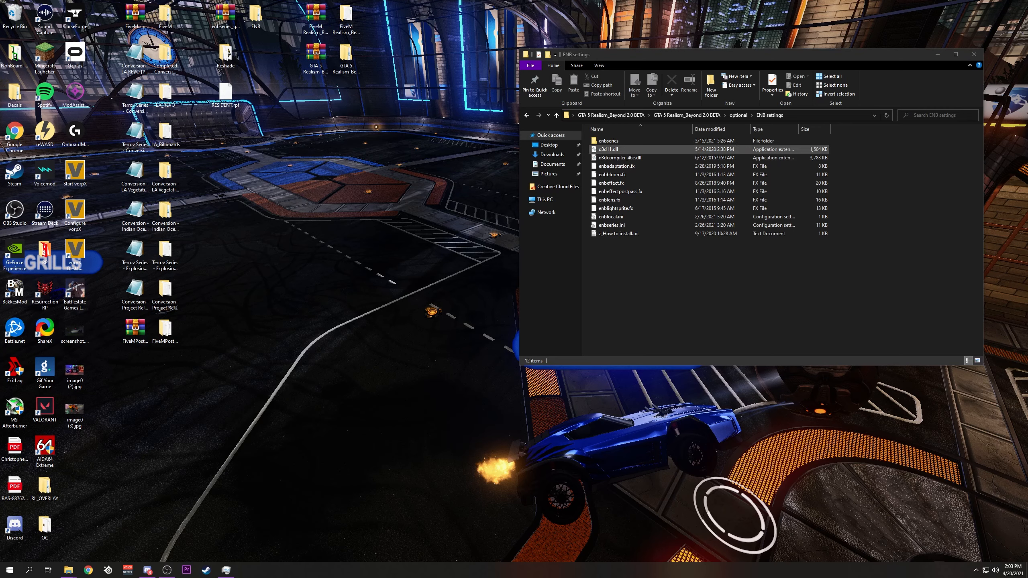
left_click(612, 225)
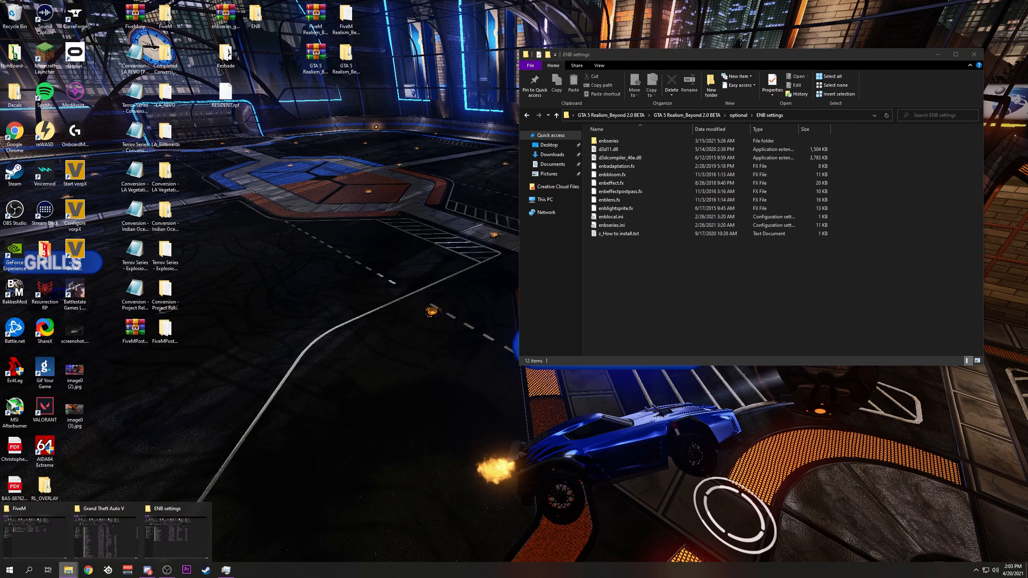
left_click(101, 508)
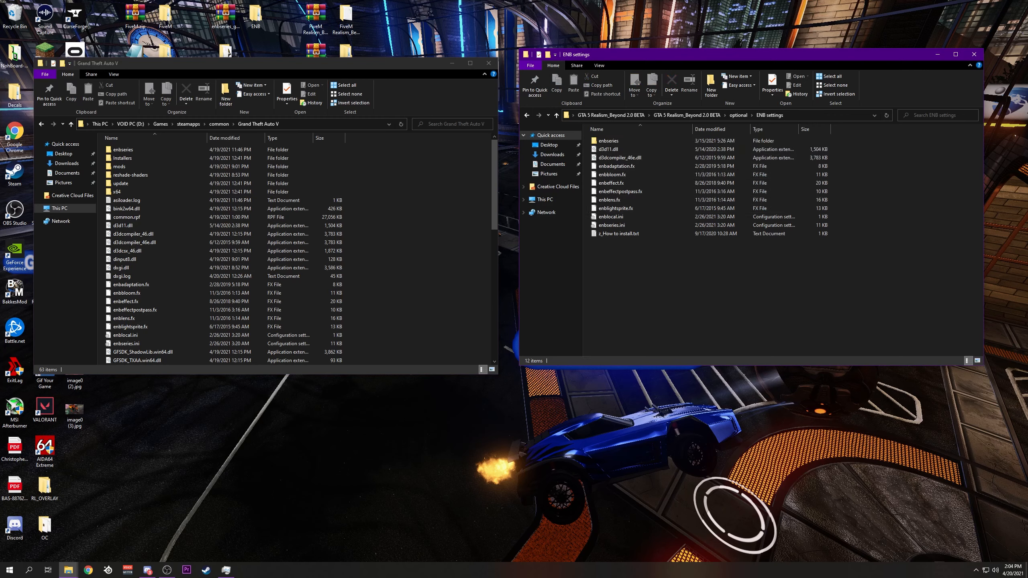
mouse_move(488, 63)
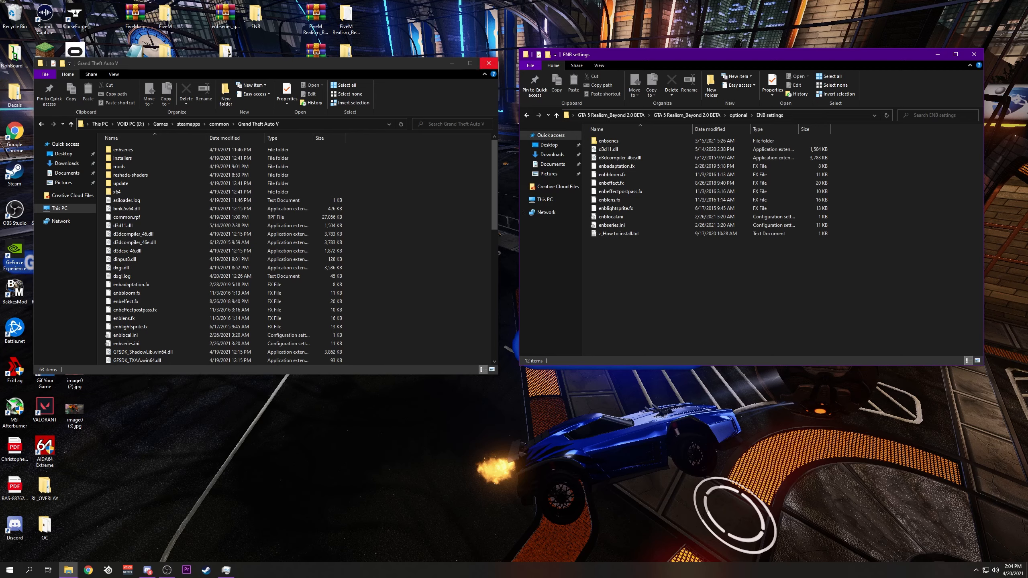
mouse_move(488, 74)
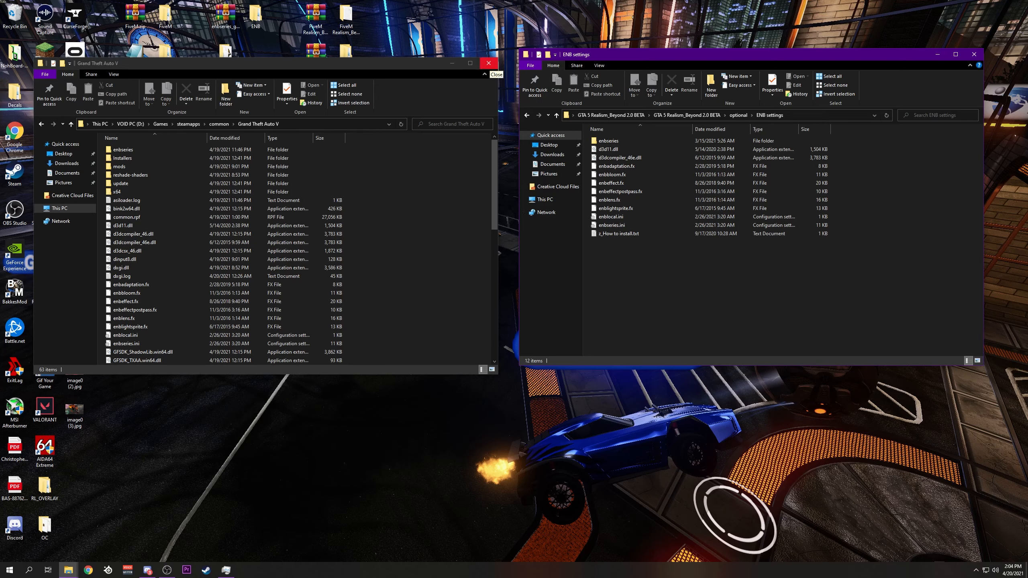
Step: Close the Grand Theft Auto V folder window with the ENB files in place
left_click(972, 54)
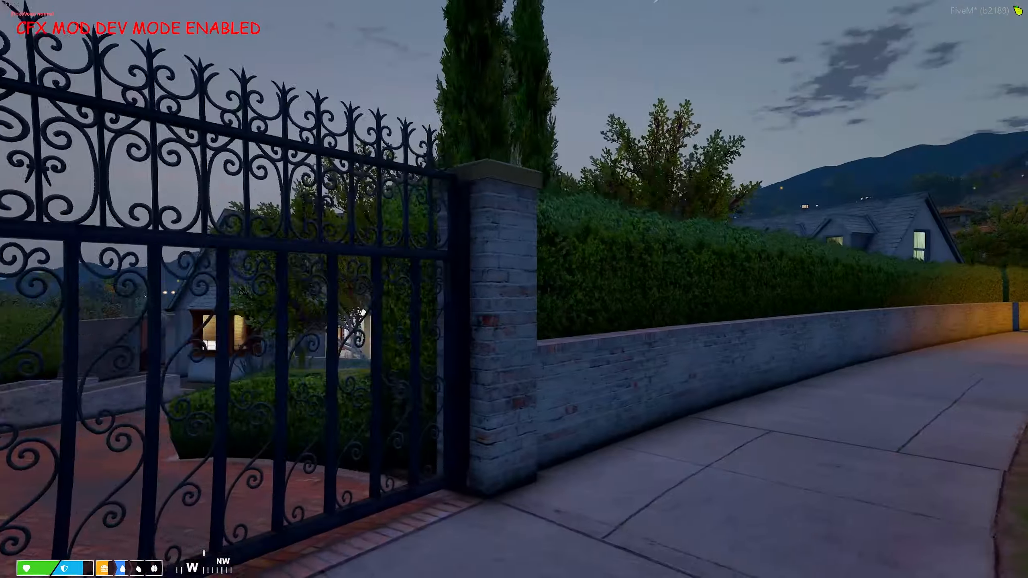
mouse_move(514, 289)
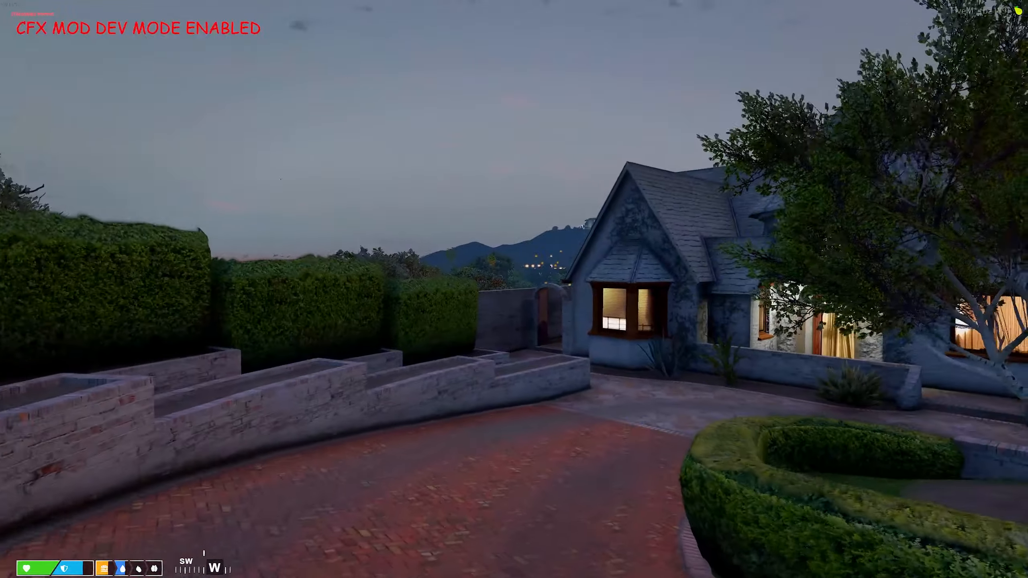
Step: Walk to the striped car, get in and drive out the gate onto South Mo Milton Dr
key("w")
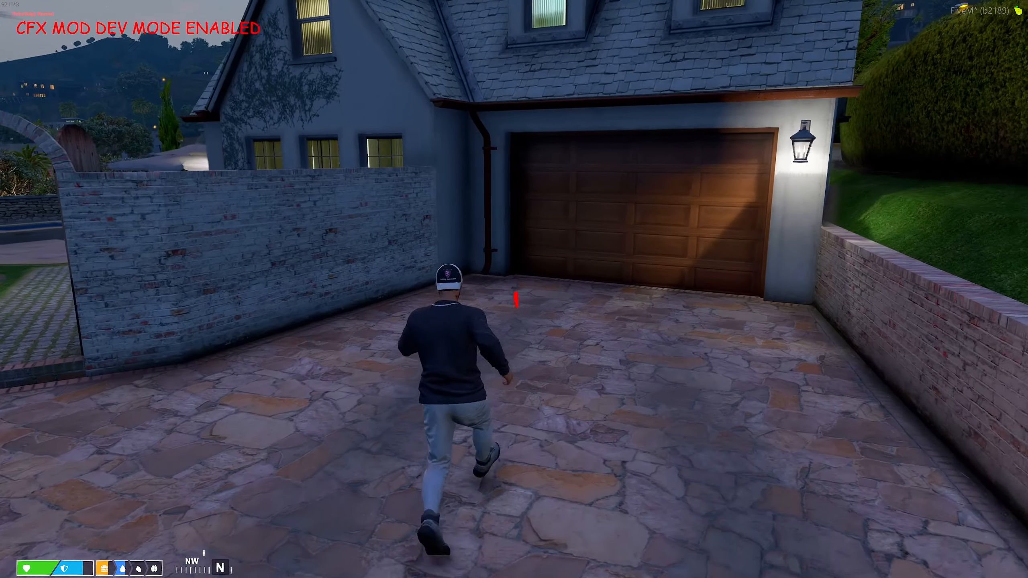
key("e")
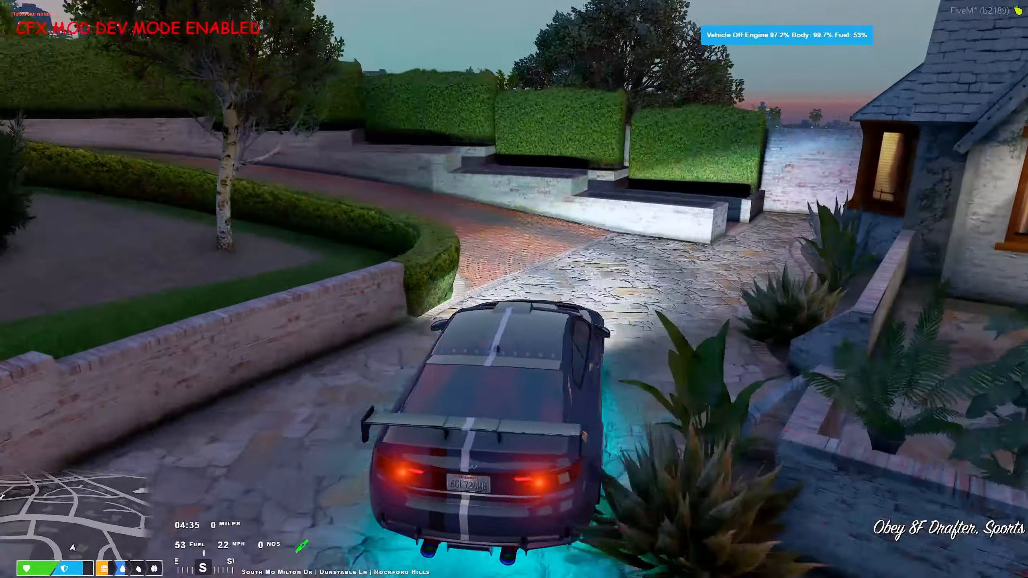
key("w")
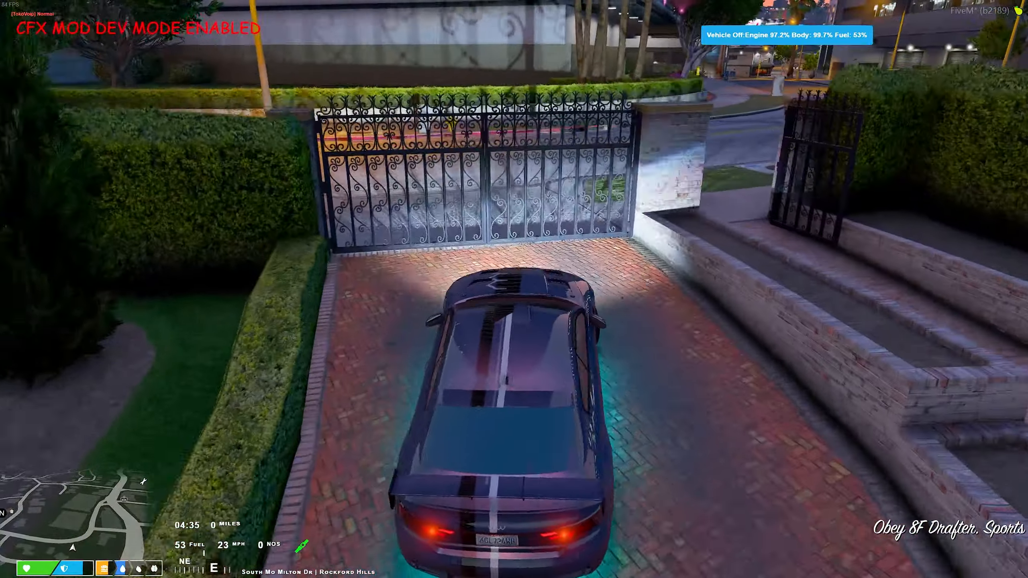
key("w")
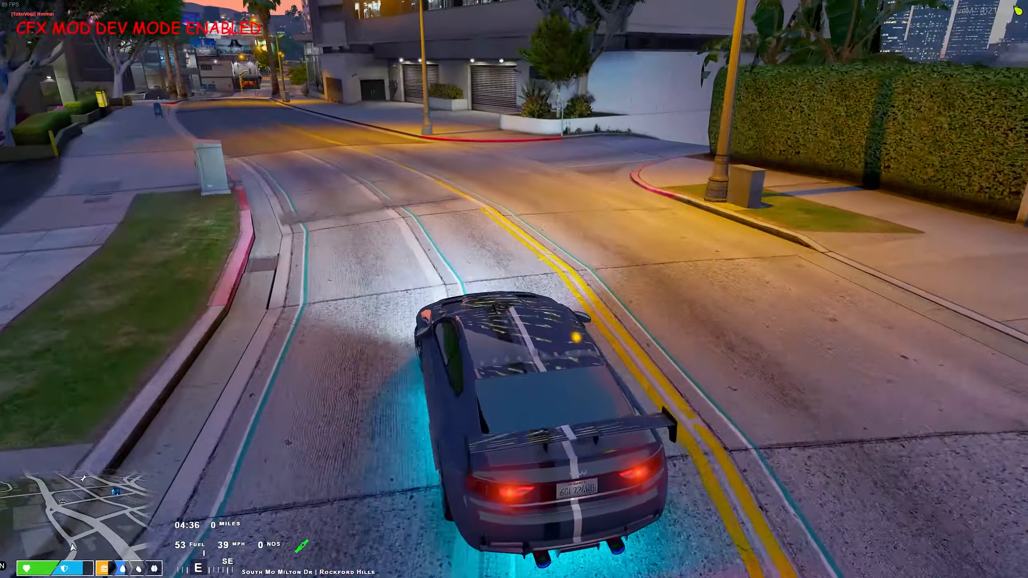
key("w")
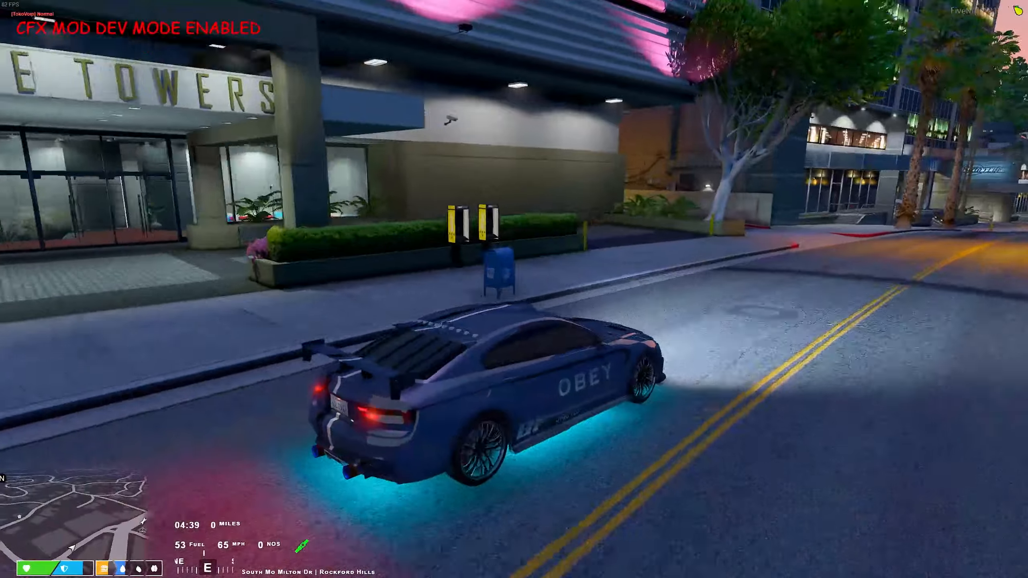
key("w")
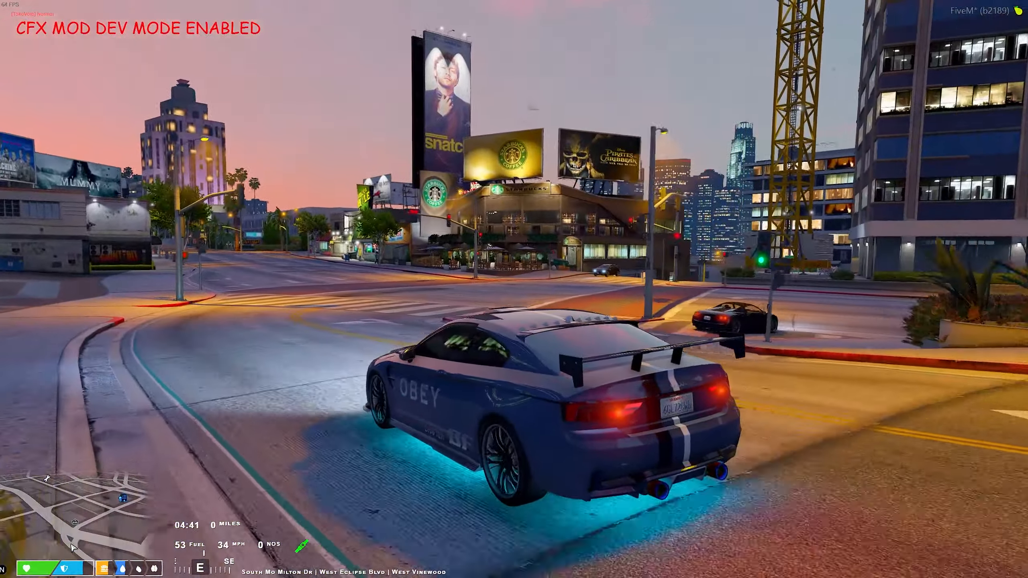
mouse_move(514, 289)
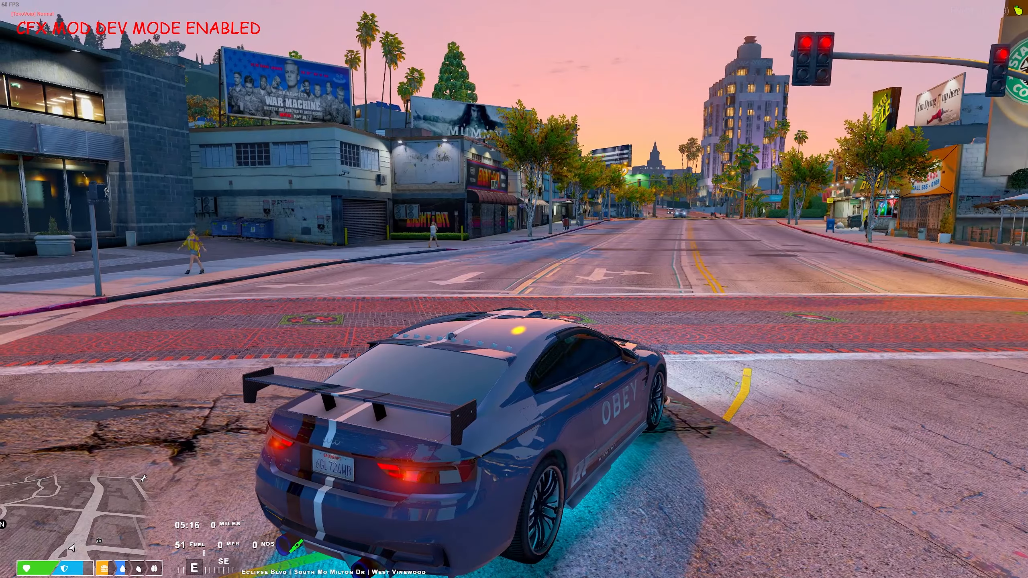
Step: Drive along Eclipse Blvd through West Vinewood at sunset
key("w")
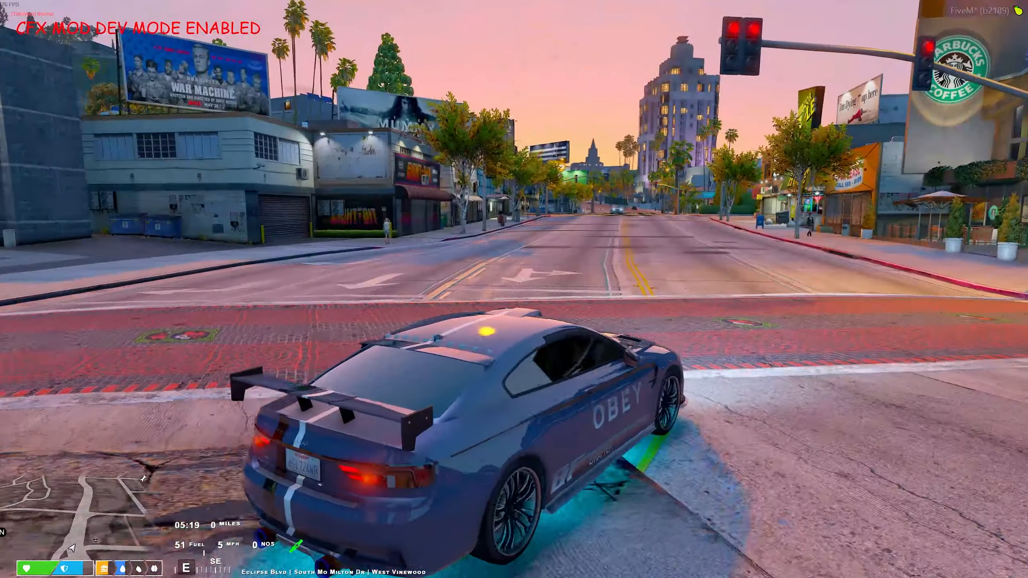
key("w")
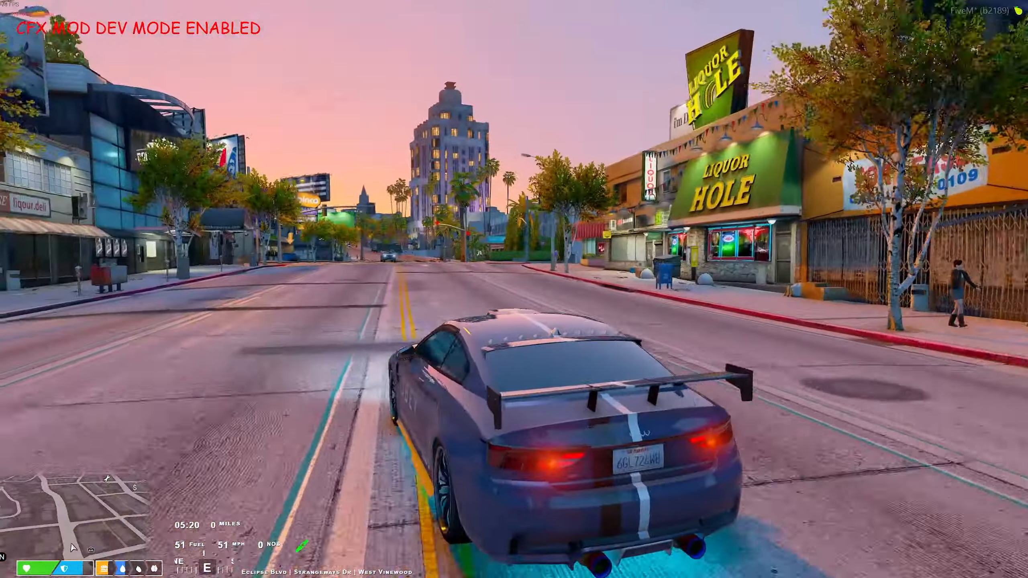
key("w")
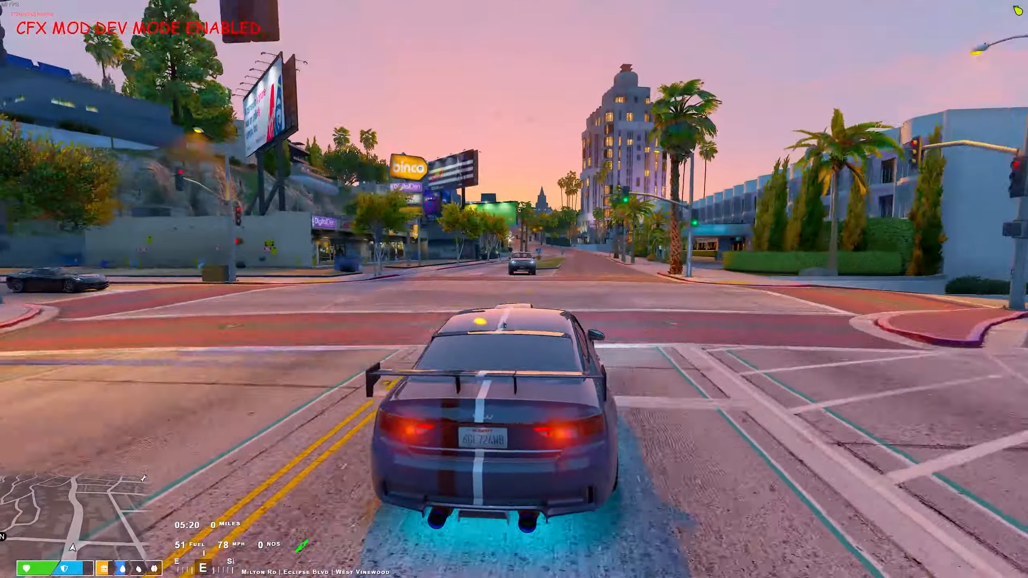
key("w")
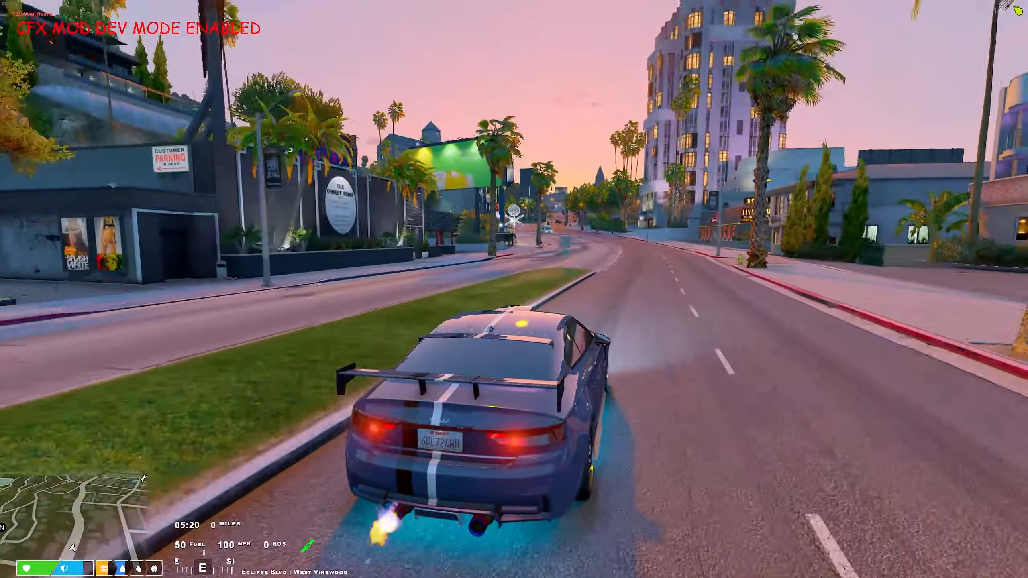
key("w")
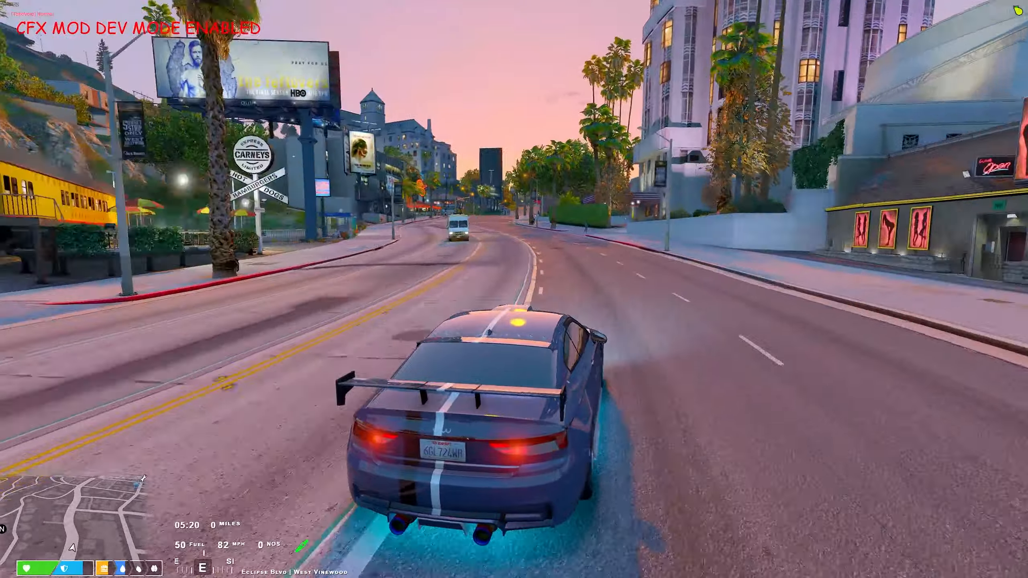
key("w")
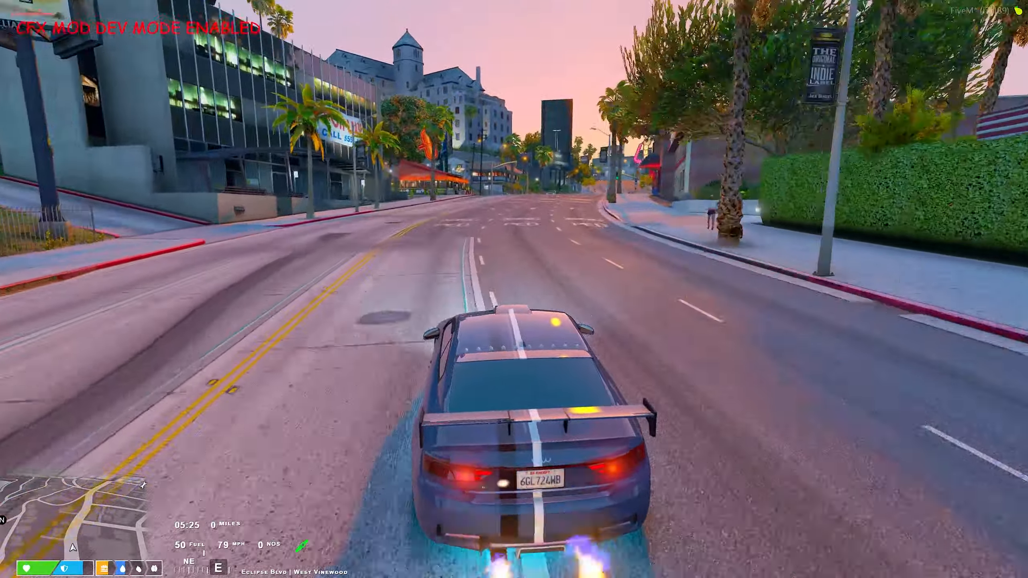
key("w")
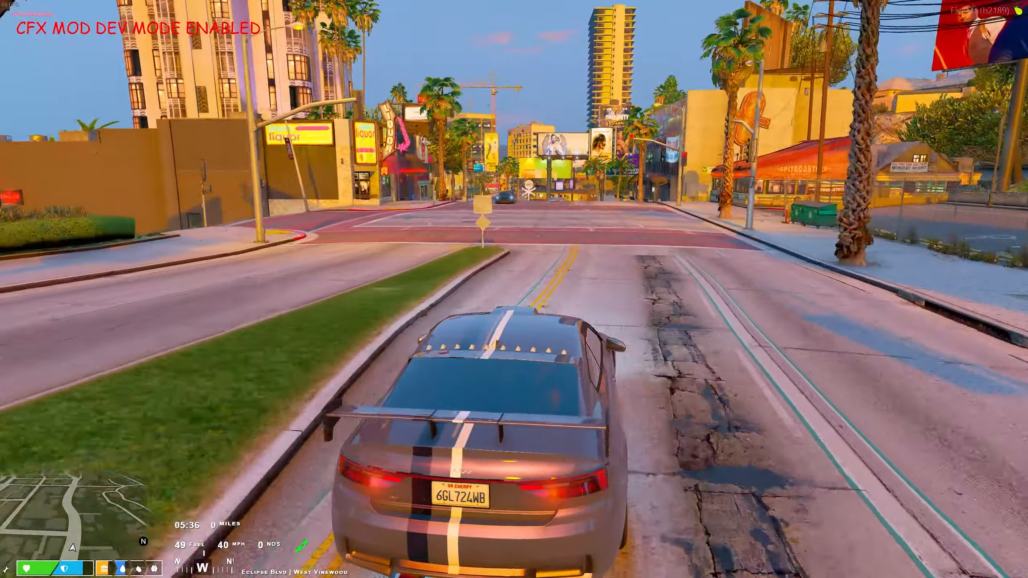
Step: Turn onto South Mo Milton Dr and drive back up to the Rockford Hills mansion gate
key("w")
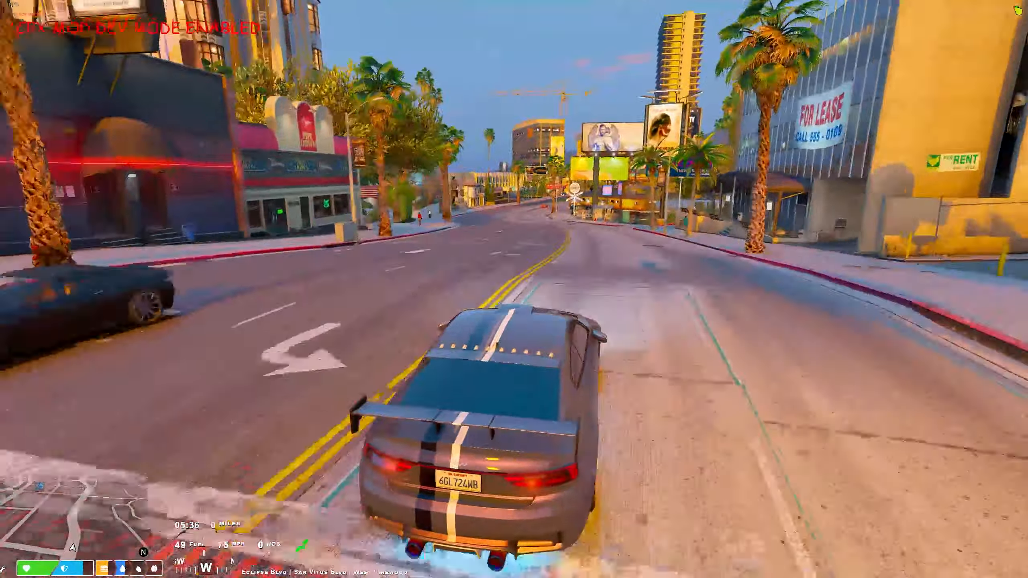
key("w")
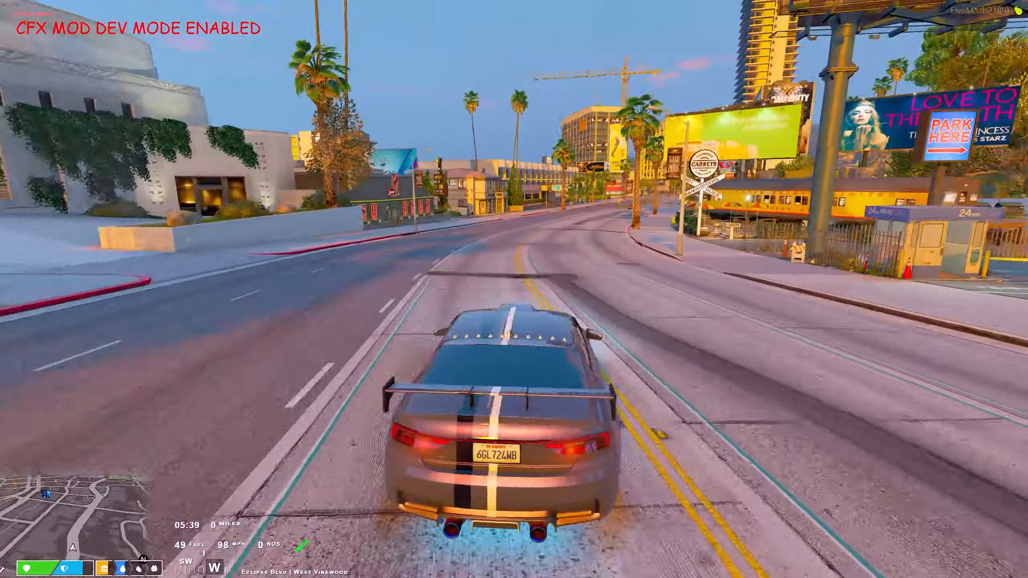
key("w")
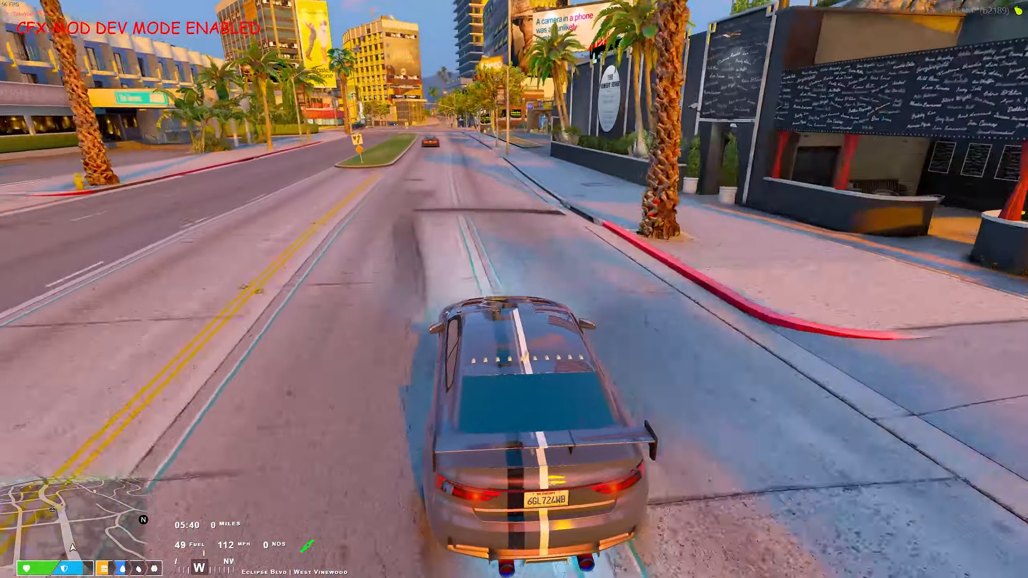
key("w")
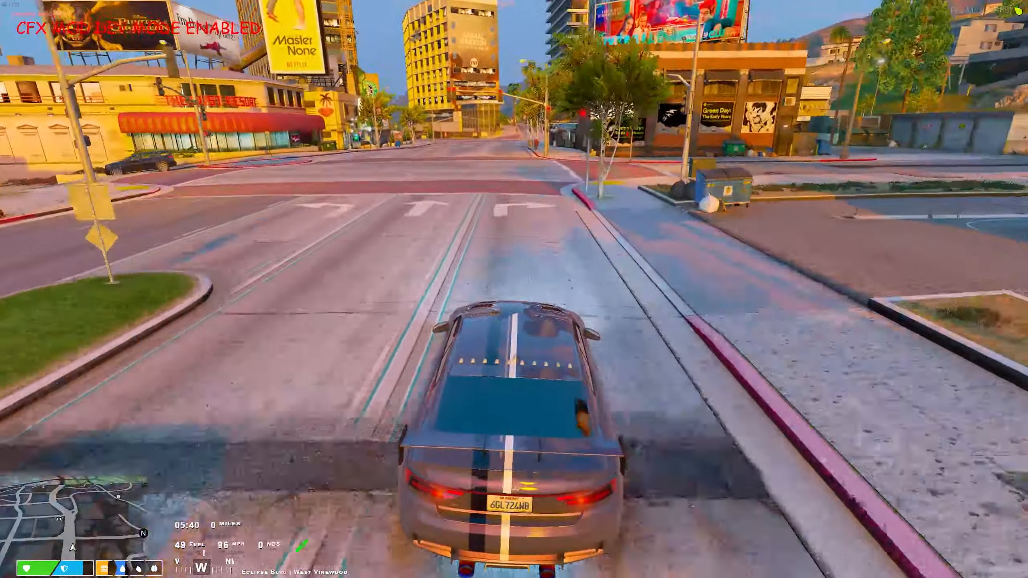
key("w")
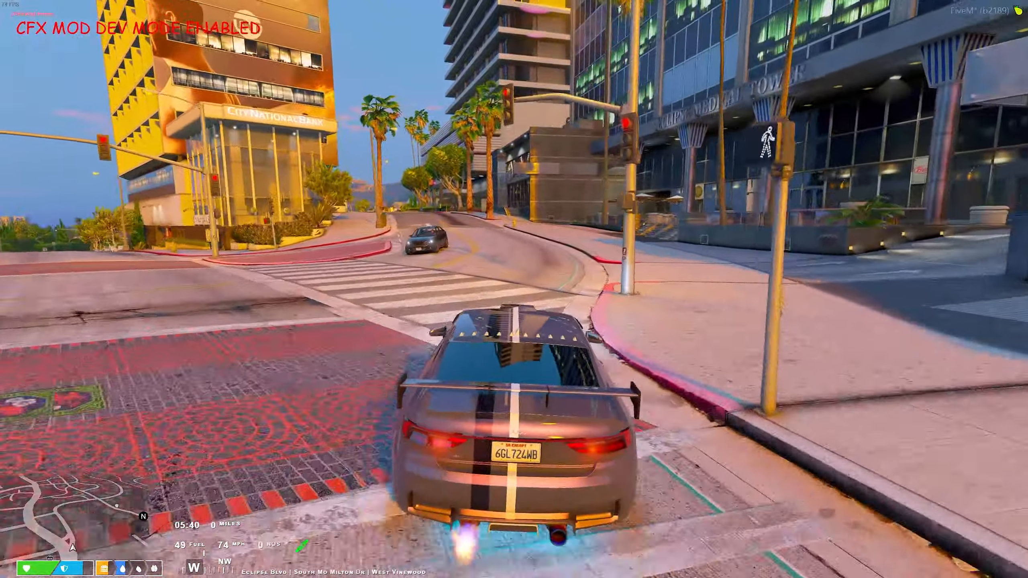
key("w")
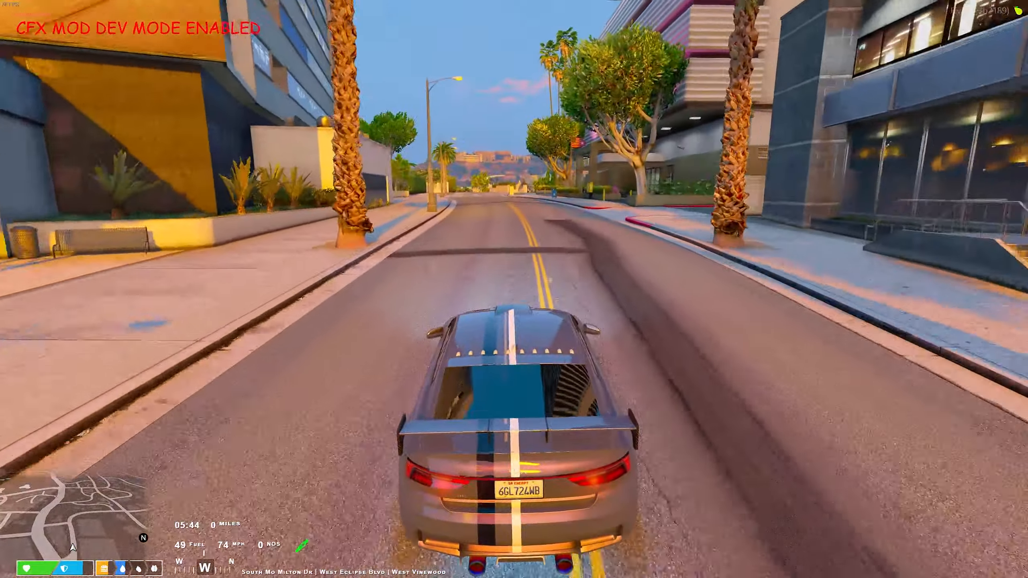
key("w")
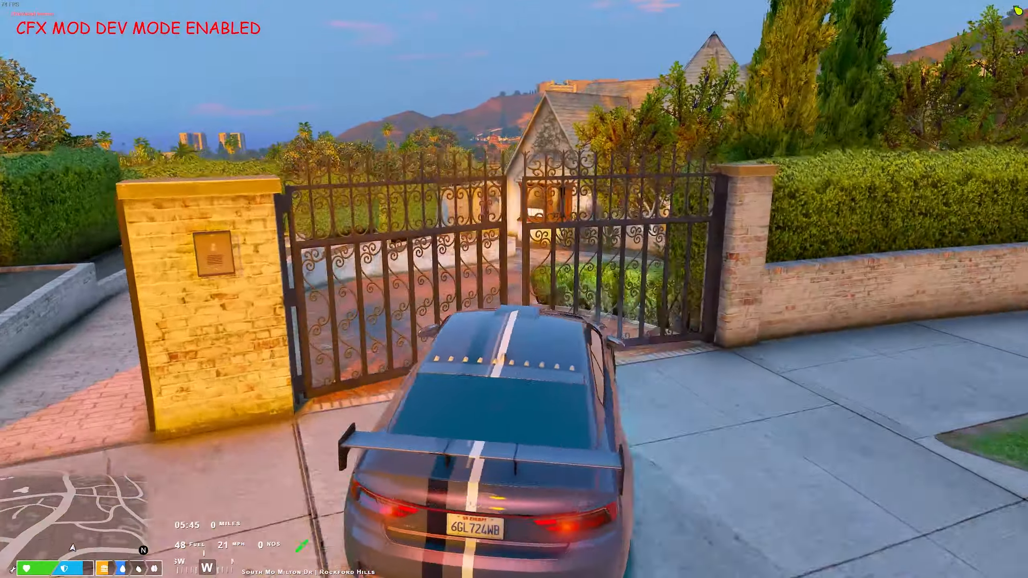
key("w")
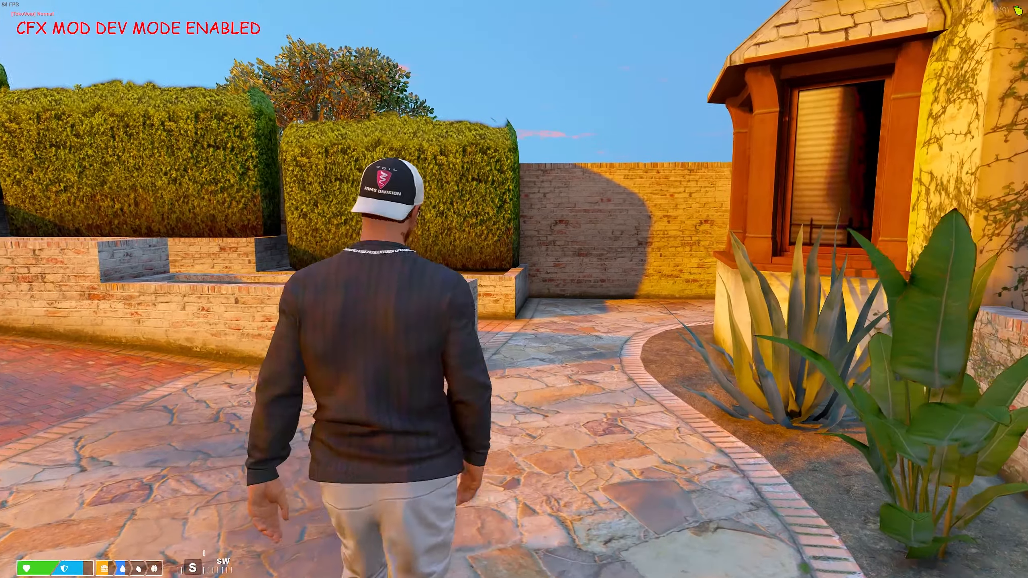
Step: Walk past the mansion front and garden to the edge of the backyard pool by the hot tub
key("w")
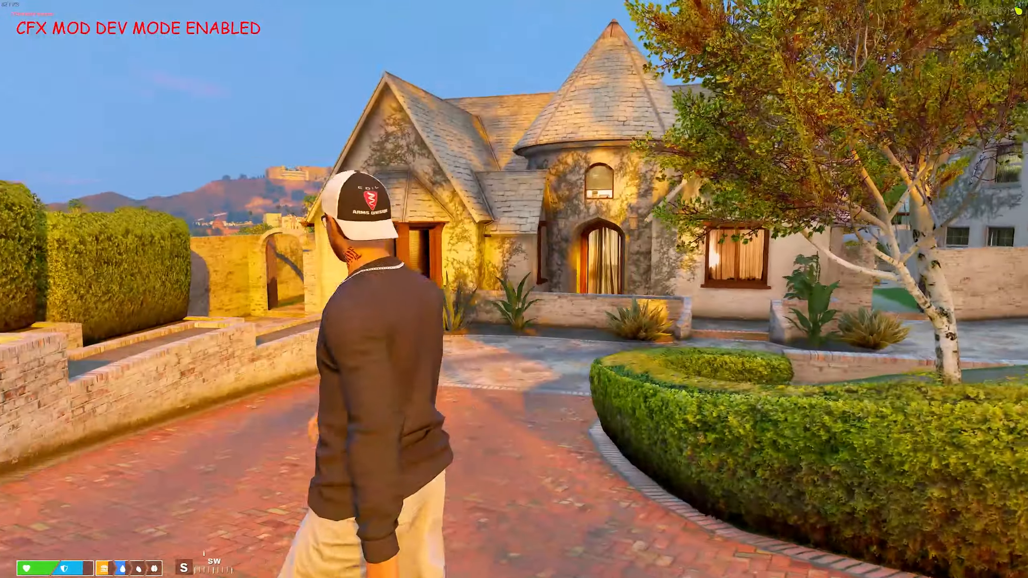
key("w")
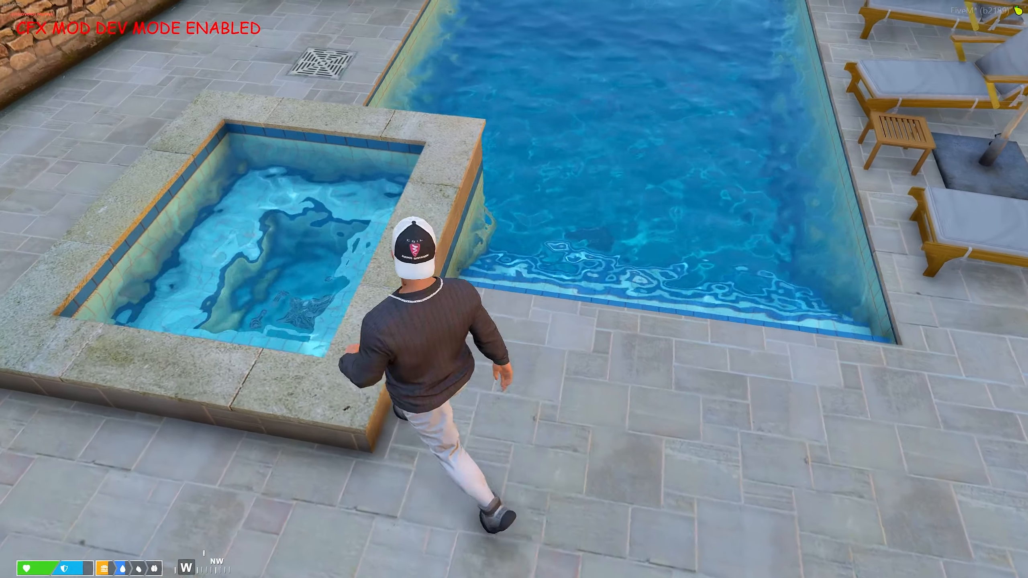
key("w")
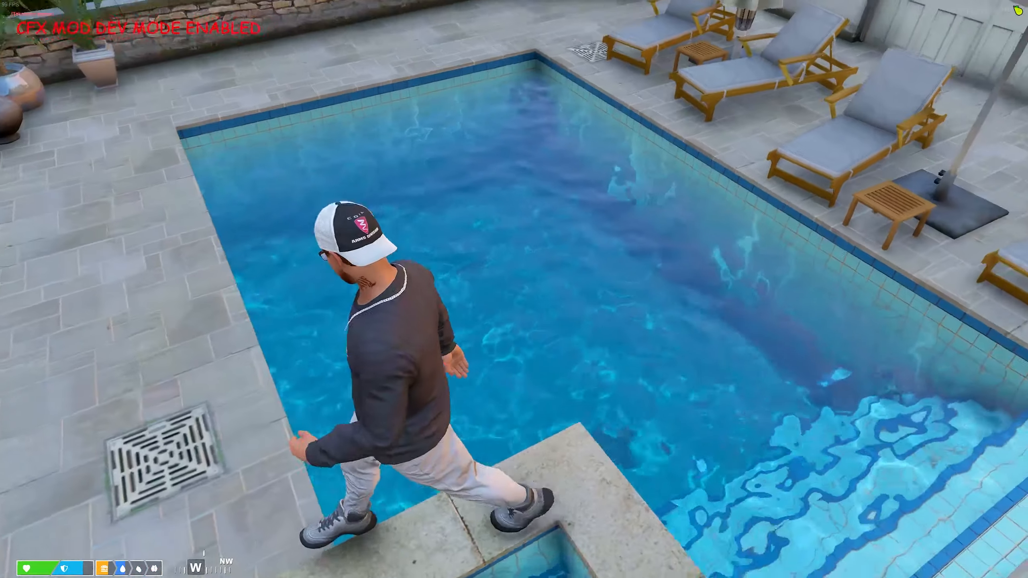